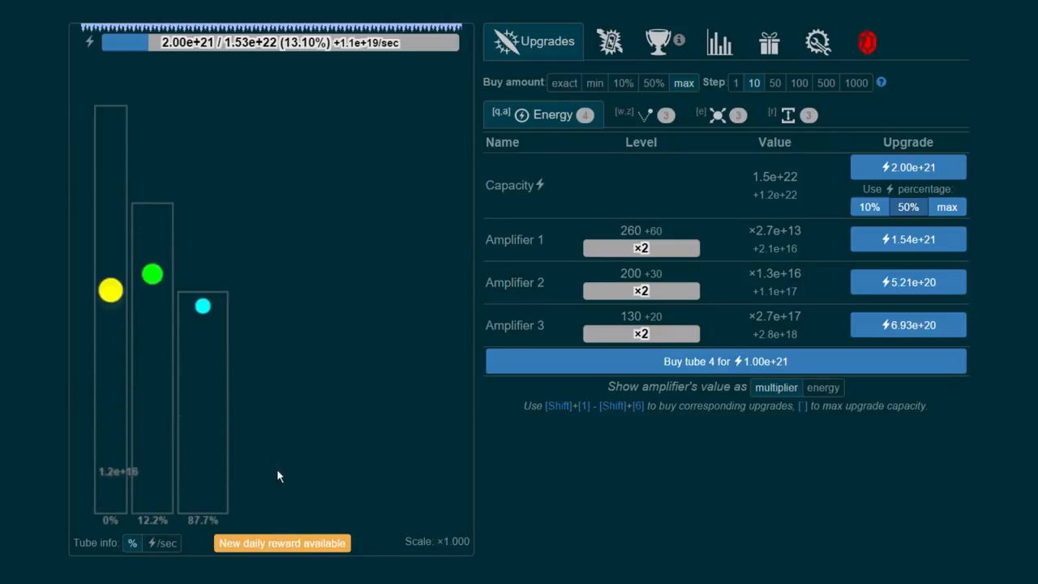
Claim the daily energy reward and raise Amplifier 3 from level 130 to 150.
left_click(282, 542)
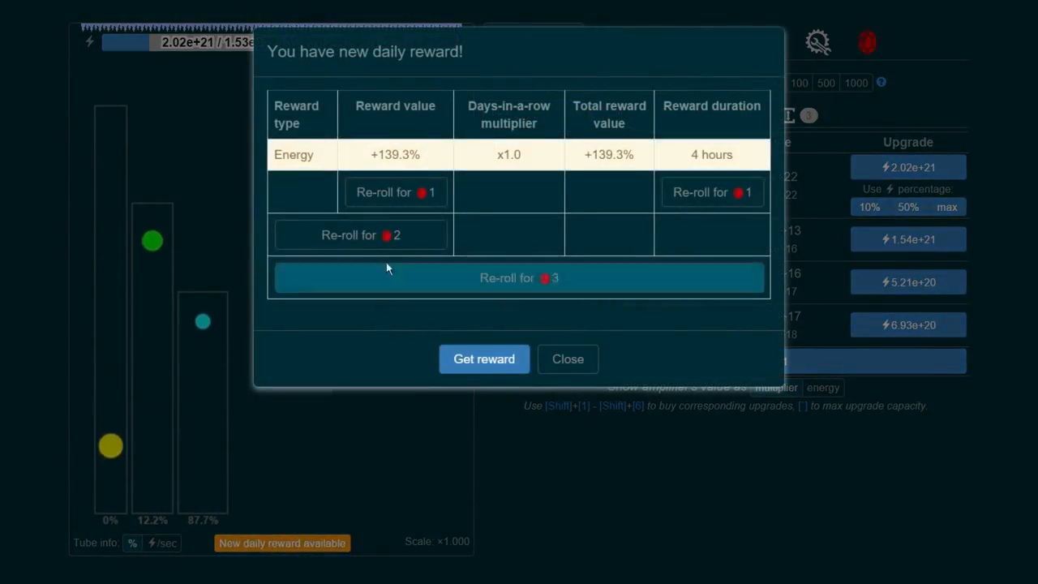
mouse_move(467, 159)
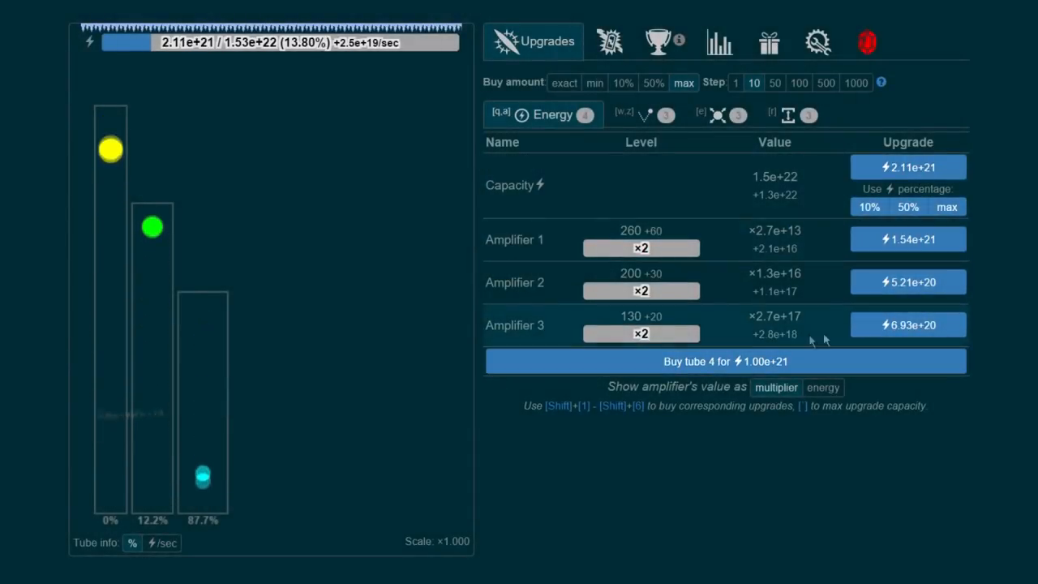
left_click(908, 282)
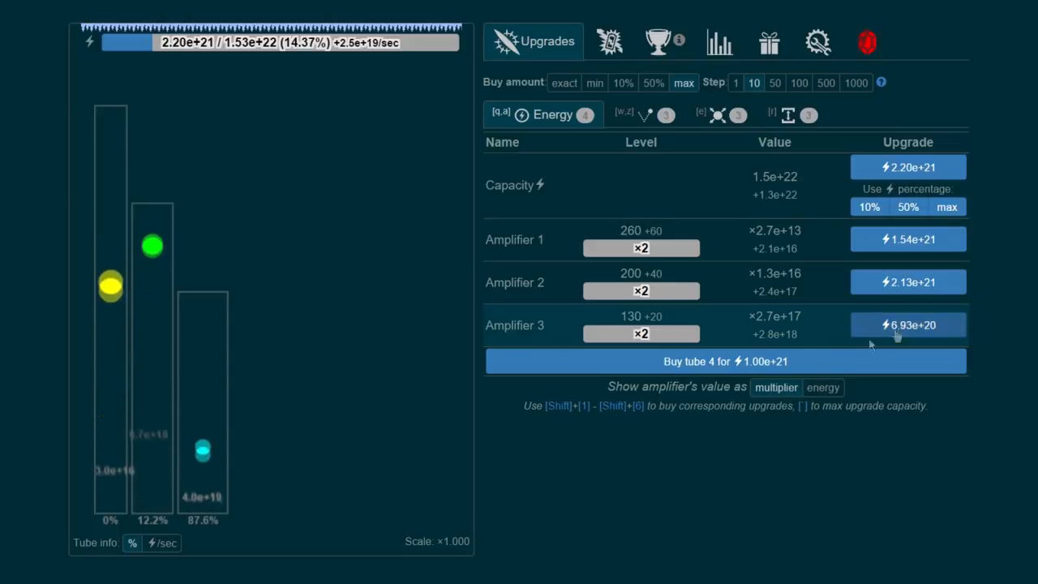
left_click(908, 325)
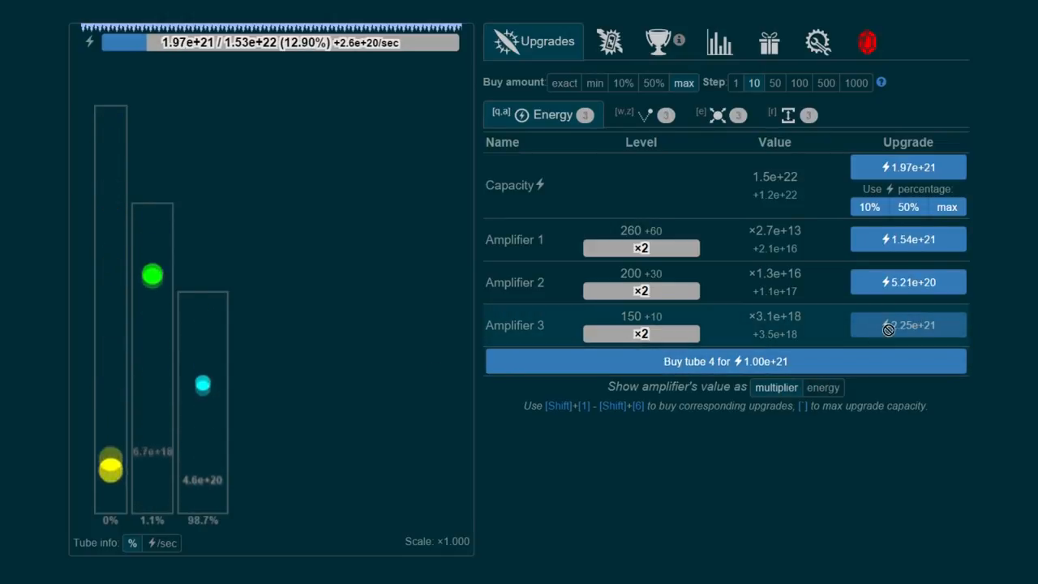
left_click(634, 113)
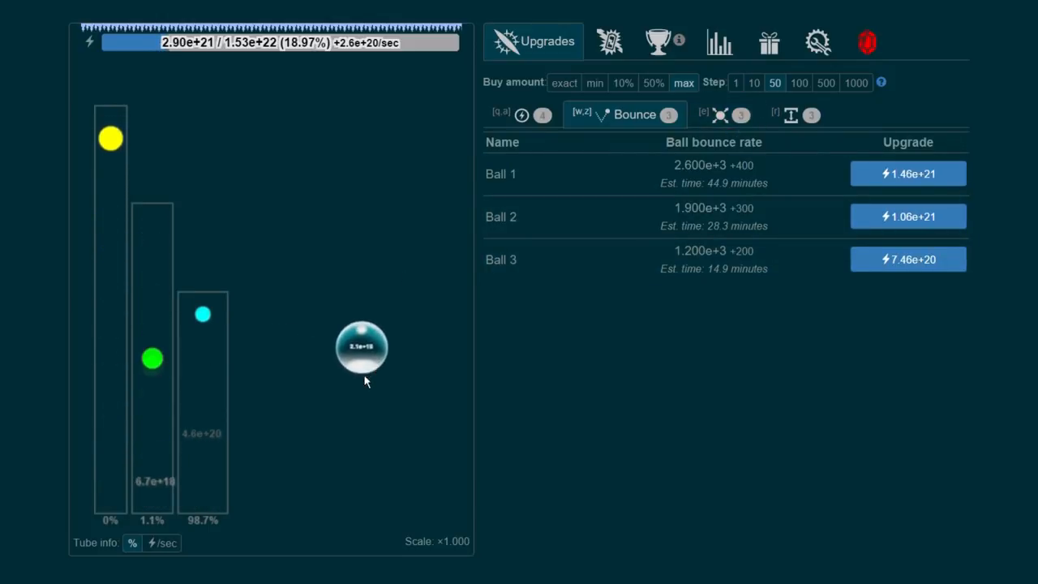
Grow Ball 3's radius to 10 and raise Tube 3 to height 300.
left_click(700, 114)
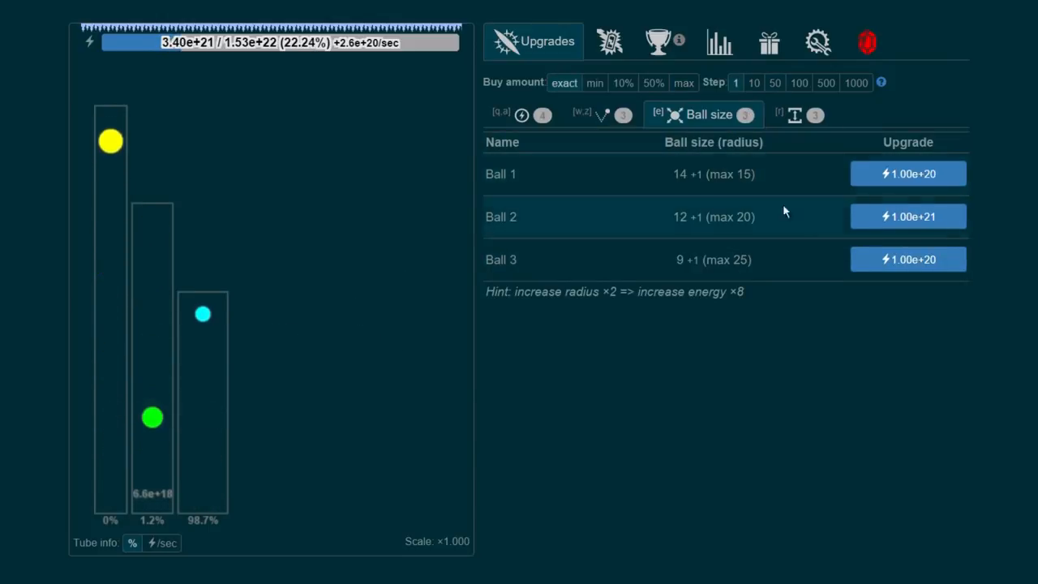
left_click(909, 260)
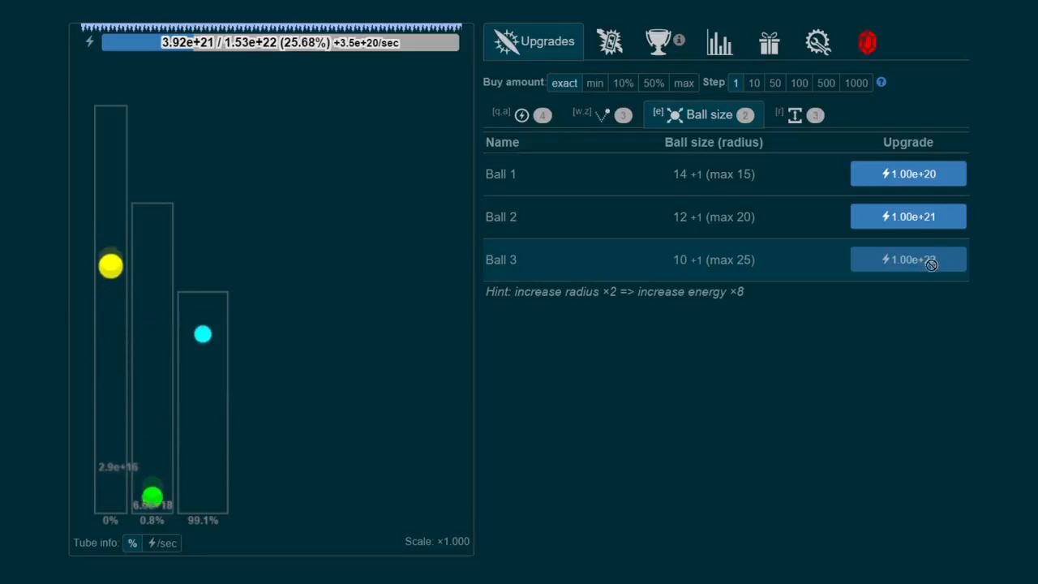
left_click(785, 113)
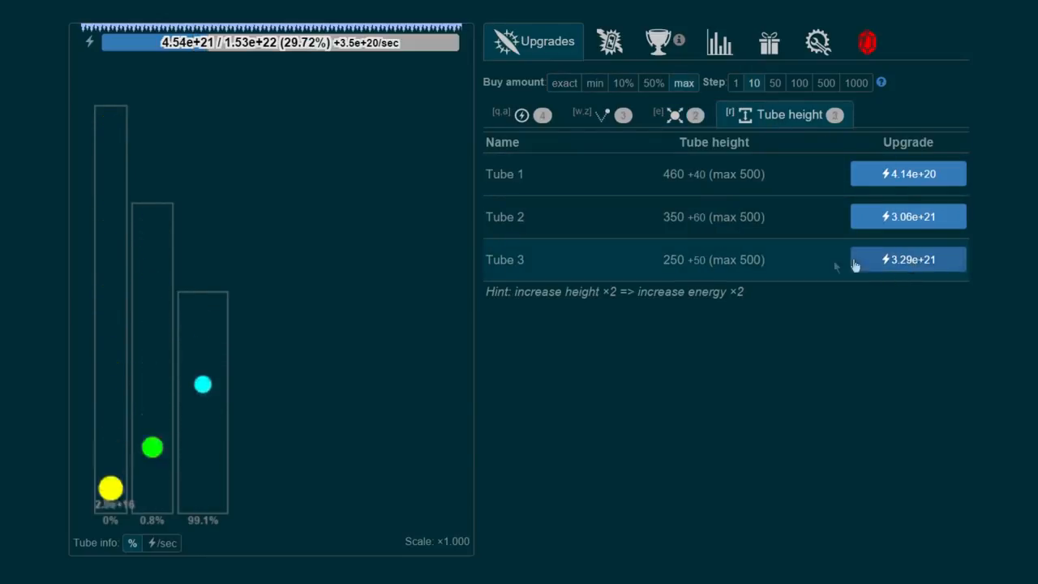
left_click(908, 259)
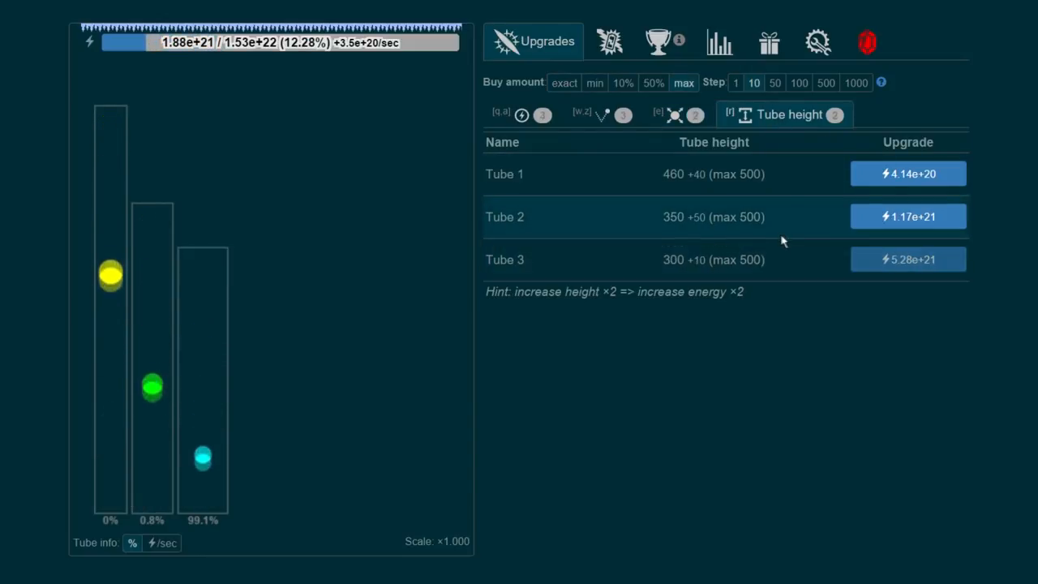
left_click(543, 113)
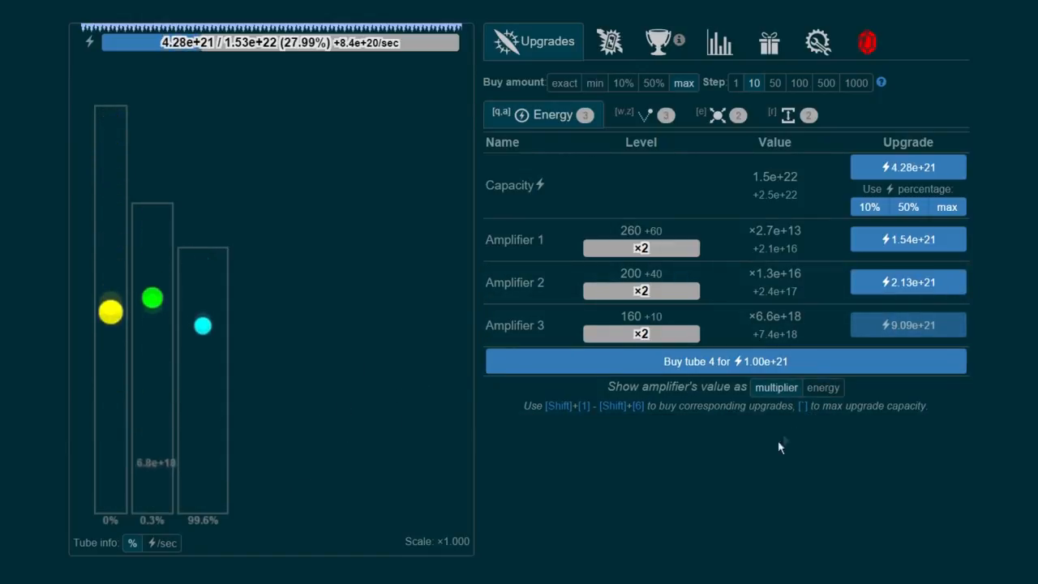
Browse Tube height and Ball size, then raise Amplifier 3 to level 170.
left_click(786, 114)
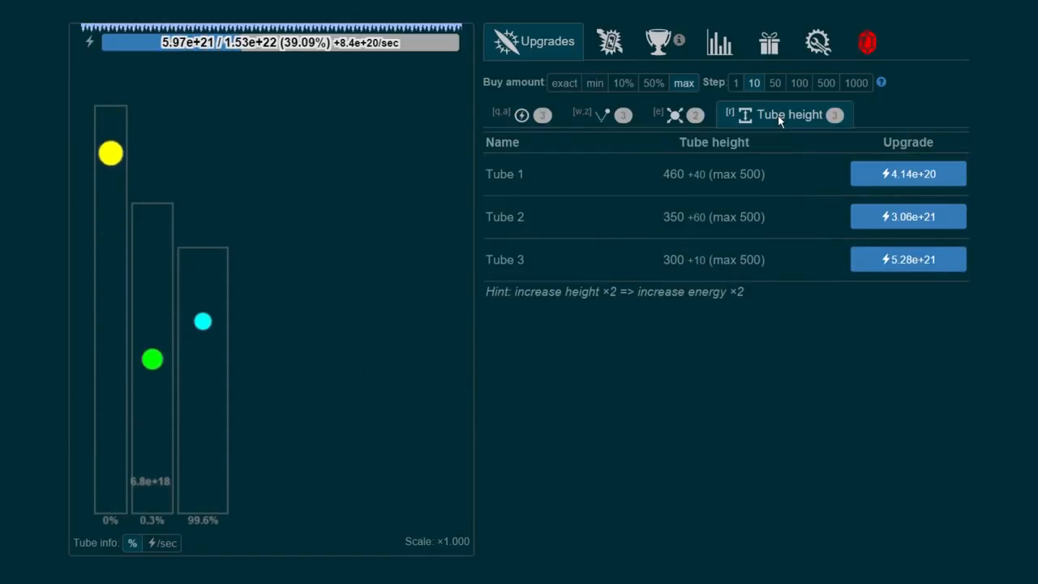
left_click(673, 113)
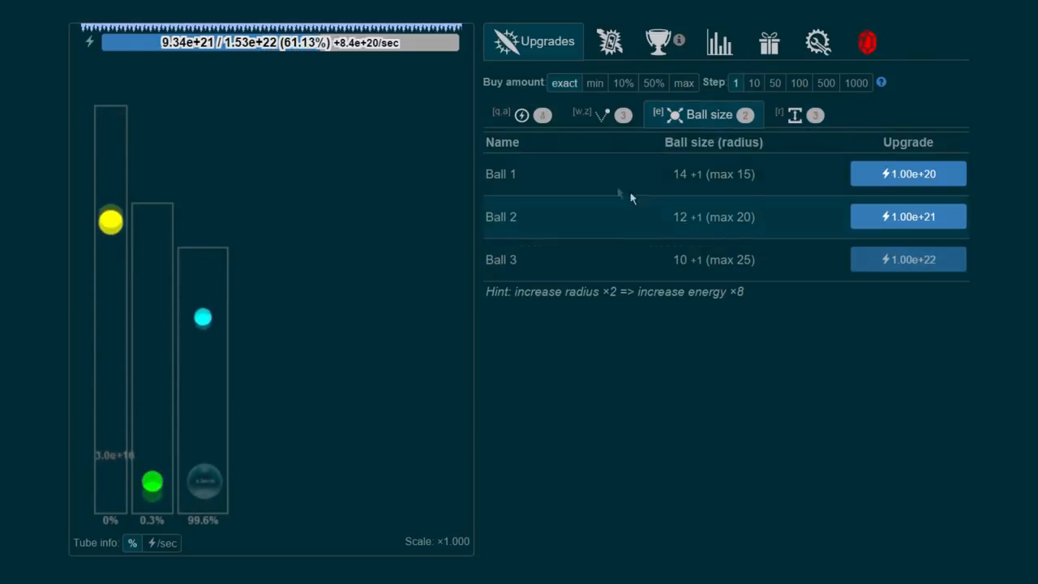
left_click(543, 113)
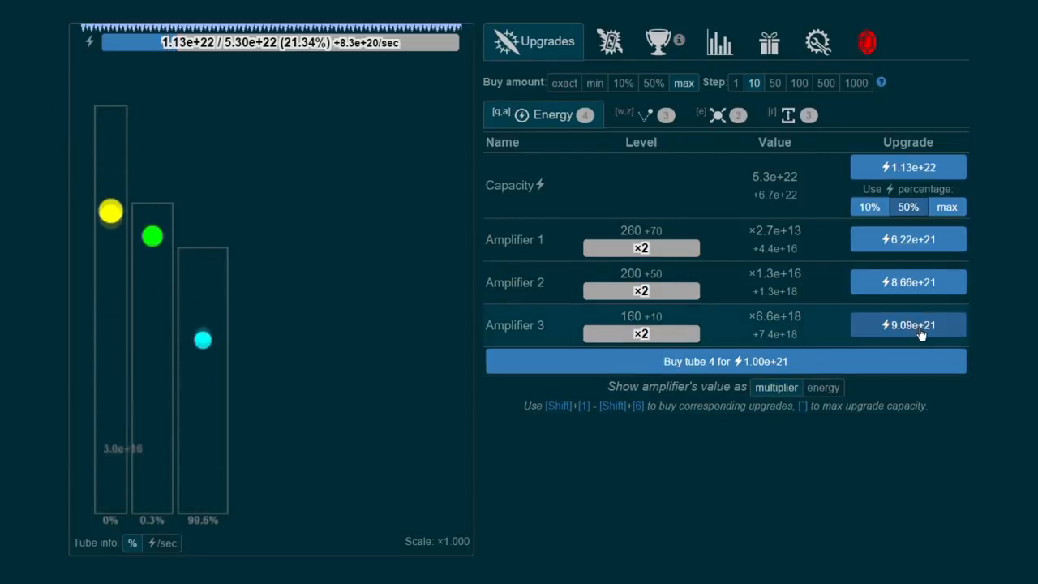
left_click(908, 324)
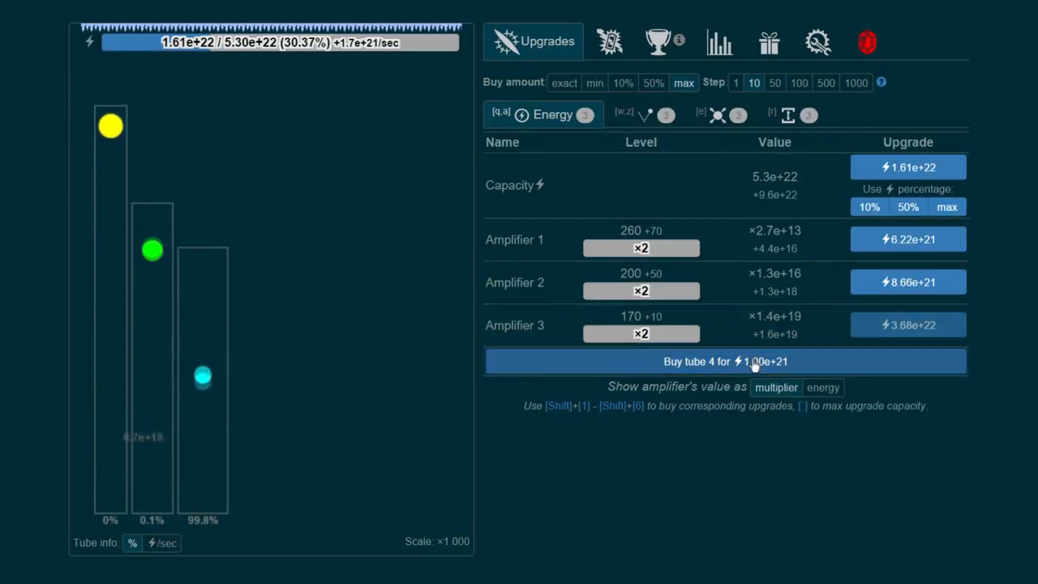
Buy tube 4, raise Amplifier 4 to level 30 and capacity to 1.7e+24.
left_click(725, 360)
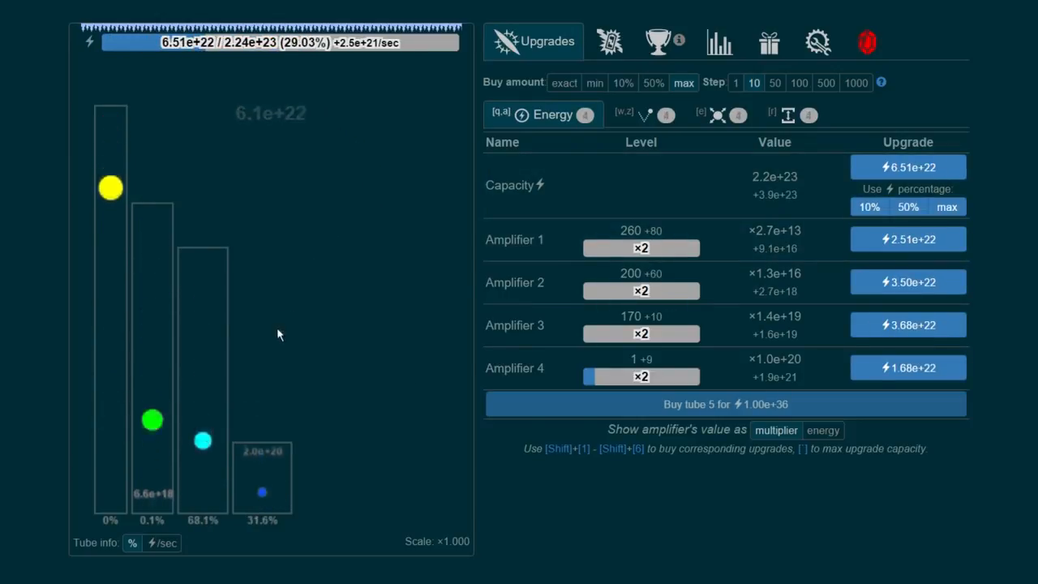
left_click(908, 367)
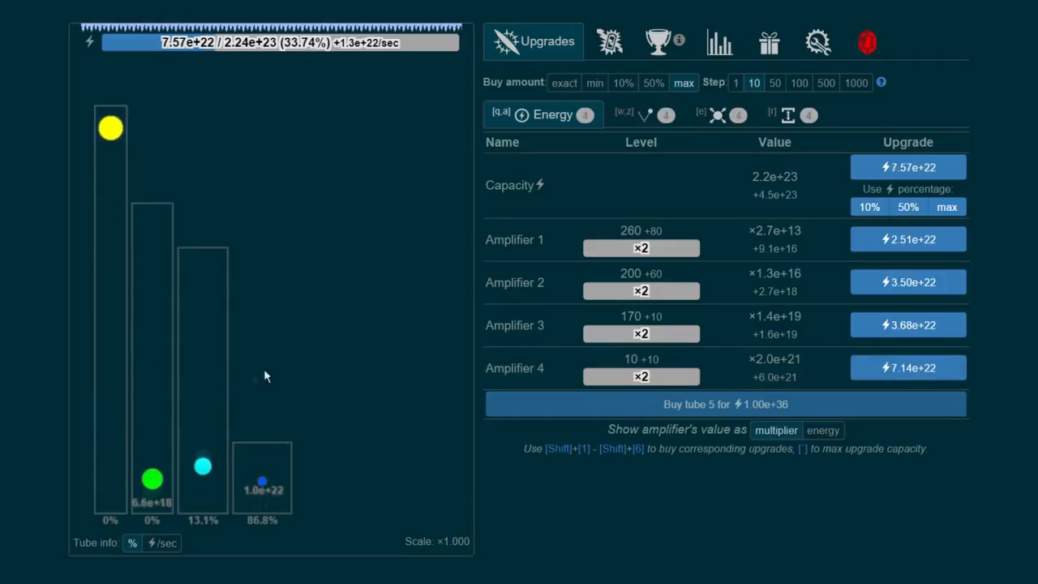
left_click(908, 324)
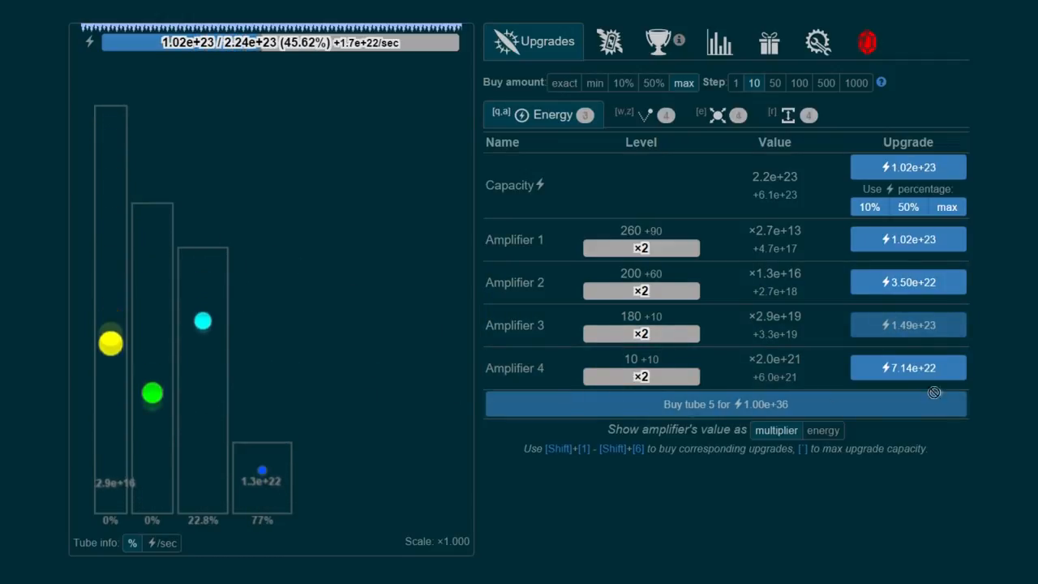
left_click(908, 366)
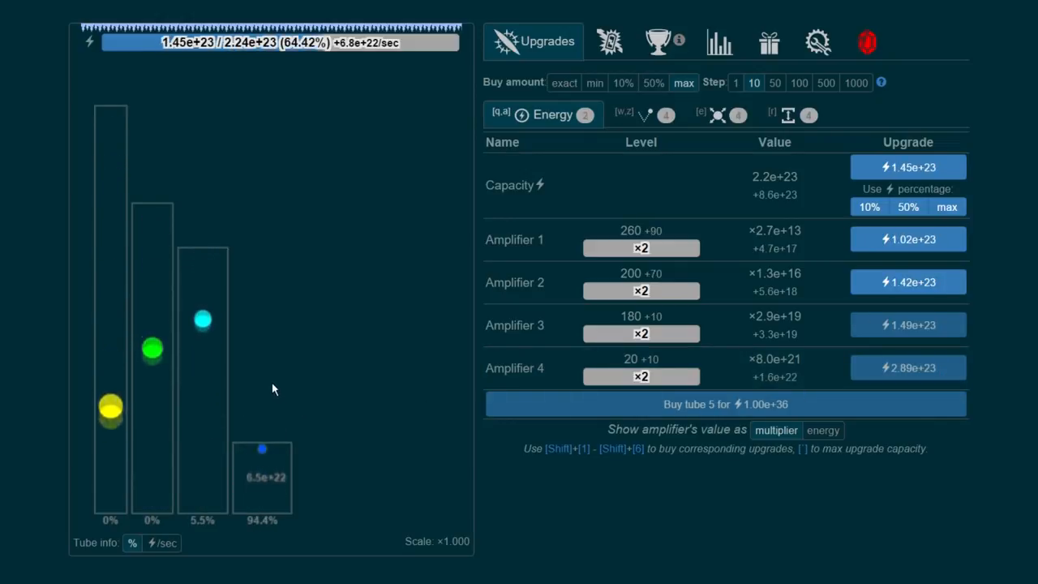
left_click(908, 167)
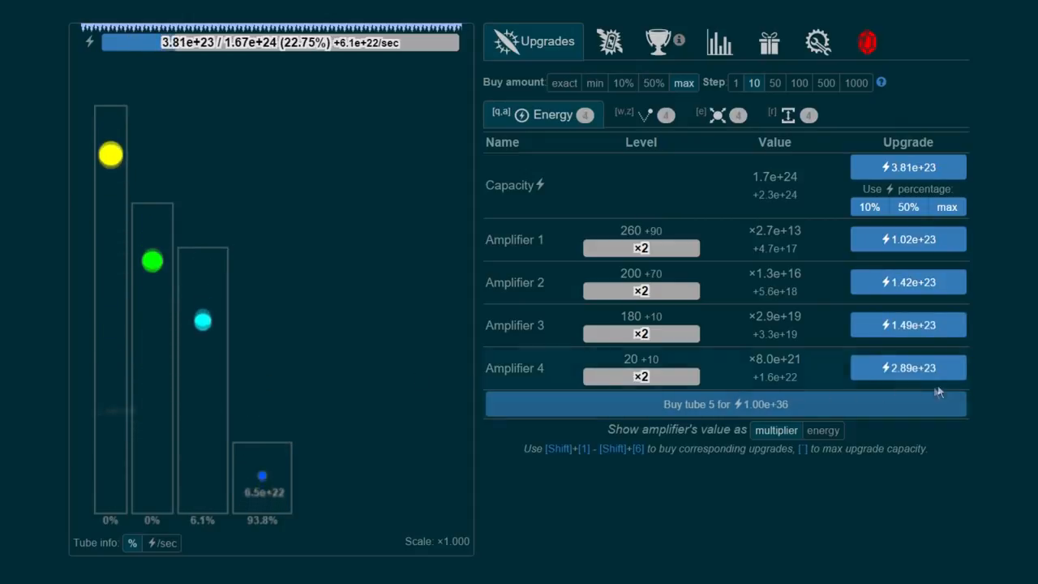
left_click(908, 367)
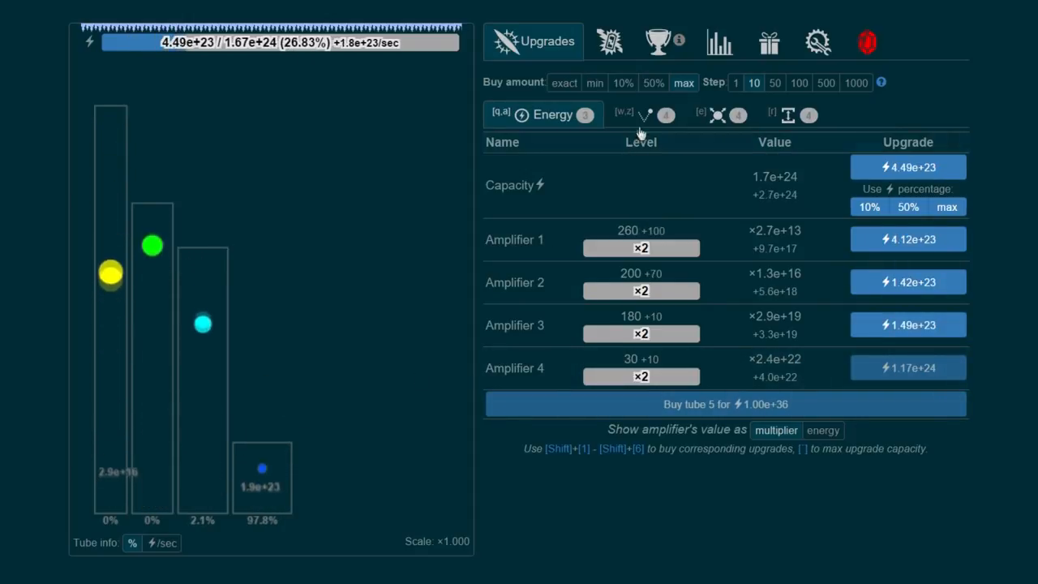
Grow Ball 3's radius to 11 and Ball 4's to 7.
left_click(701, 113)
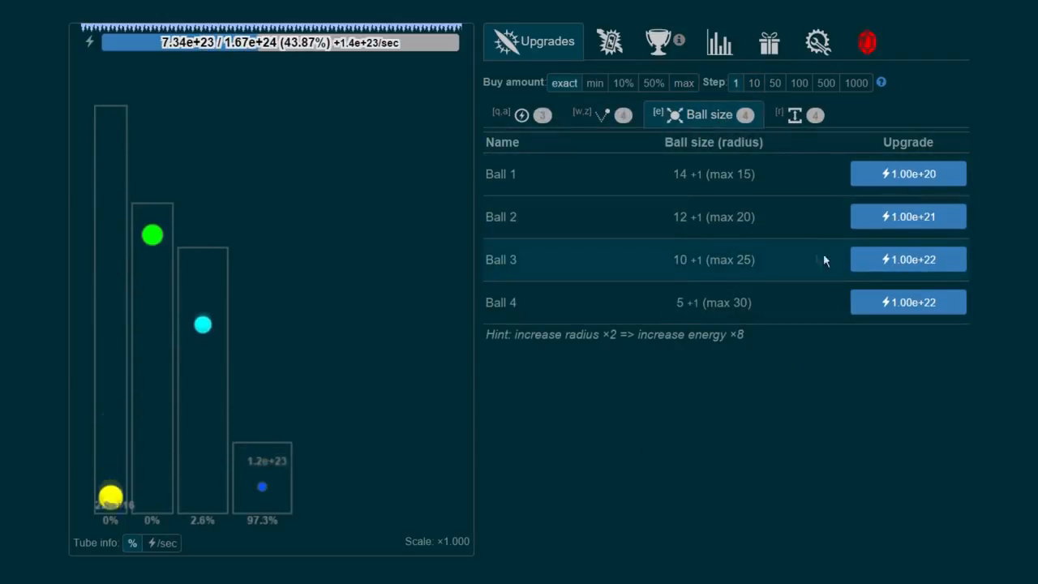
left_click(908, 301)
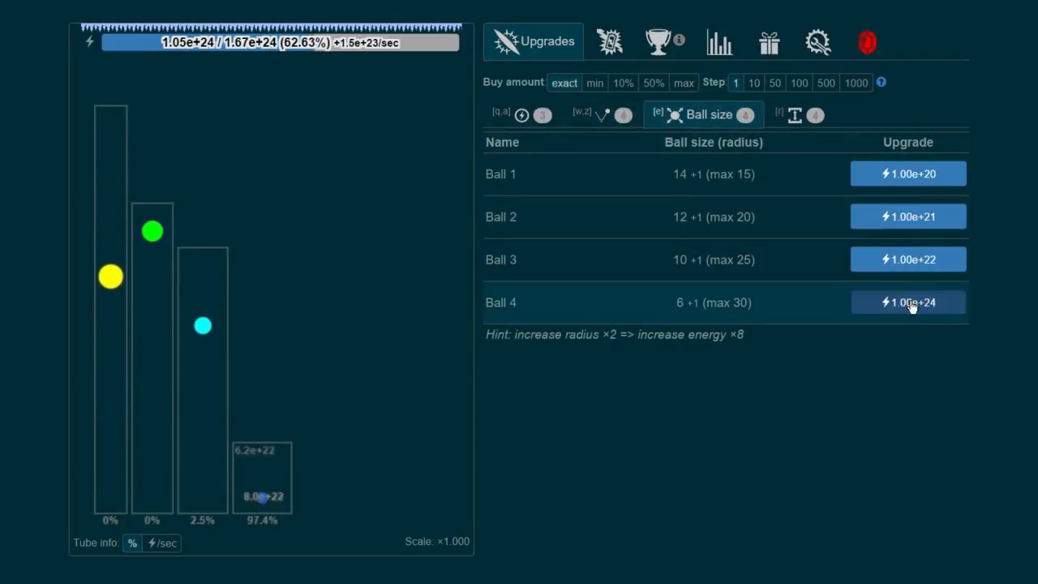
left_click(908, 302)
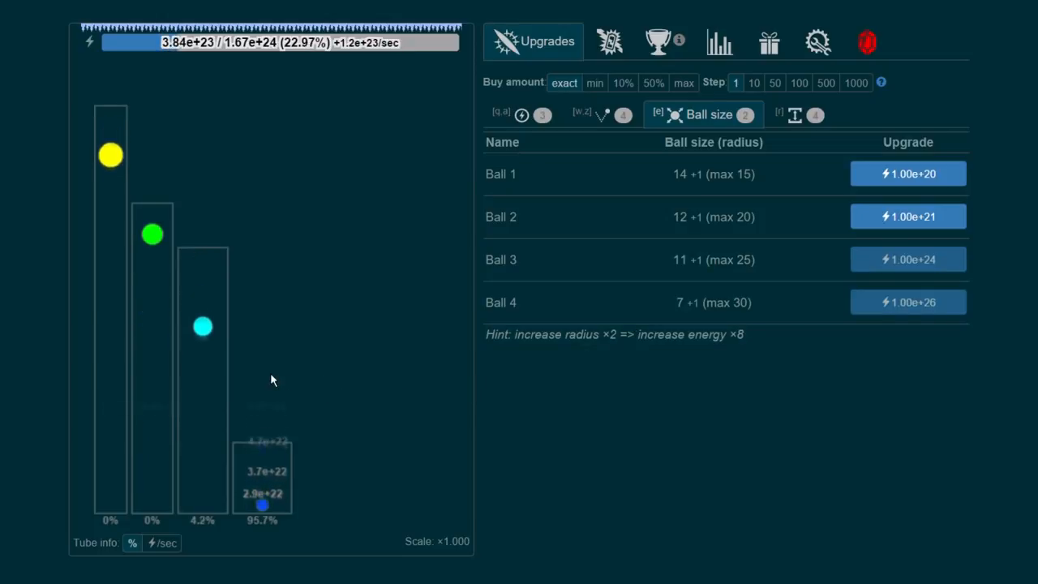
Raise energy capacity, make Tube 4 taller and collect the floating energy bubble.
left_click(544, 114)
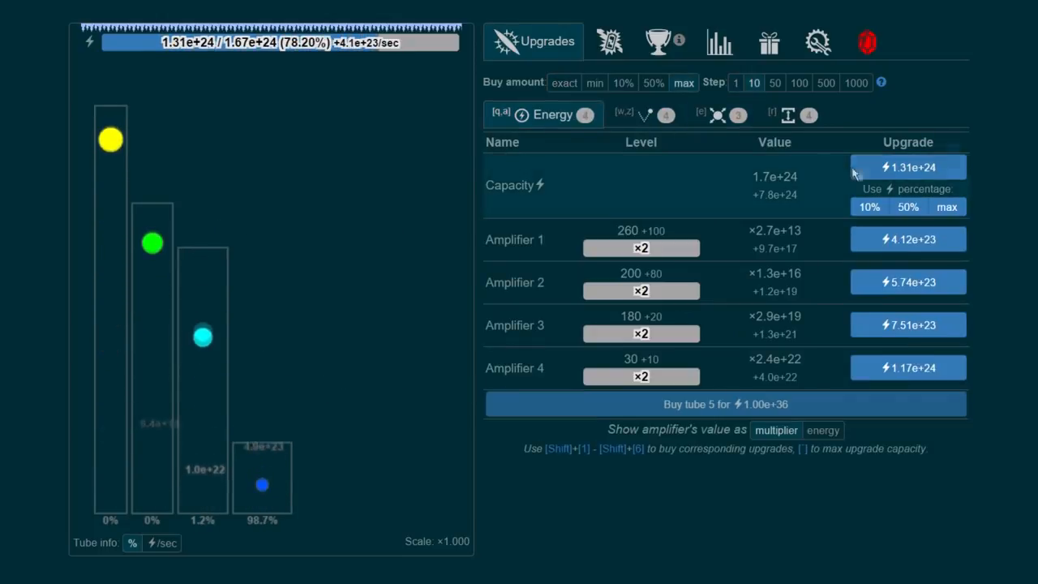
left_click(908, 167)
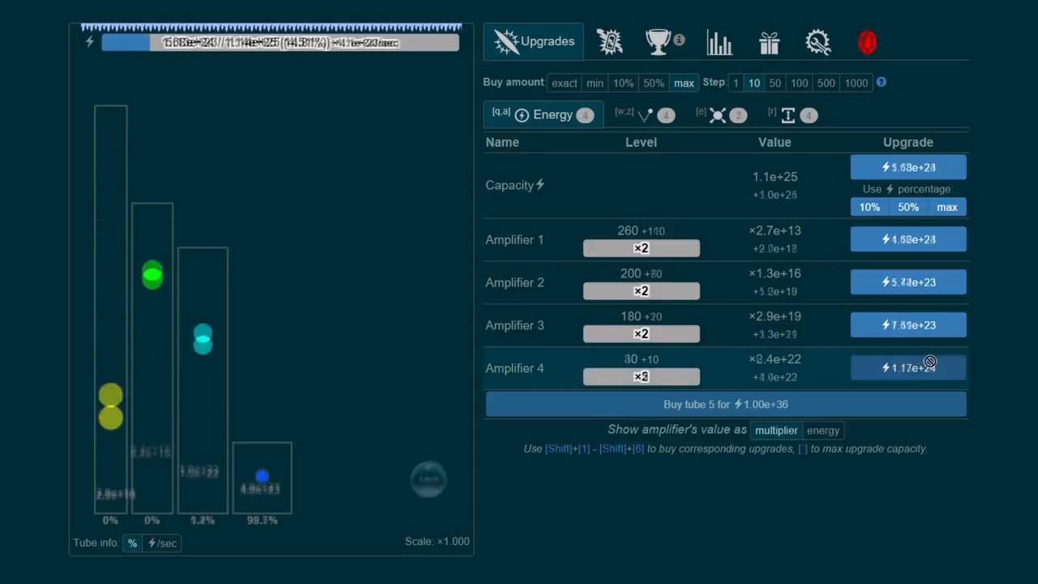
left_click(786, 113)
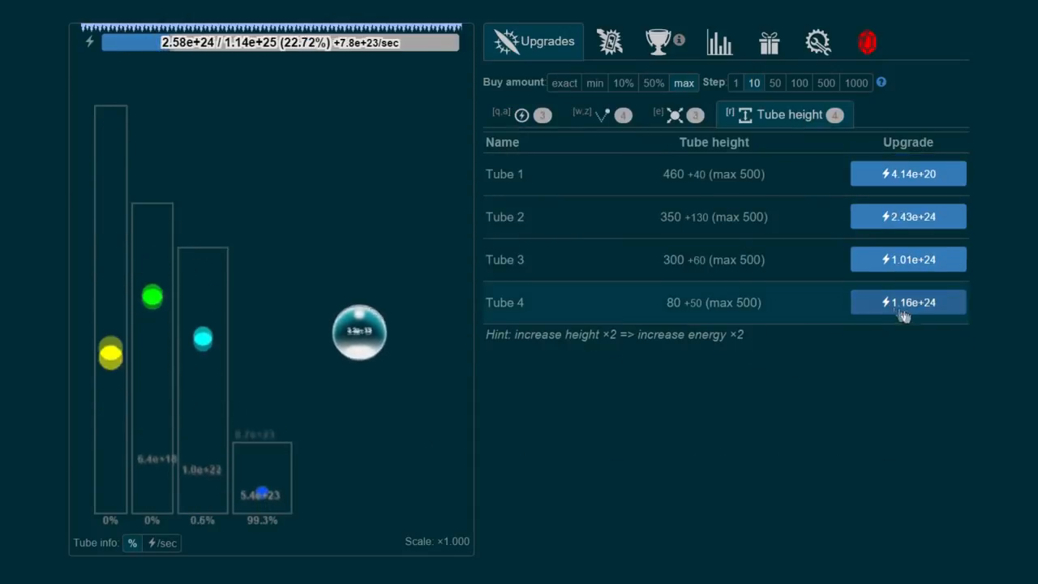
left_click(909, 302)
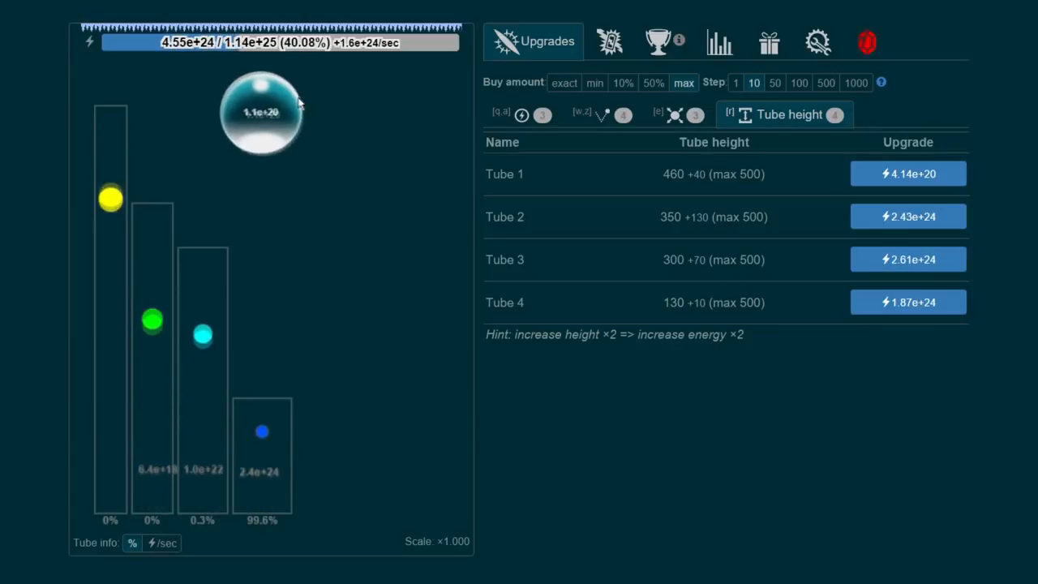
left_click(678, 114)
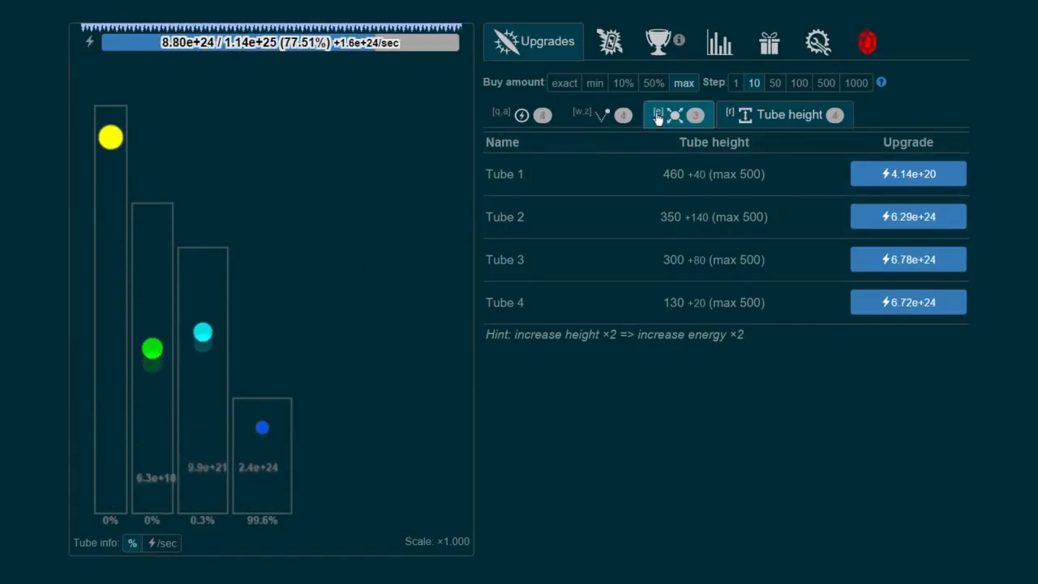
left_click(520, 113)
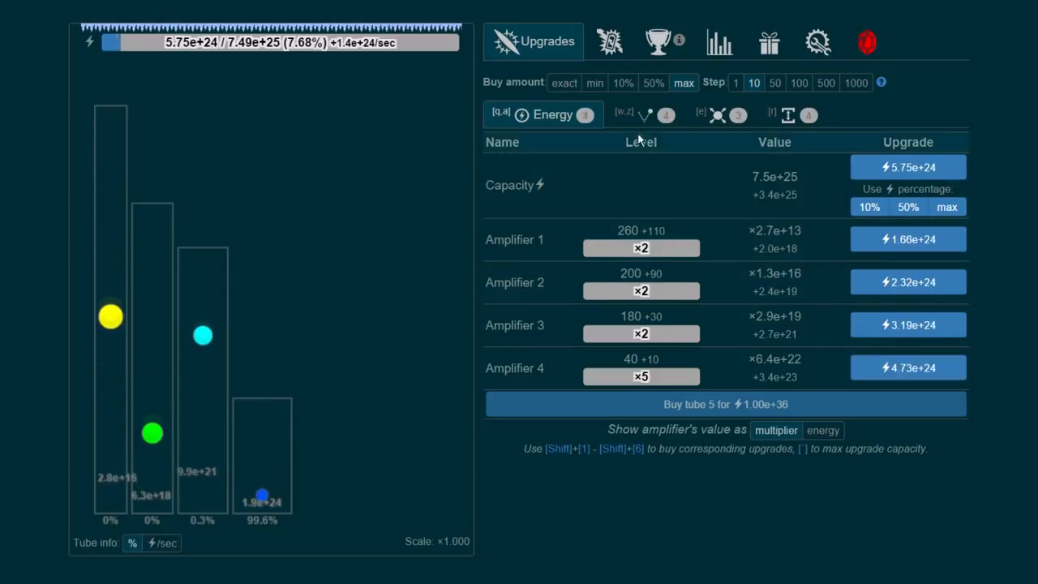
Upgrade Ball 4's bounce rate to 400, then raise Amplifier 4 to level 70.
left_click(624, 113)
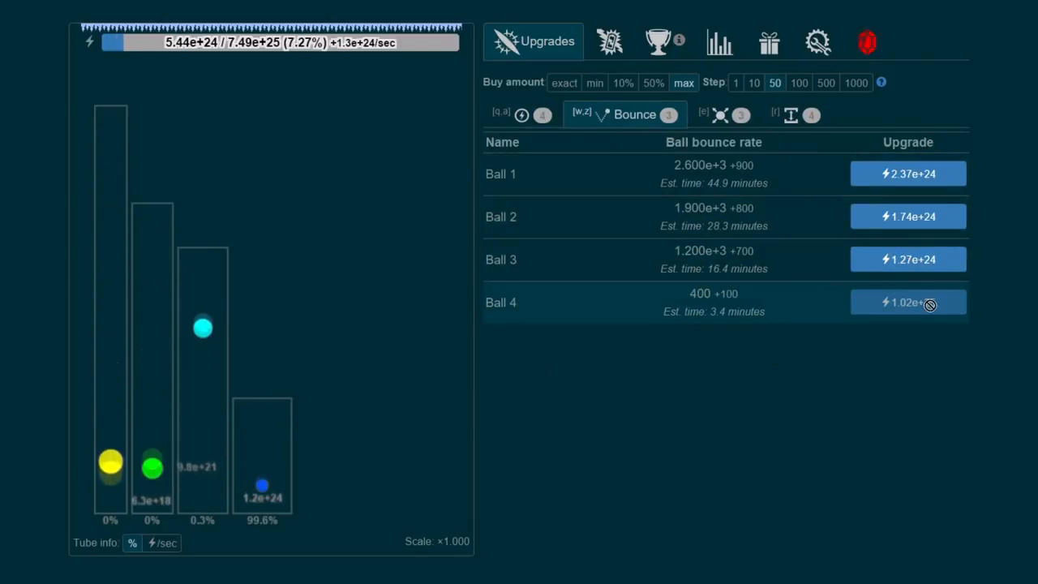
left_click(543, 113)
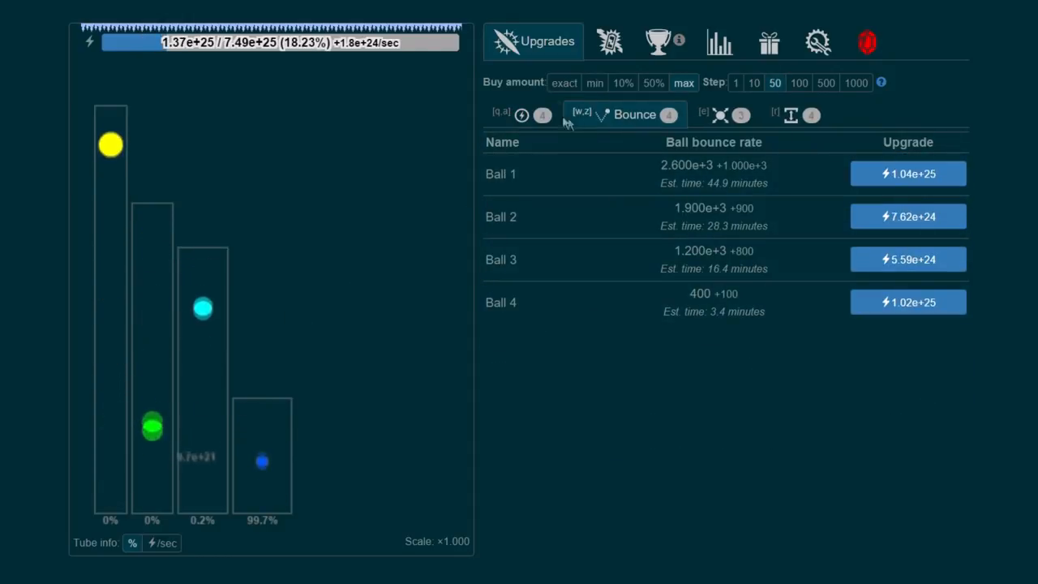
left_click(543, 114)
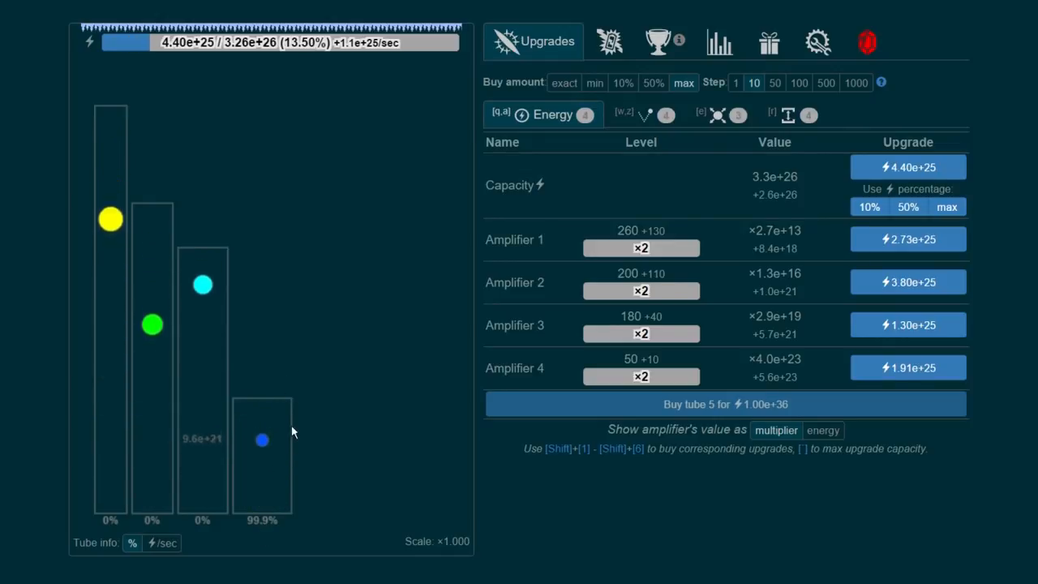
left_click(908, 324)
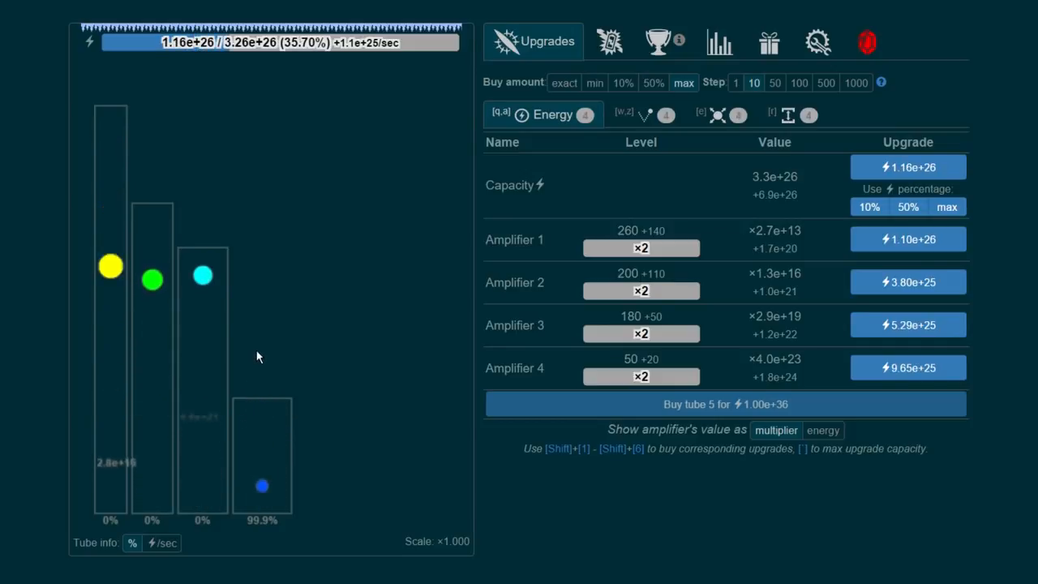
left_click(908, 367)
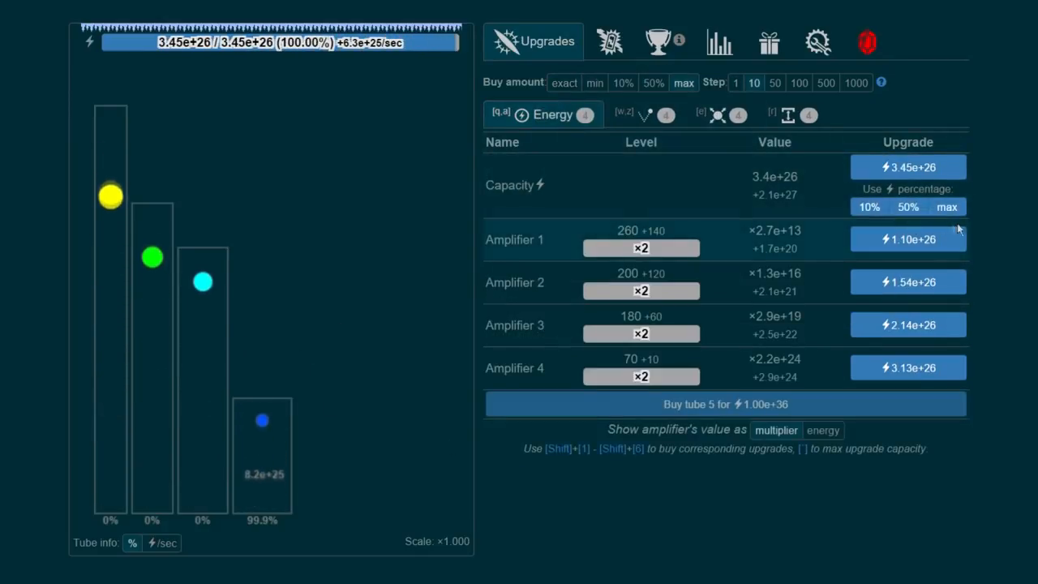
Max out capacity to 8.2e+27, enlarge Ball 3 and max Ball 1 at radius 15.
left_click(908, 167)
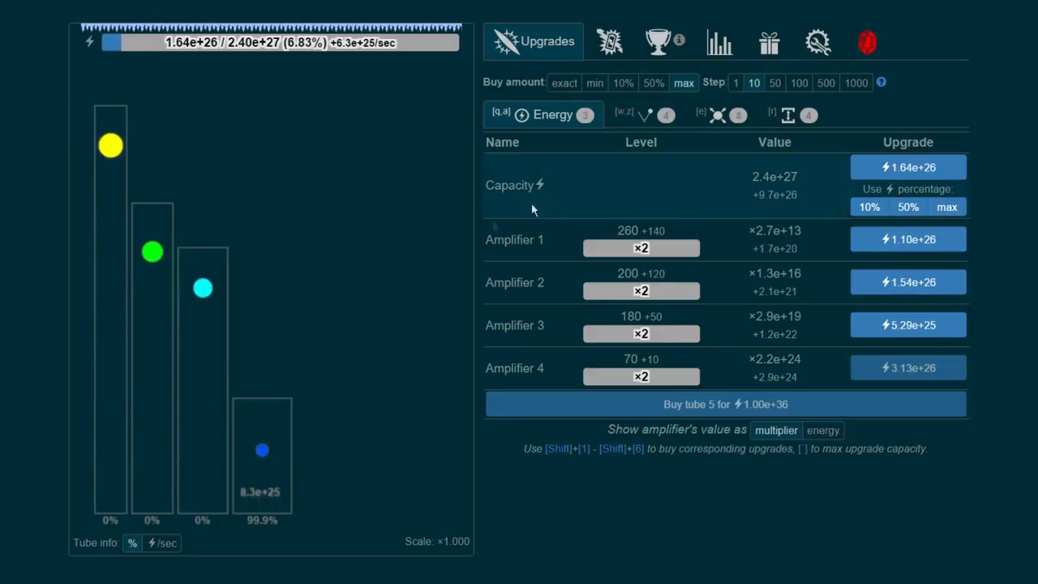
left_click(625, 114)
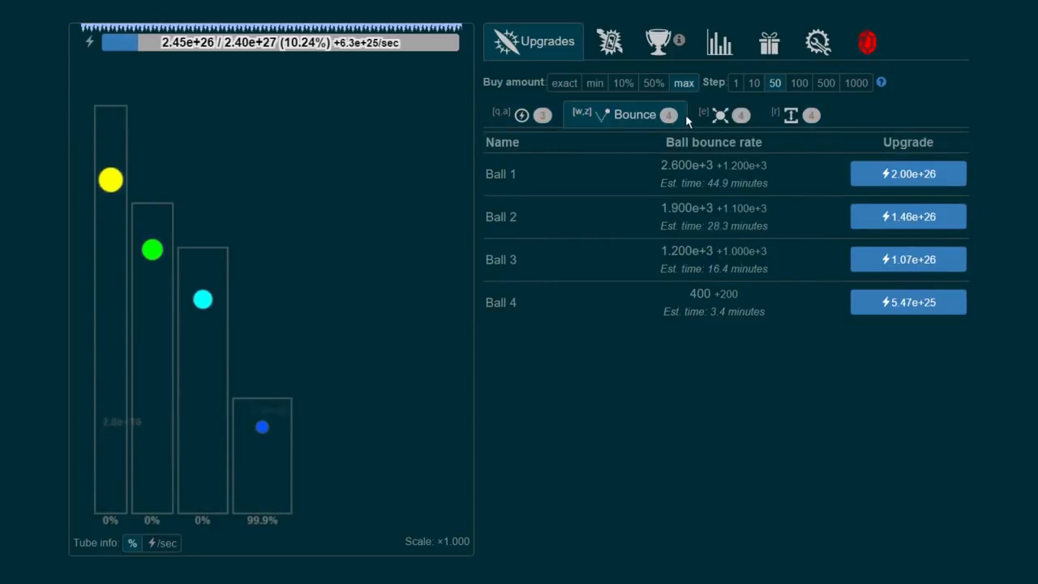
left_click(716, 114)
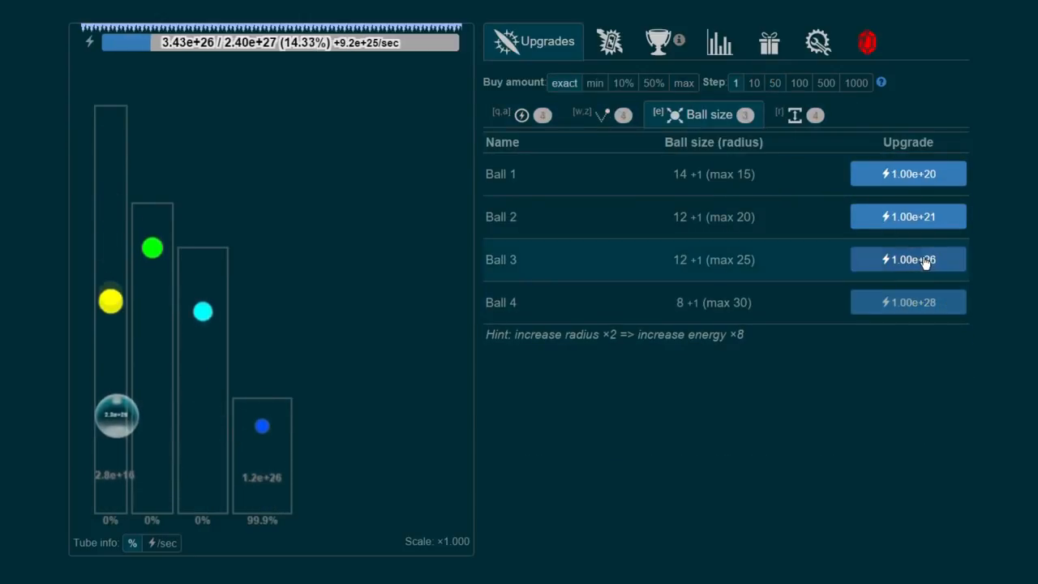
left_click(908, 259)
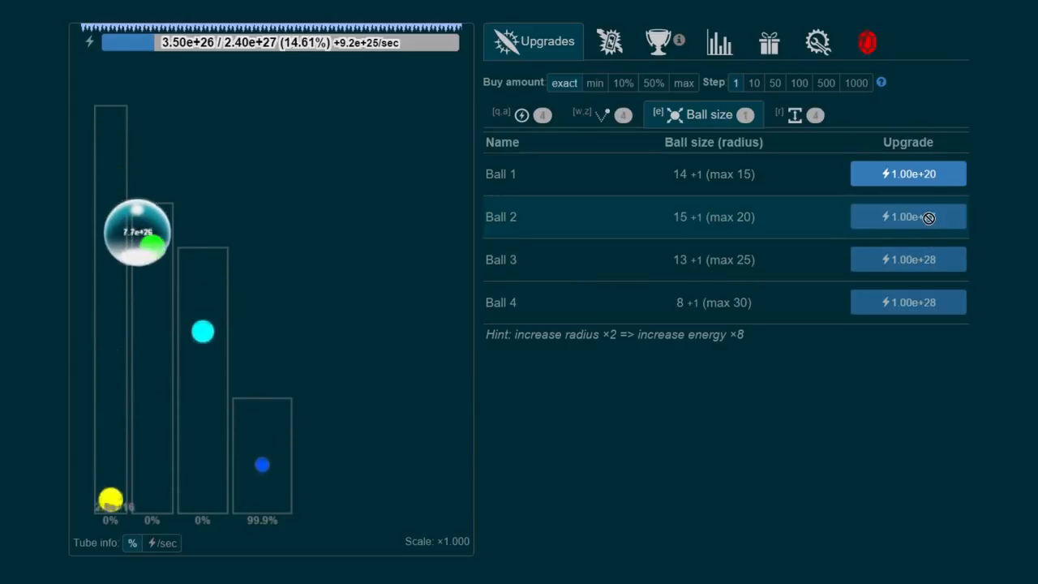
left_click(908, 172)
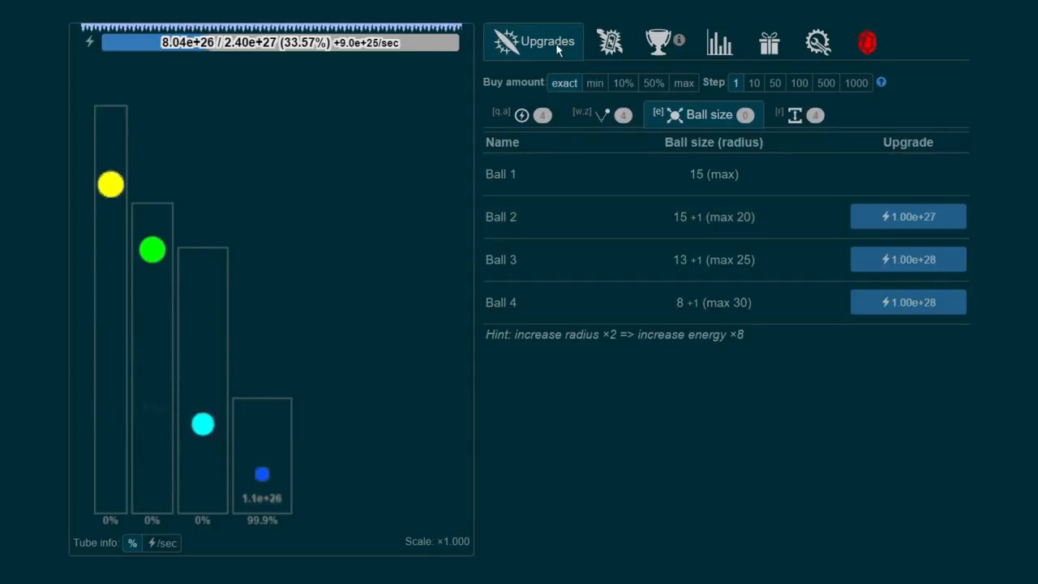
Raise Tube 4 to height 200 and view the overall game statistics.
left_click(785, 114)
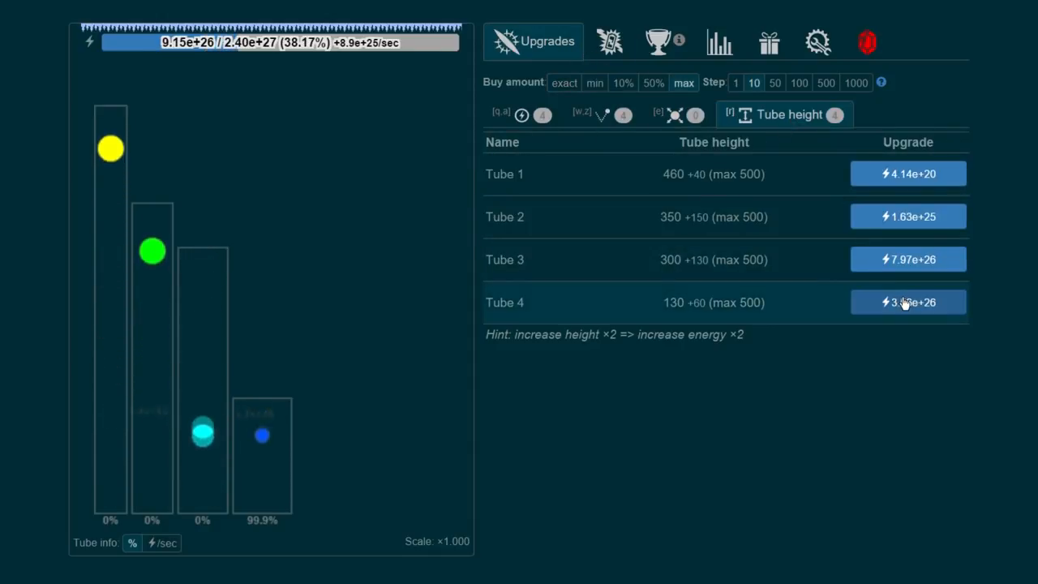
left_click(908, 301)
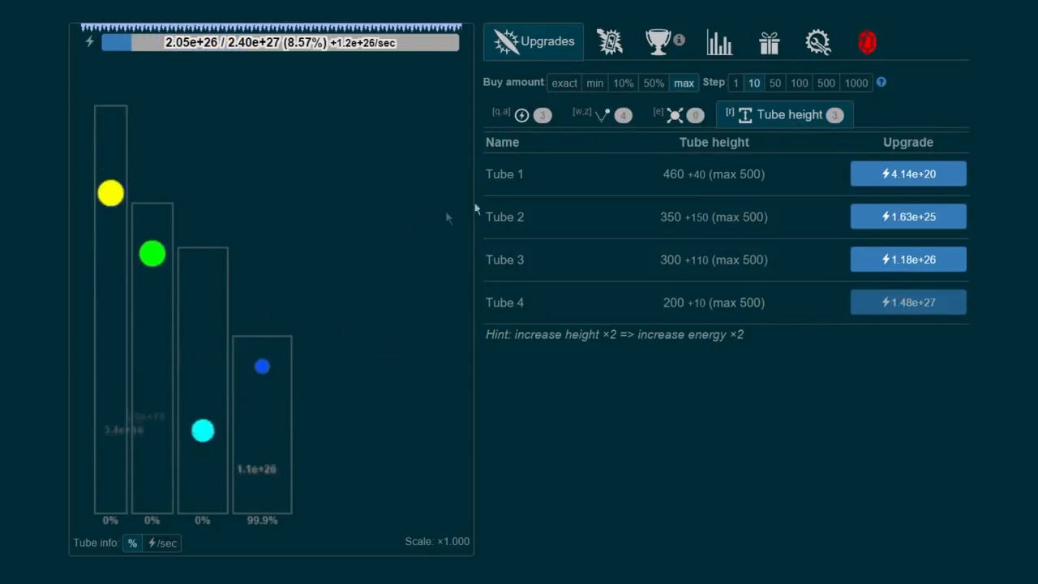
left_click(543, 114)
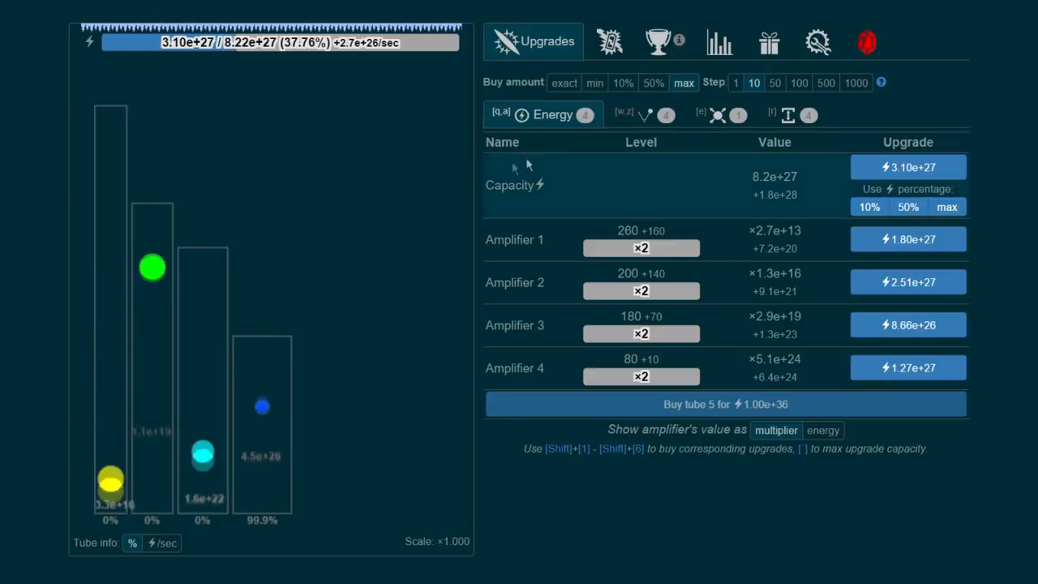
left_click(715, 42)
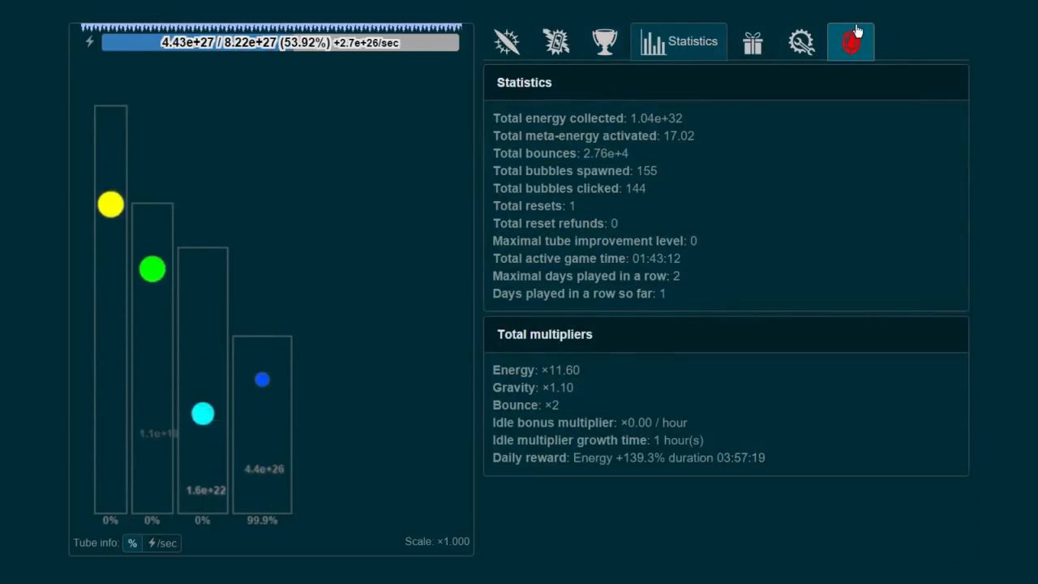
Try the free meta-energy refund in the Shop, raise capacity to 5.8e+28, then browse the shop's bonuses.
left_click(850, 41)
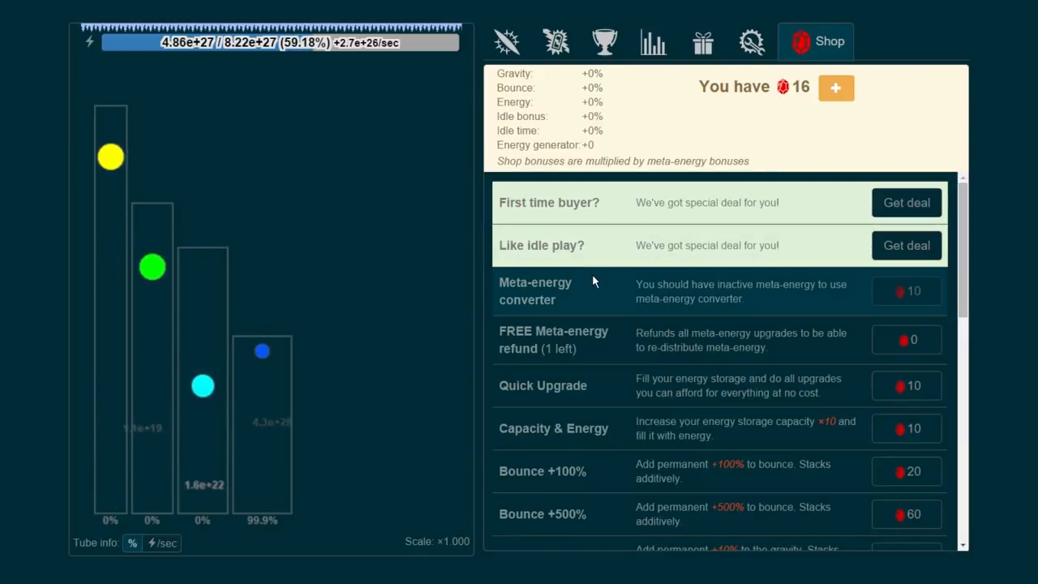
mouse_move(458, 310)
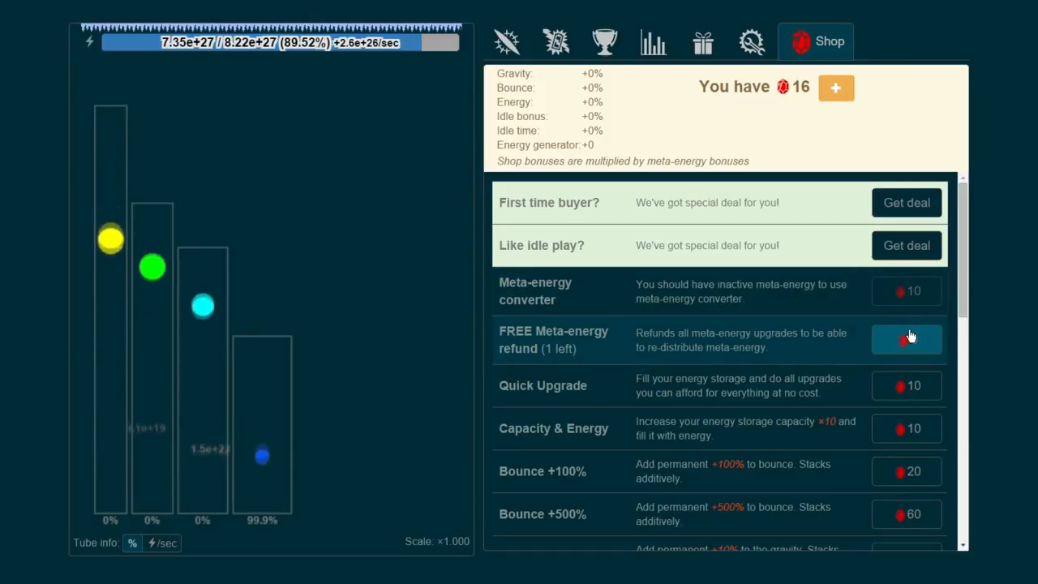
left_click(906, 339)
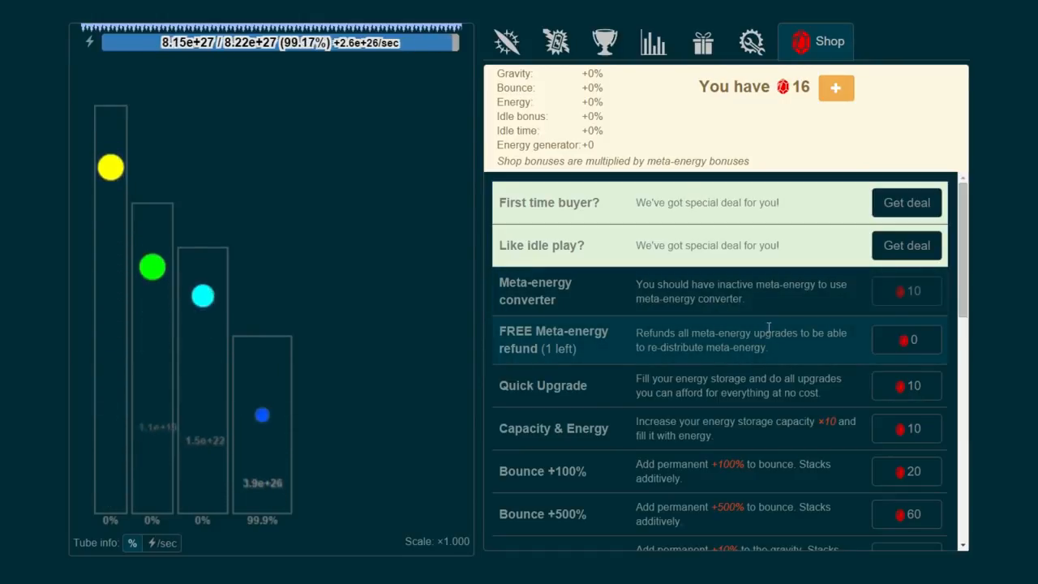
left_click(532, 42)
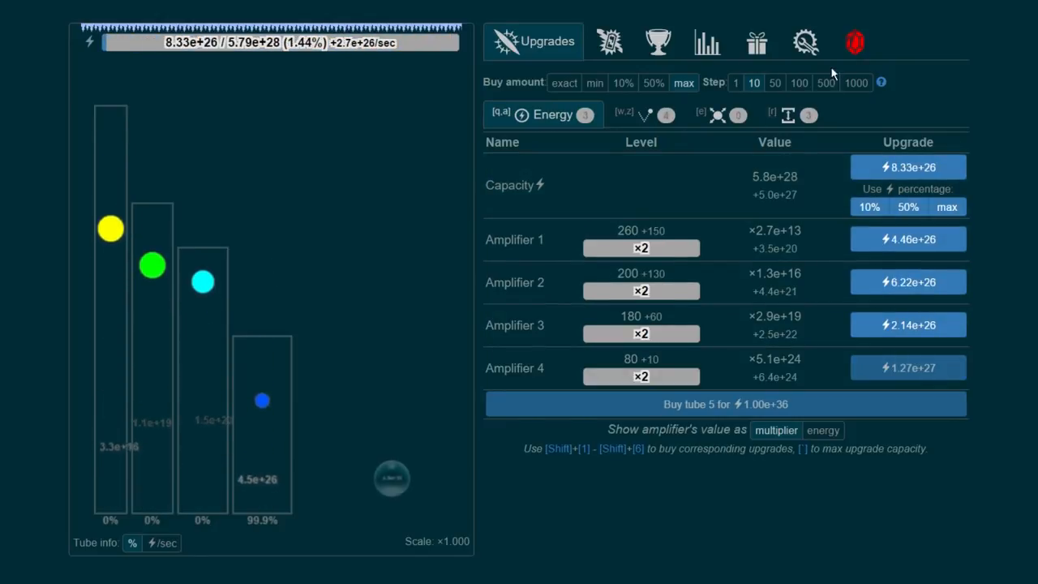
left_click(855, 42)
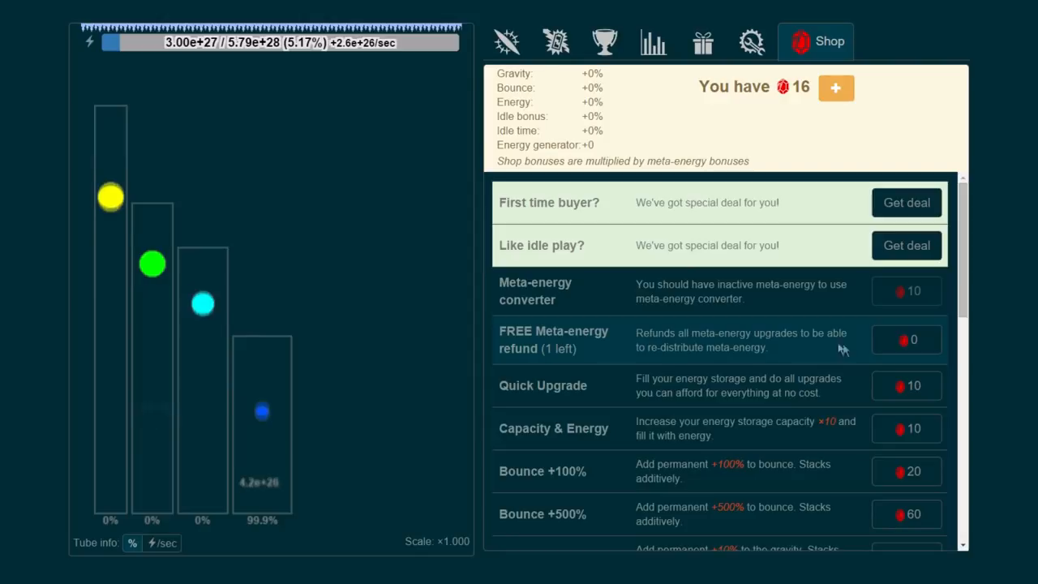
scroll("down", 3)
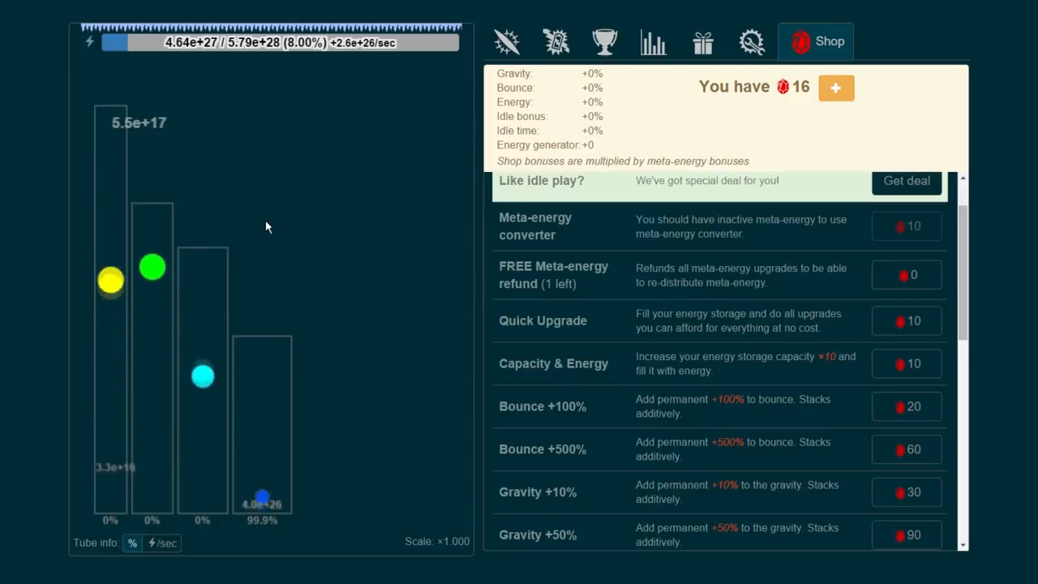
scroll("down", 3)
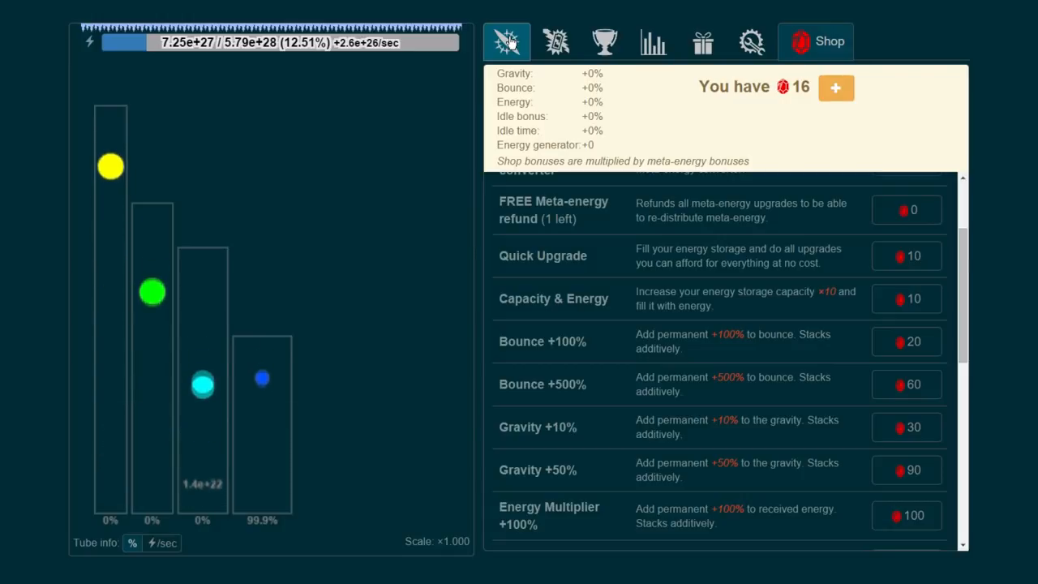
Max capacity to 2.59e+30 and enlarge Ball 2 by one step.
left_click(506, 42)
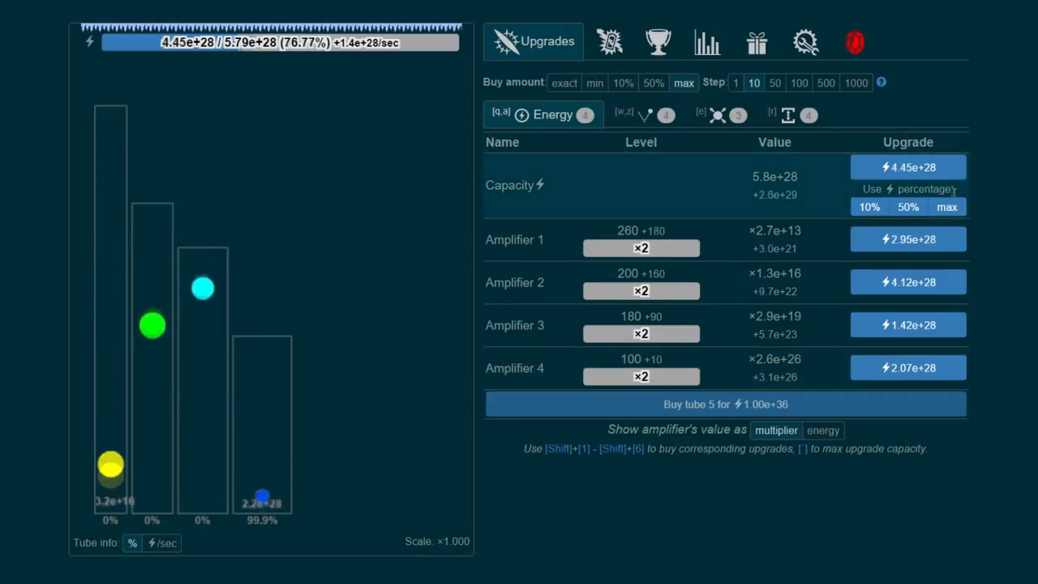
left_click(908, 167)
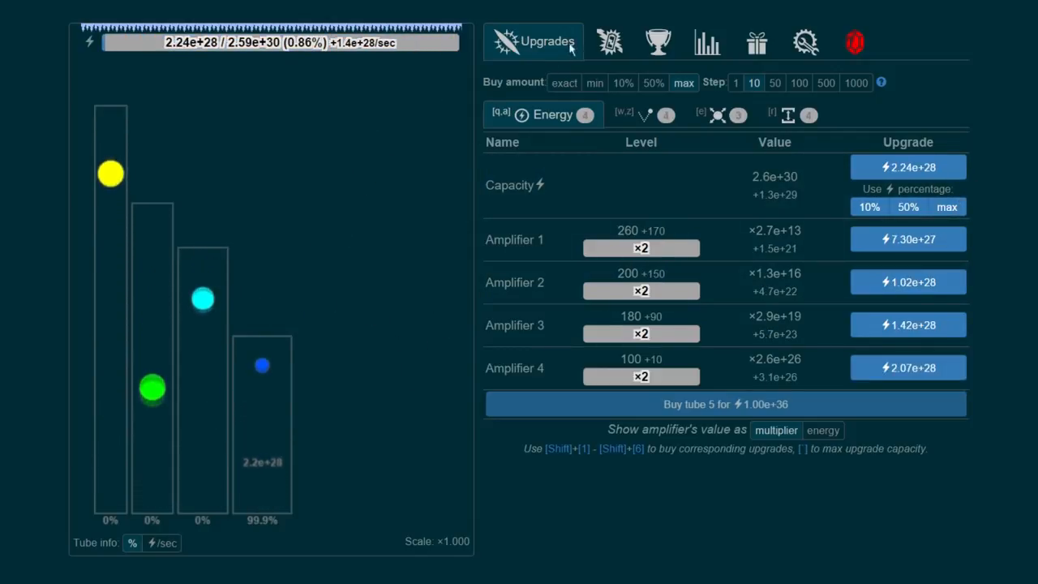
left_click(701, 113)
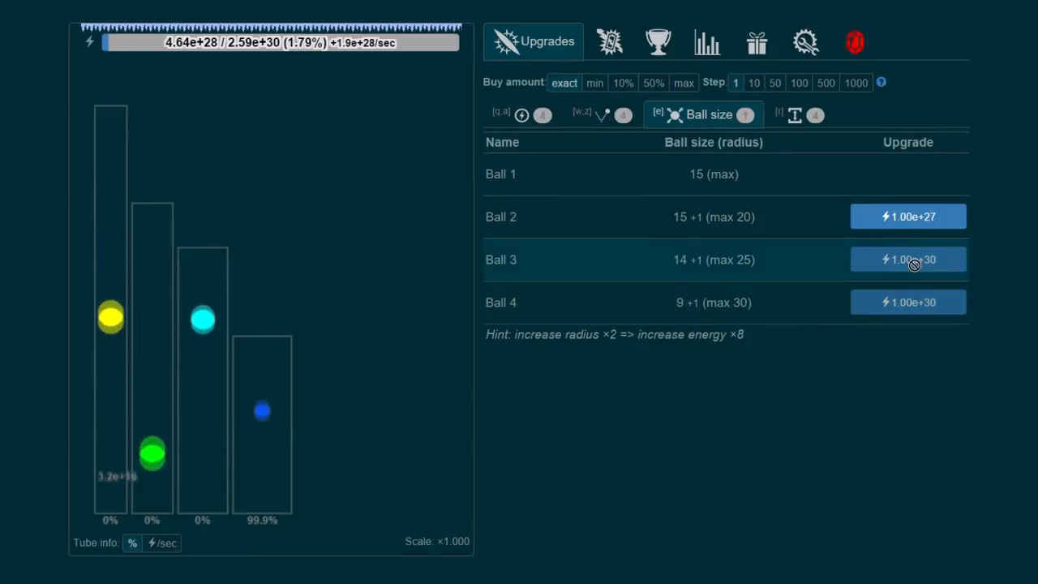
left_click(908, 217)
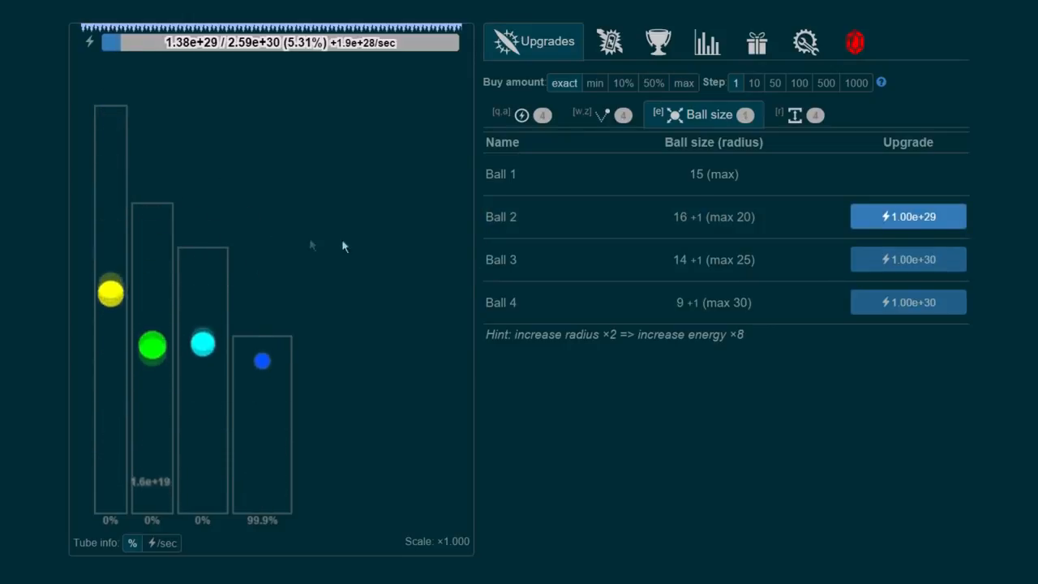
Max Tubes 1 and 2 at height 500 and raise Tube 3 to 490.
left_click(785, 113)
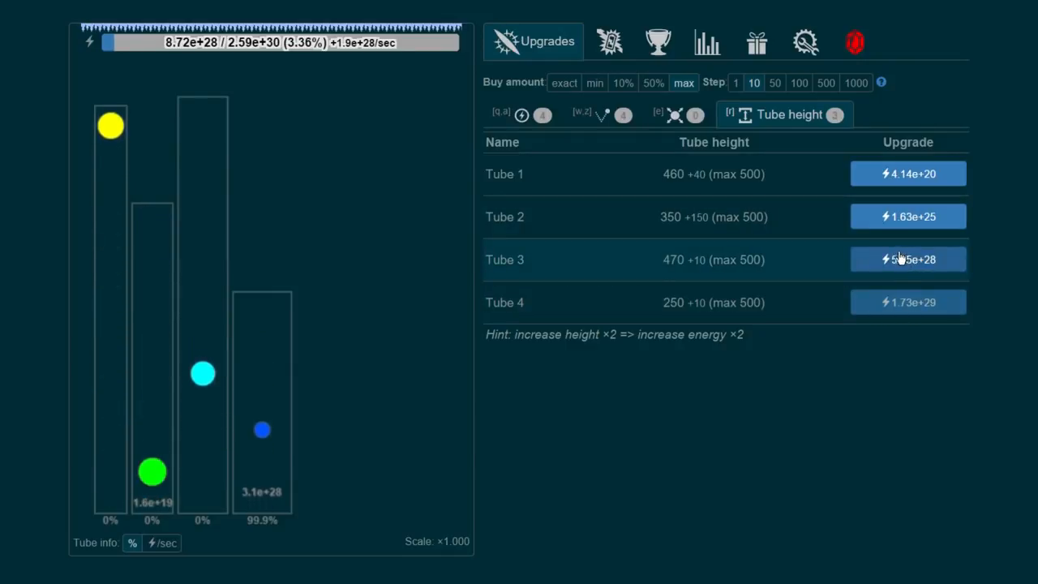
left_click(908, 173)
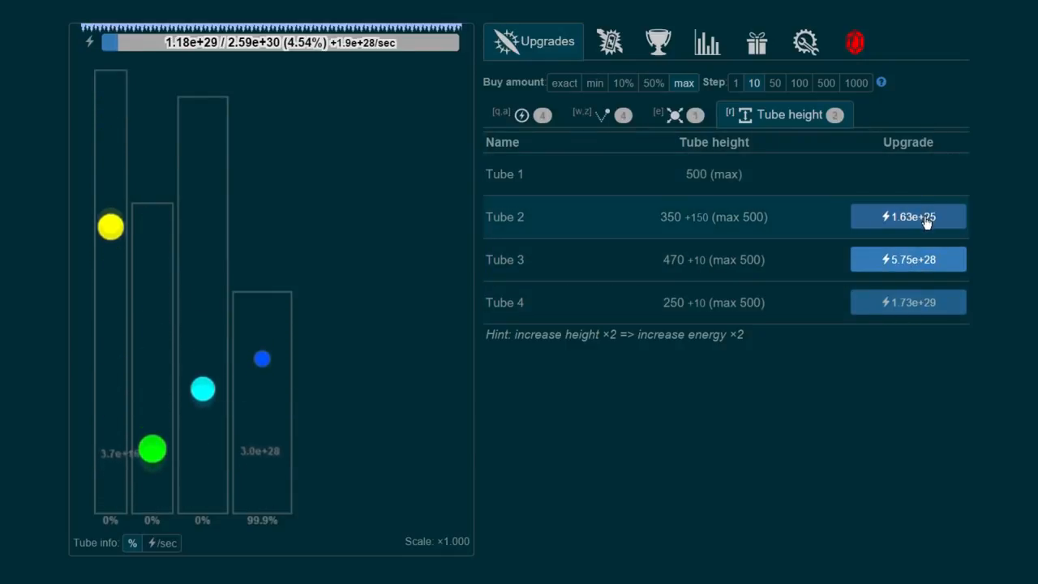
left_click(908, 217)
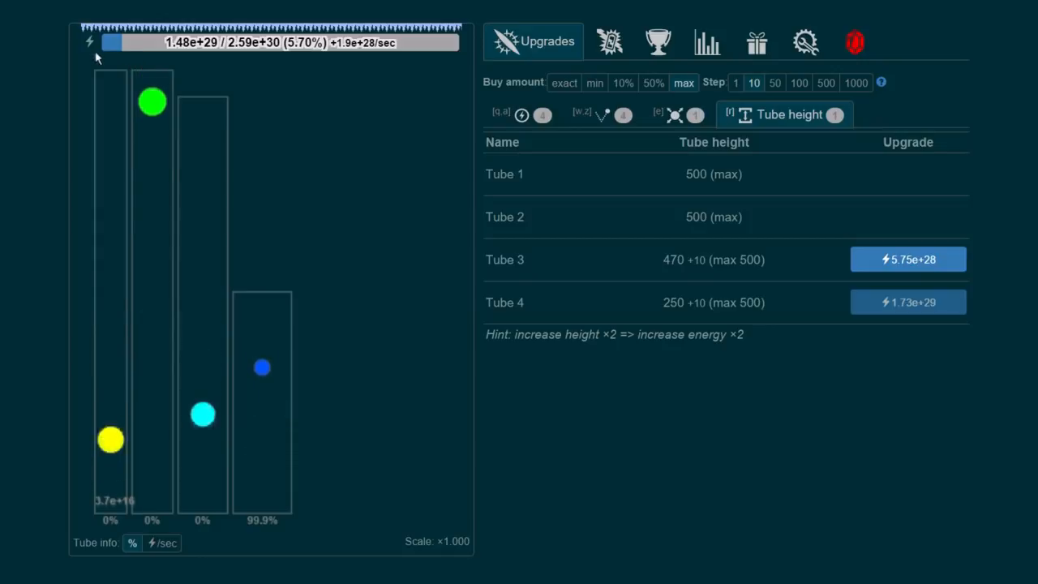
left_click(908, 259)
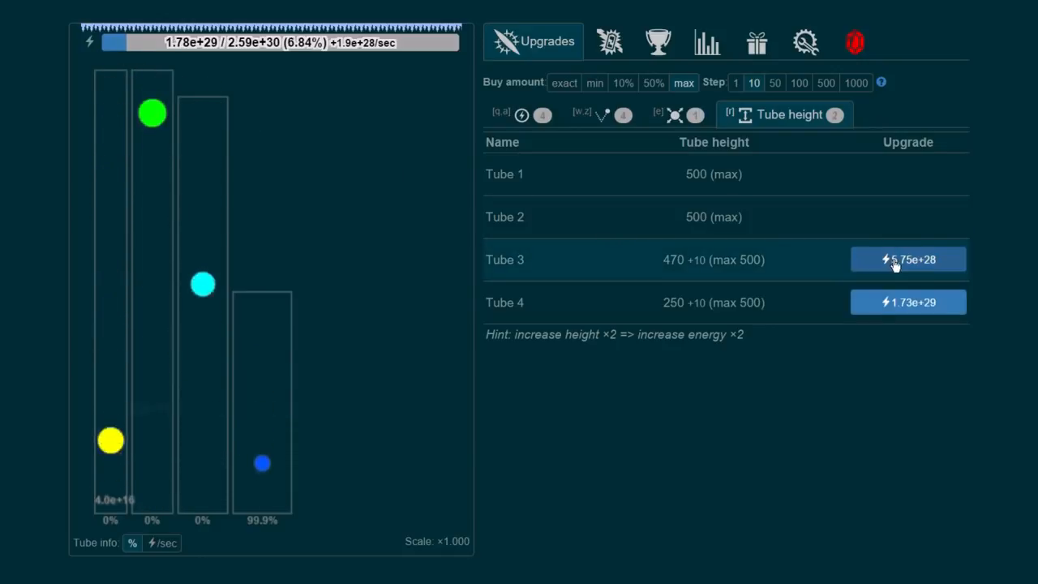
left_click(908, 259)
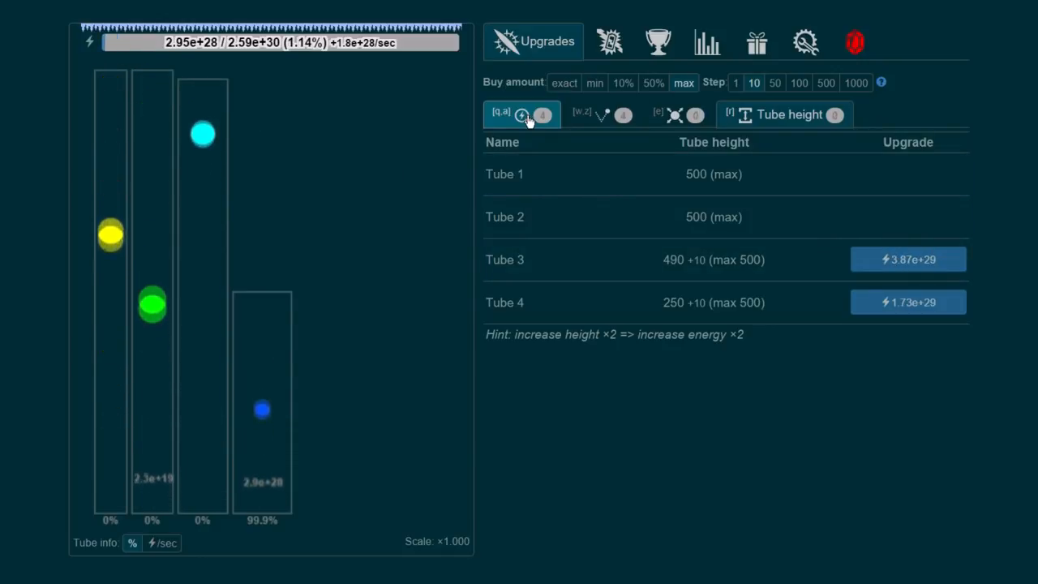
Raise Amplifier 4 to 130 and Amplifier 3 to 290, then view the meta-energy shop.
left_click(522, 114)
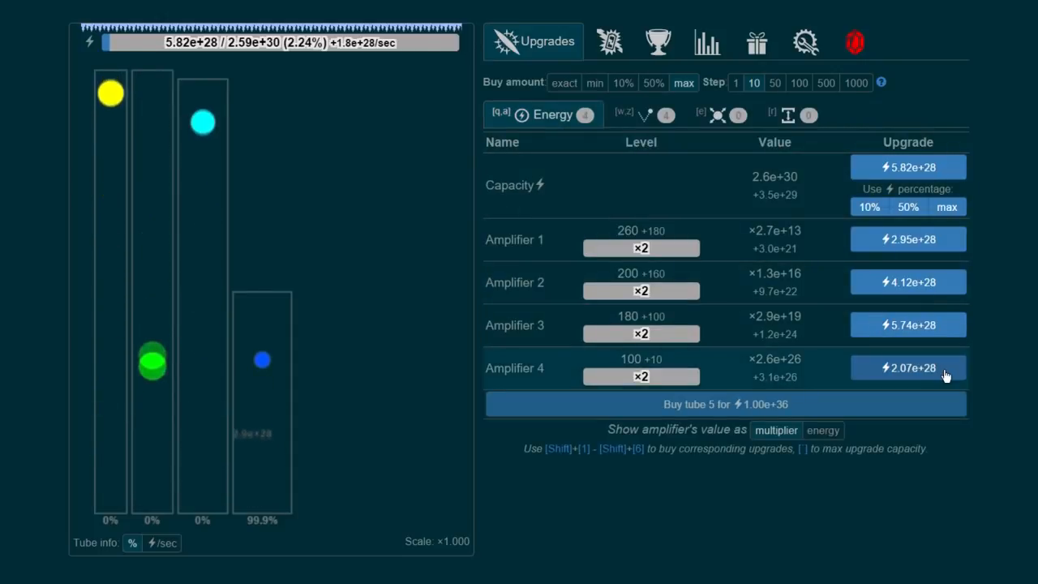
left_click(908, 367)
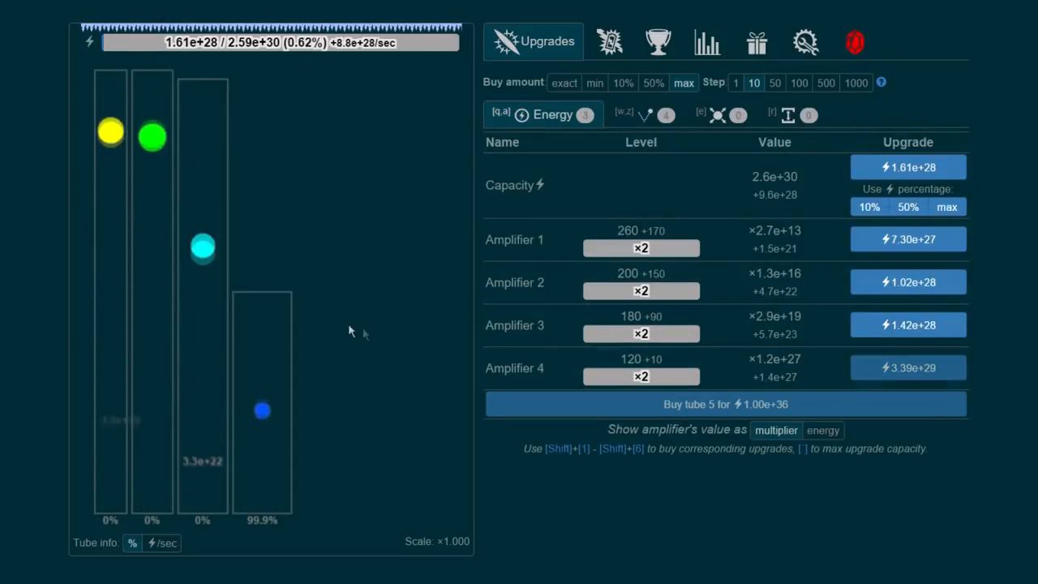
left_click(624, 114)
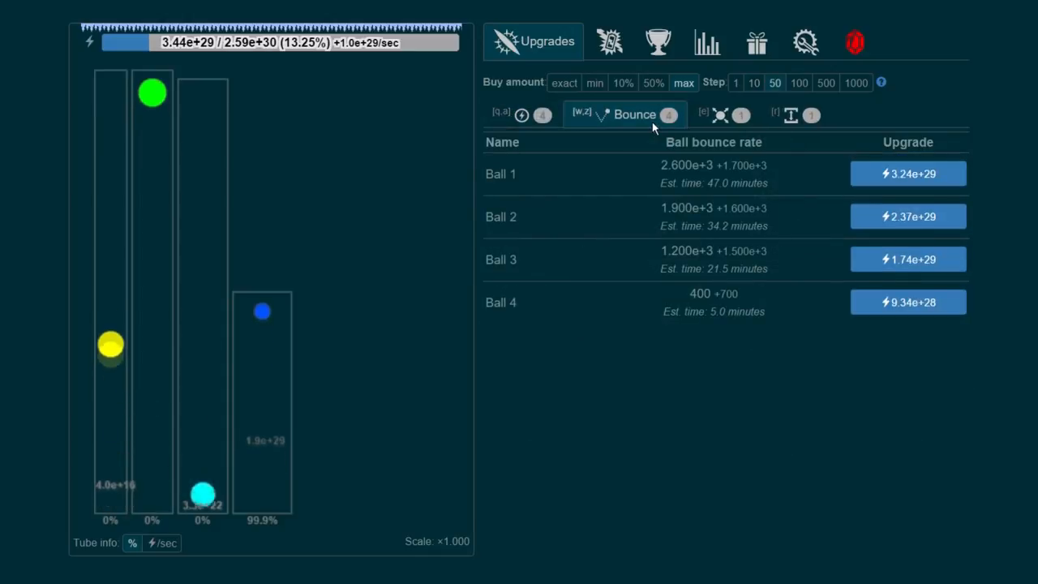
left_click(543, 114)
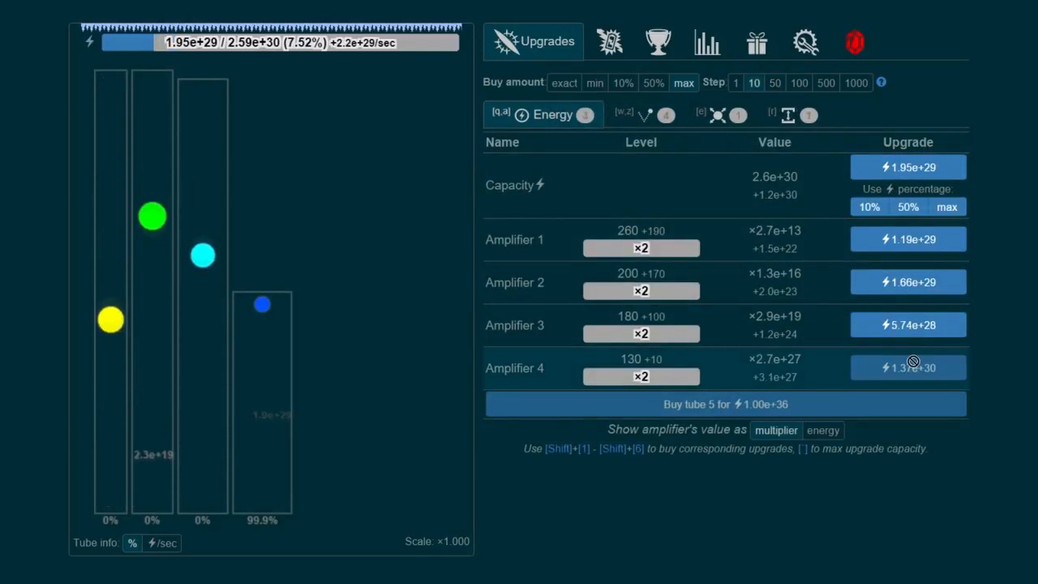
left_click(908, 324)
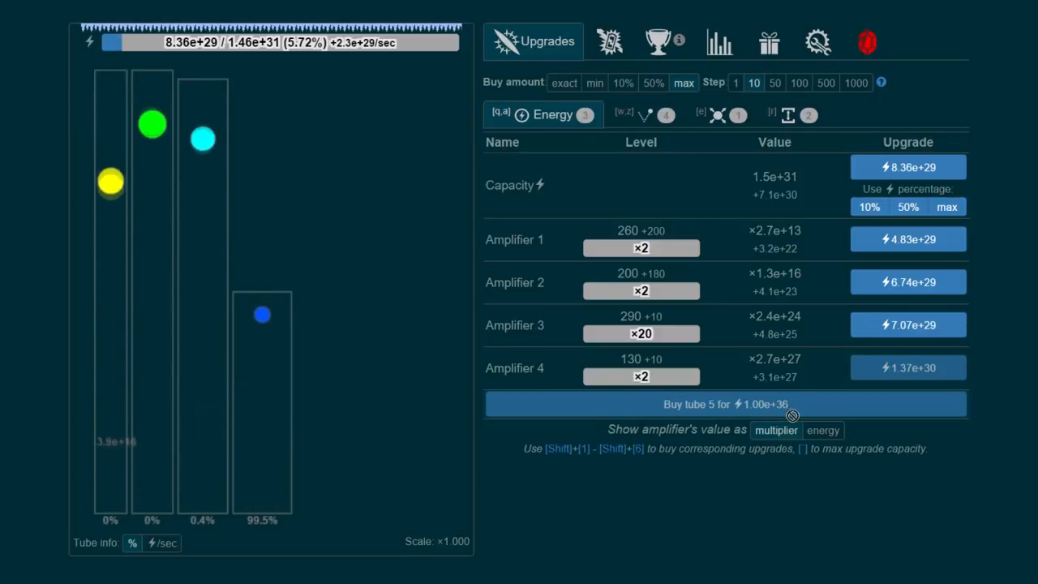
left_click(866, 42)
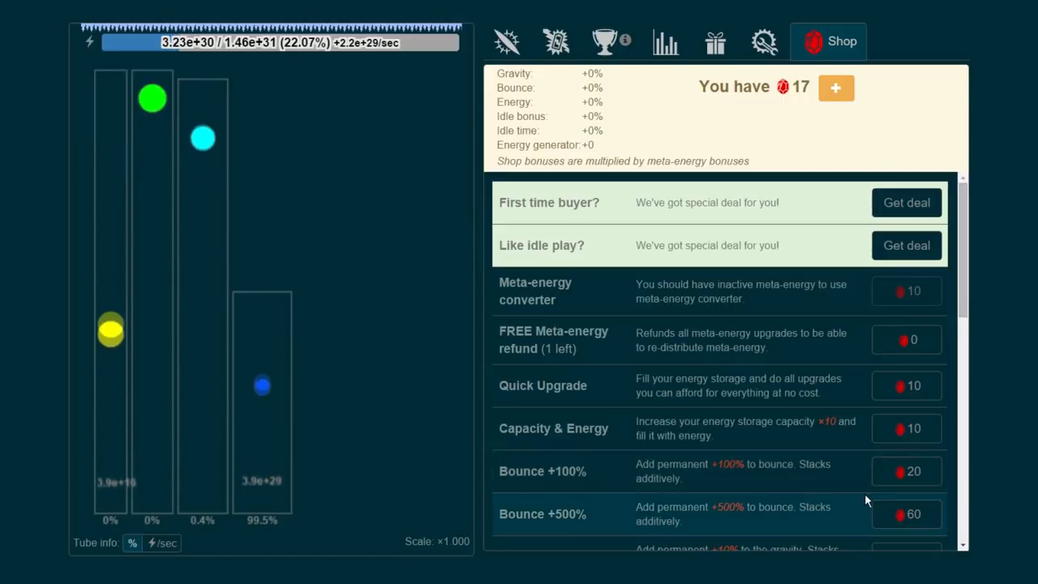
Scroll through the Shop offers without buying and switch back to Upgrades.
scroll("down", 3)
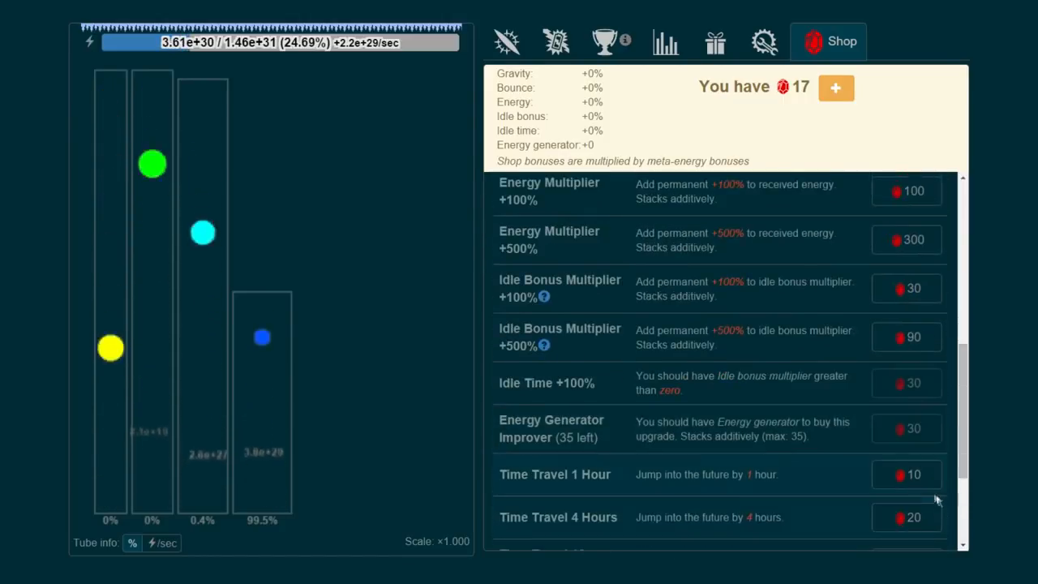
scroll("down", 3)
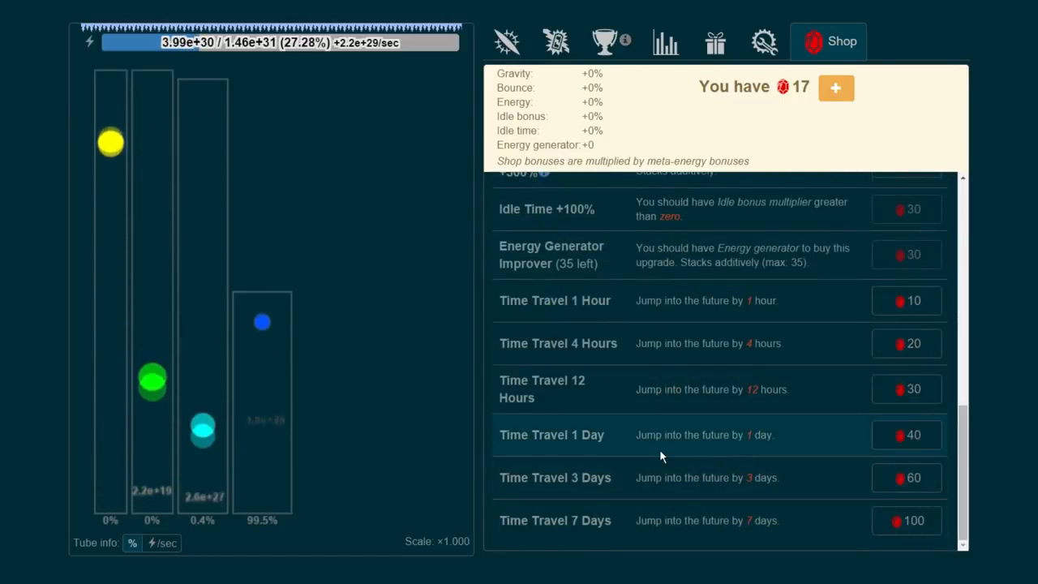
mouse_move(625, 357)
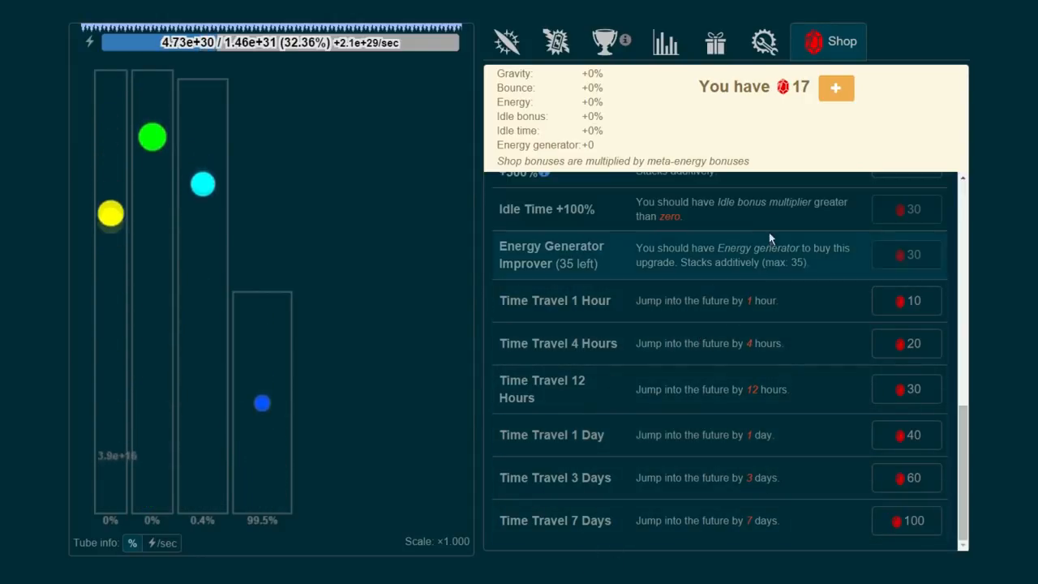
scroll("up", 3)
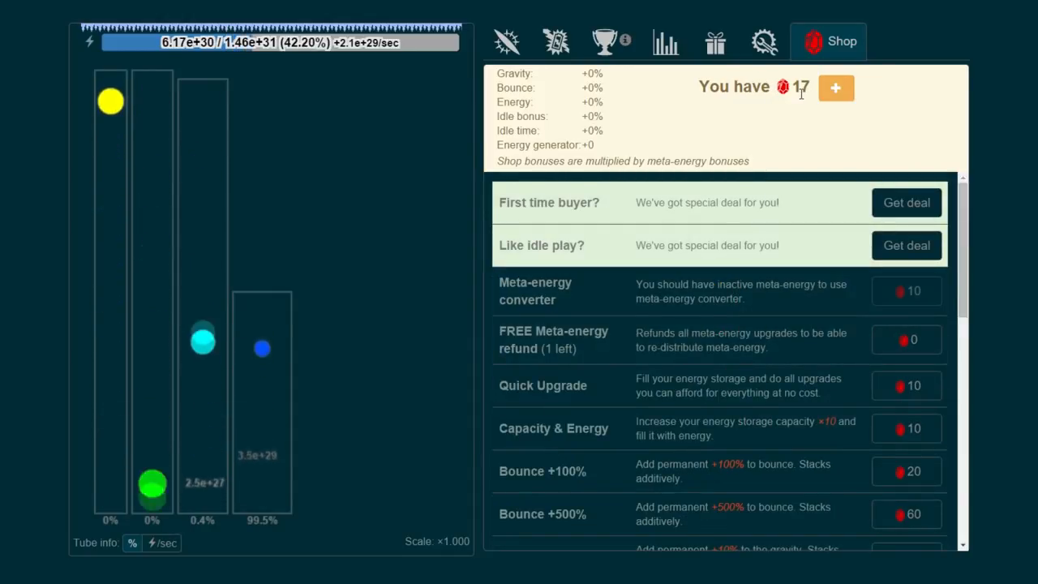
left_click(506, 43)
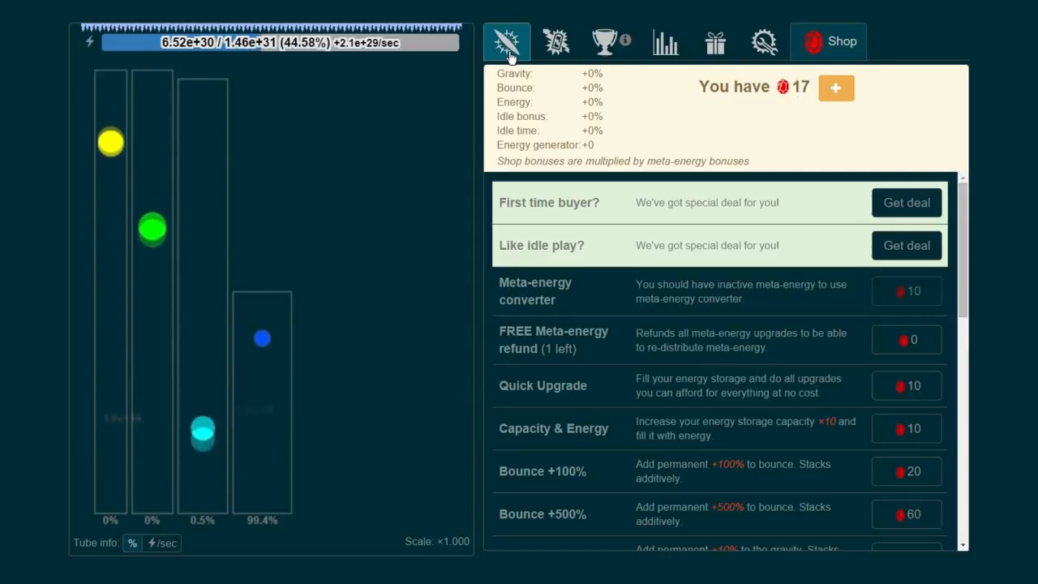
left_click(506, 43)
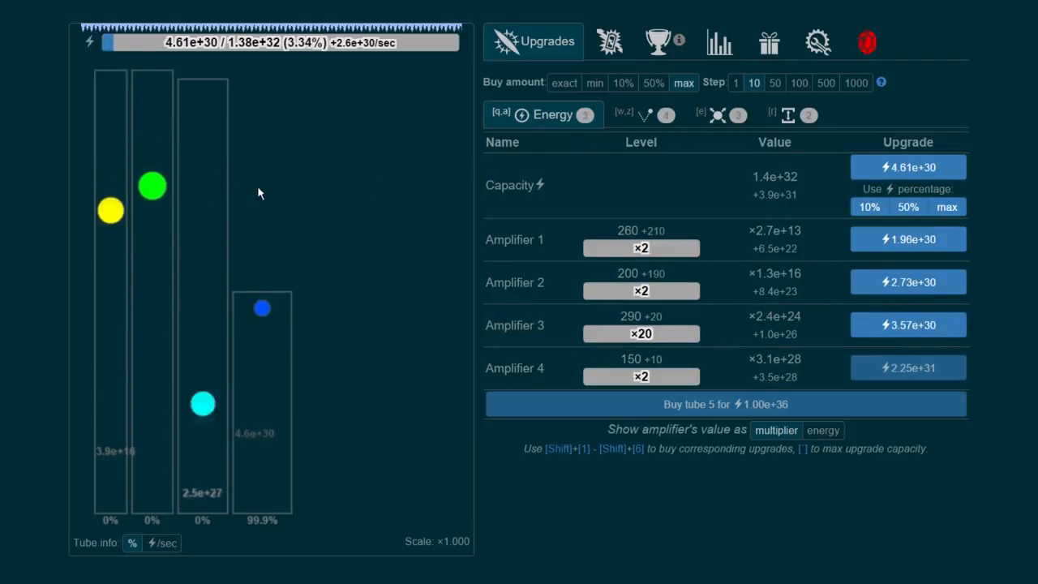
Browse the meta-energy shop again, then return to the Energy upgrades.
left_click(866, 43)
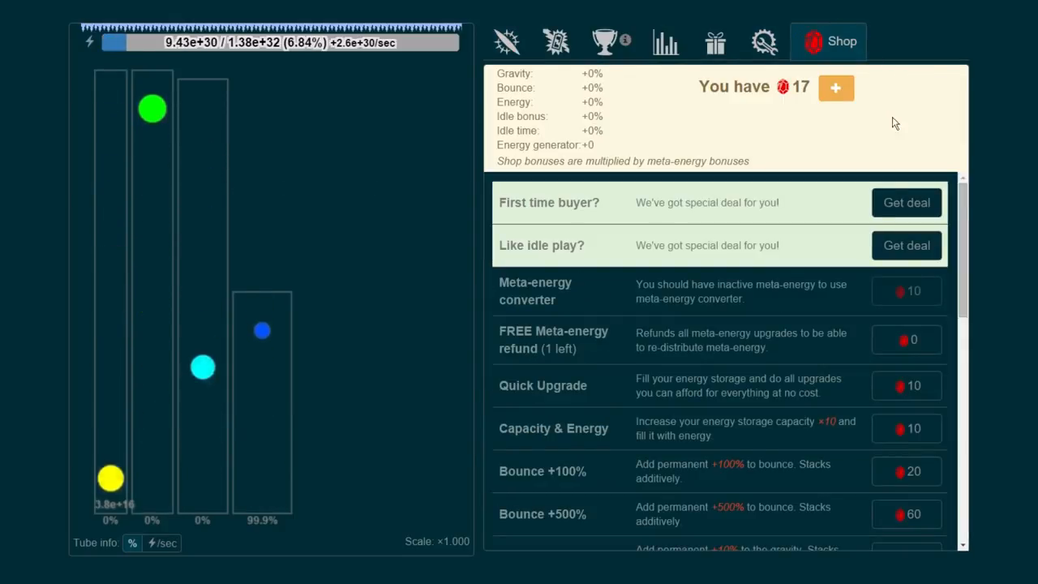
scroll("down", 3)
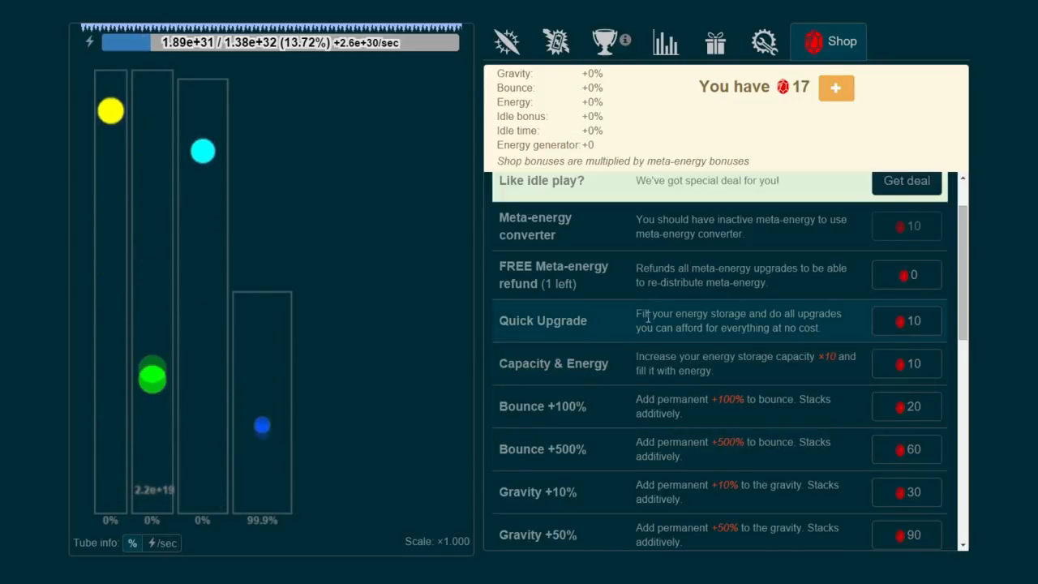
left_click(905, 321)
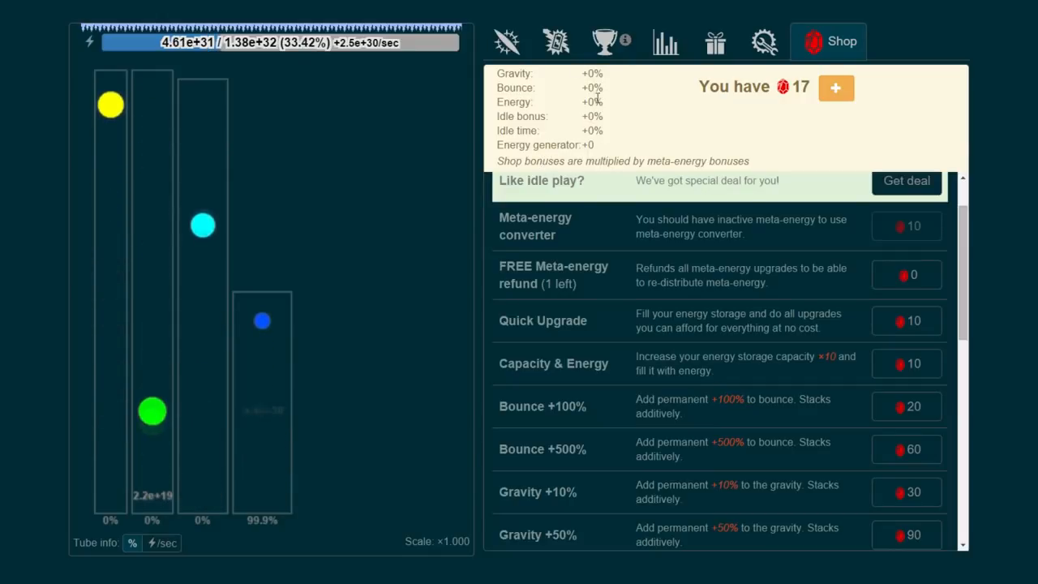
scroll("up", 3)
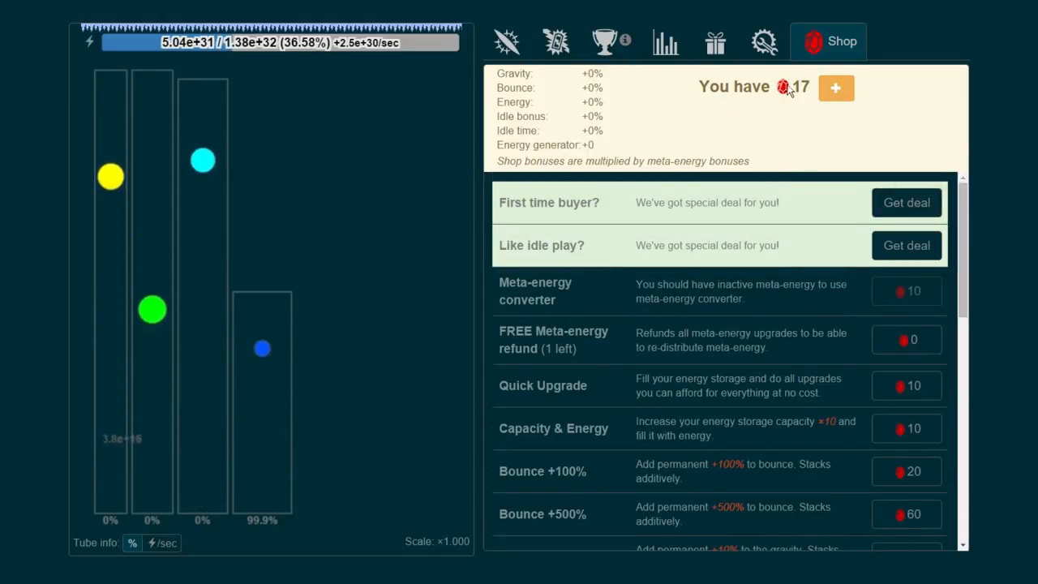
scroll("down", 3)
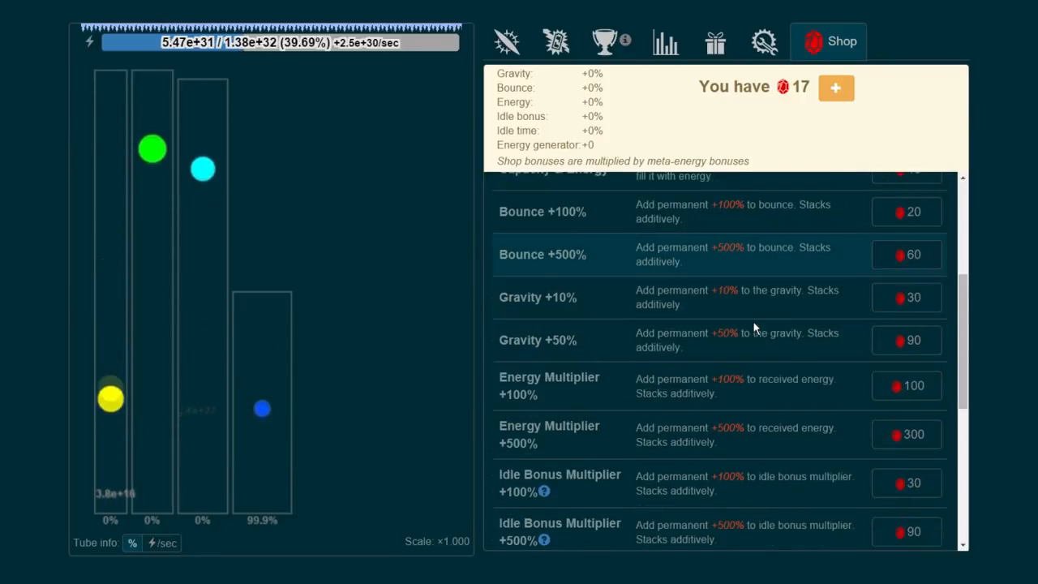
left_click(532, 42)
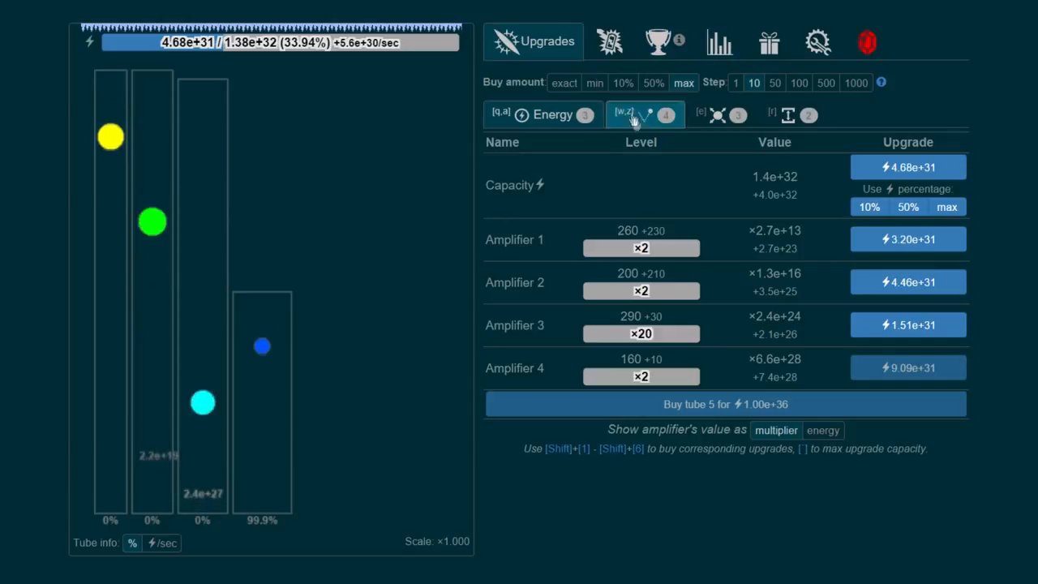
Raise Tube 3 to its maximum height of 500 after checking ball sizes.
left_click(700, 114)
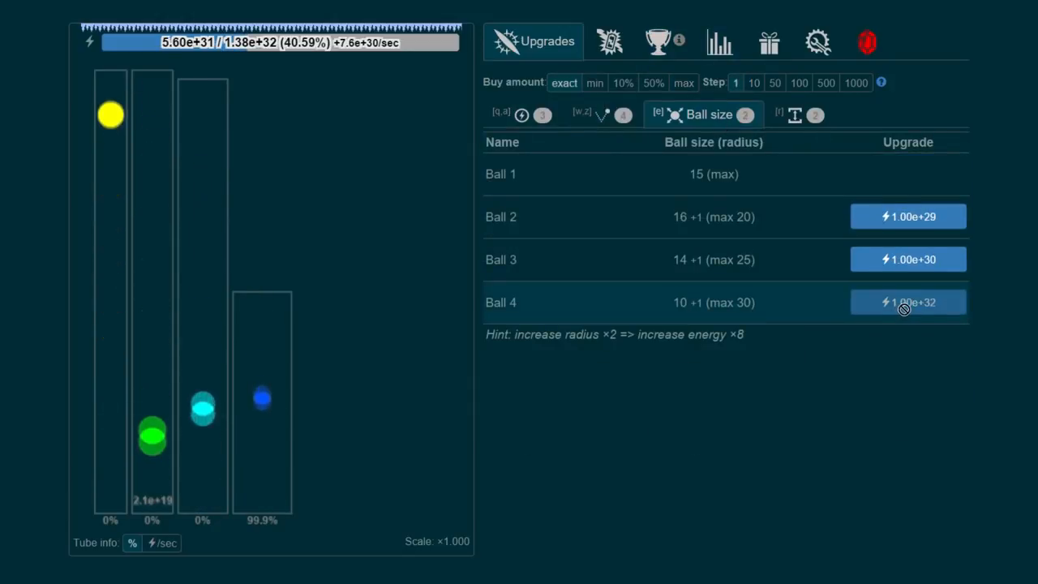
left_click(787, 113)
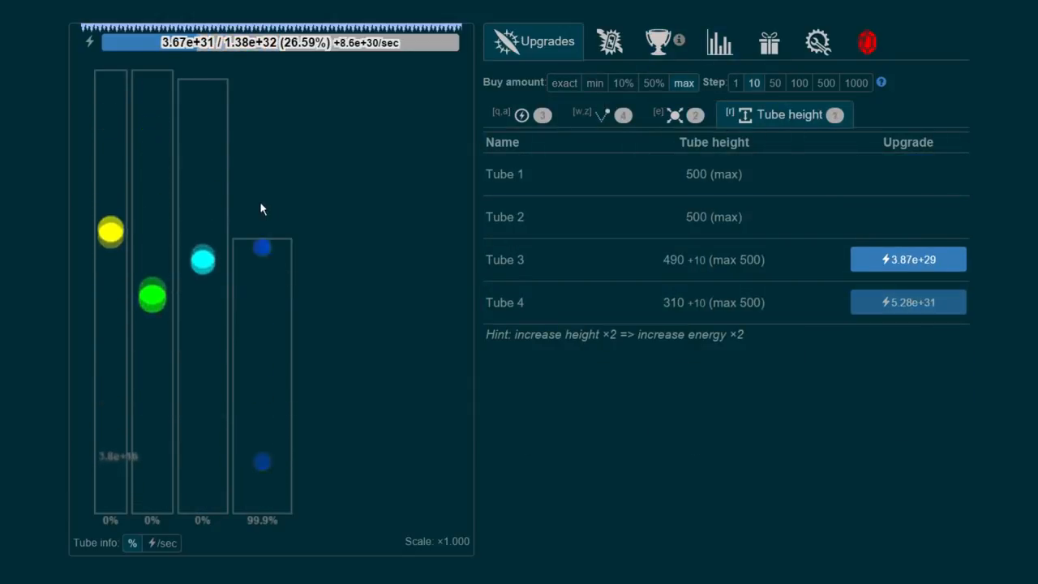
left_click(908, 260)
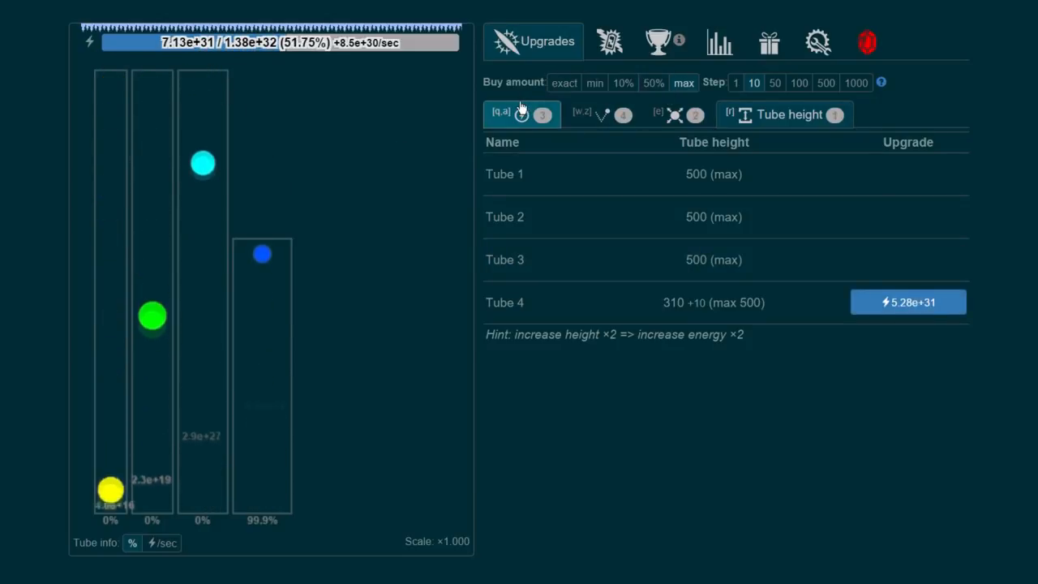
left_click(522, 113)
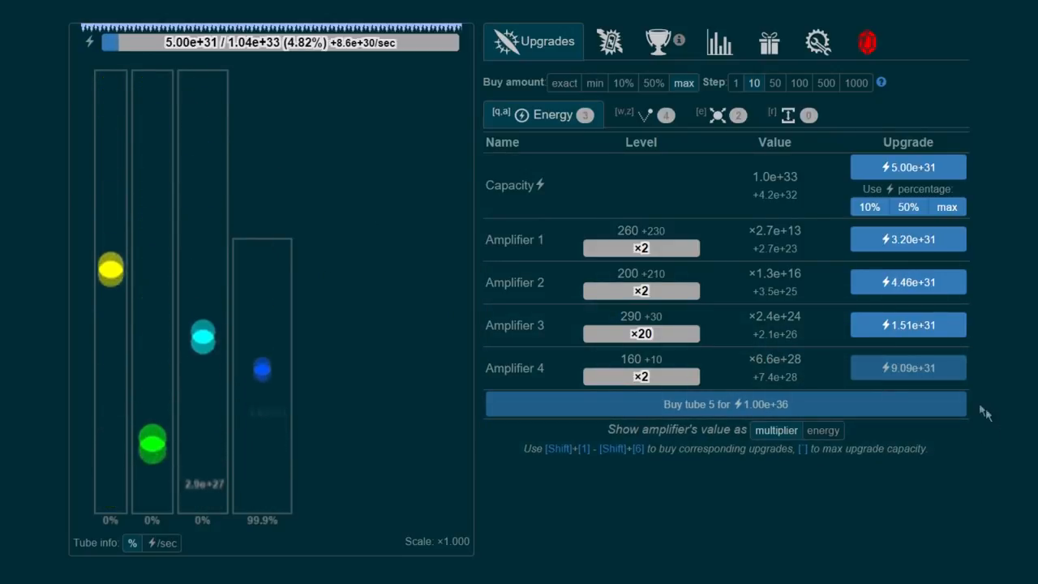
Upgrade Amplifier 4 to level 170 and Amplifier 3 to 330, capacity reaching 1.0e+33.
left_click(908, 324)
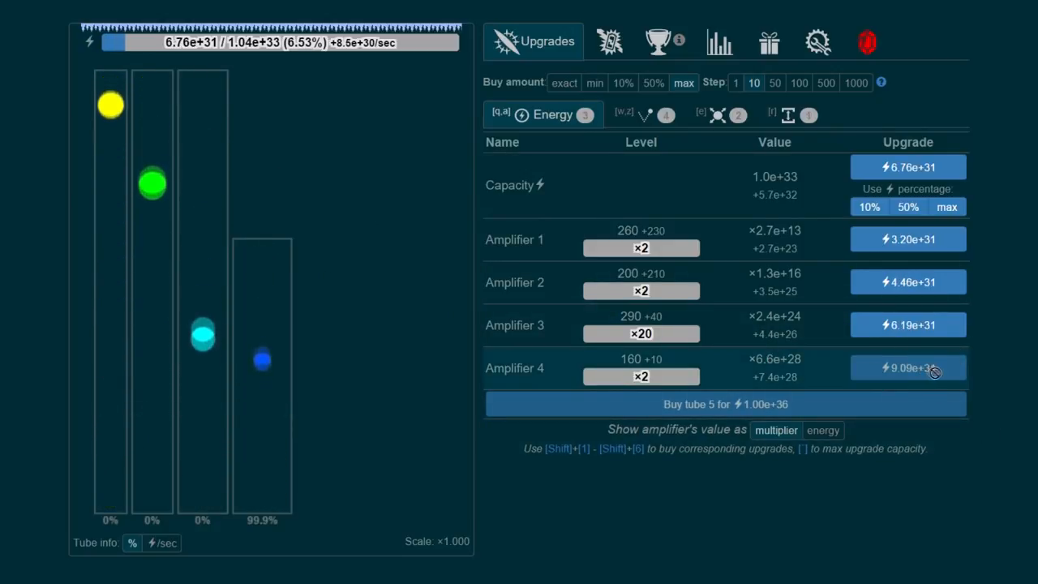
left_click(908, 367)
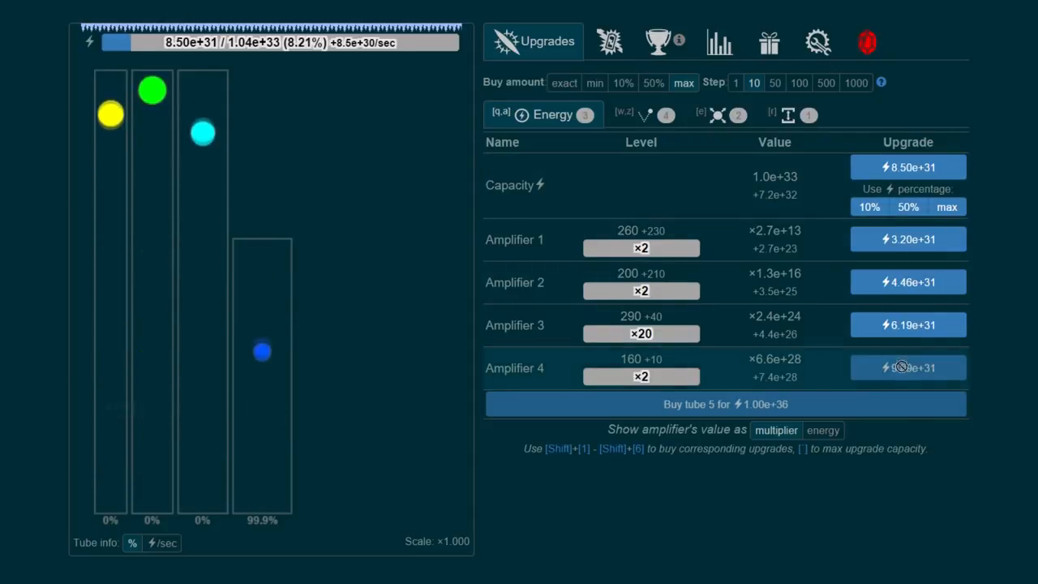
left_click(908, 366)
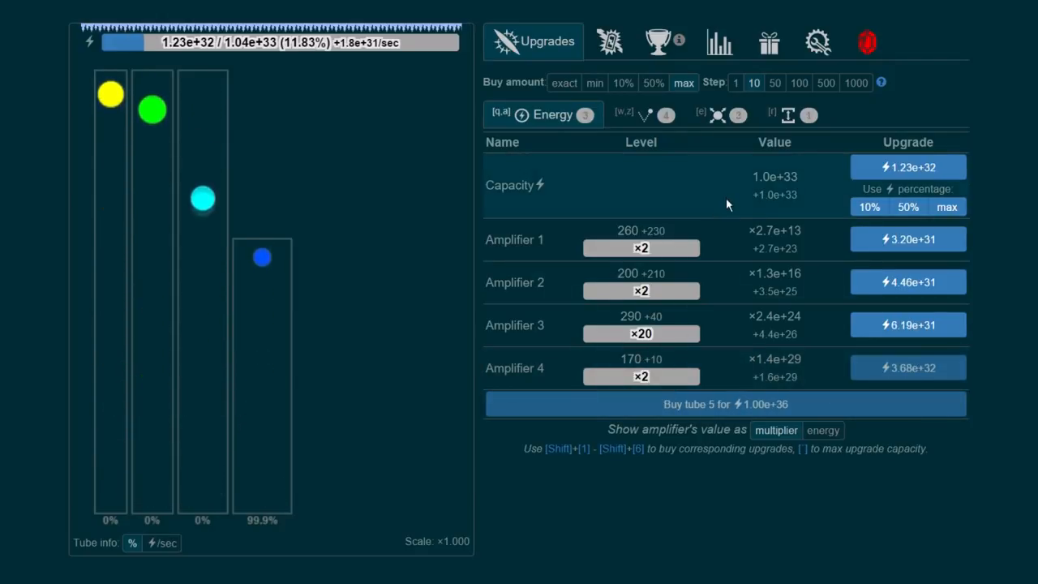
left_click(908, 325)
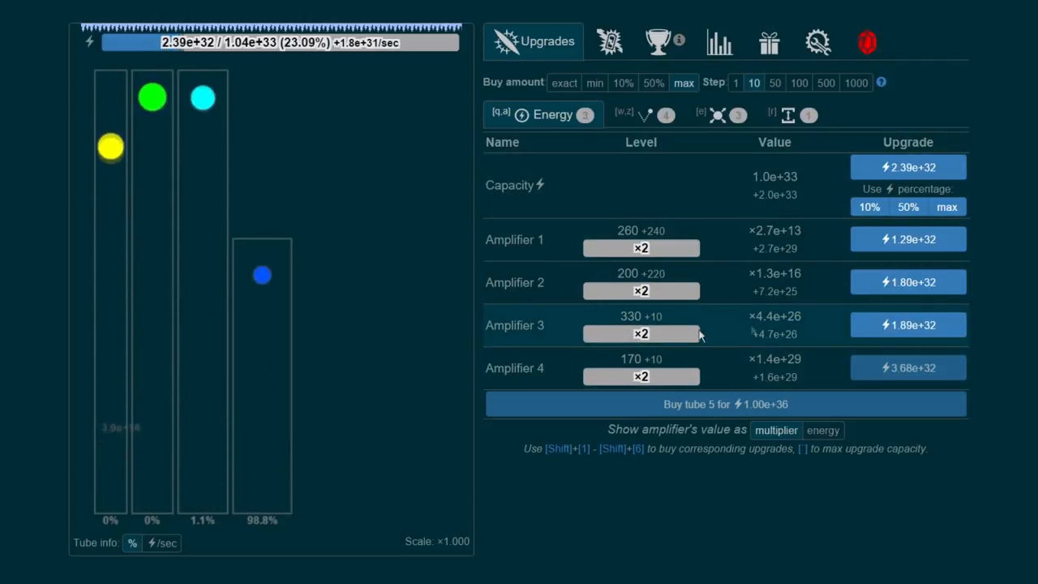
left_click(634, 114)
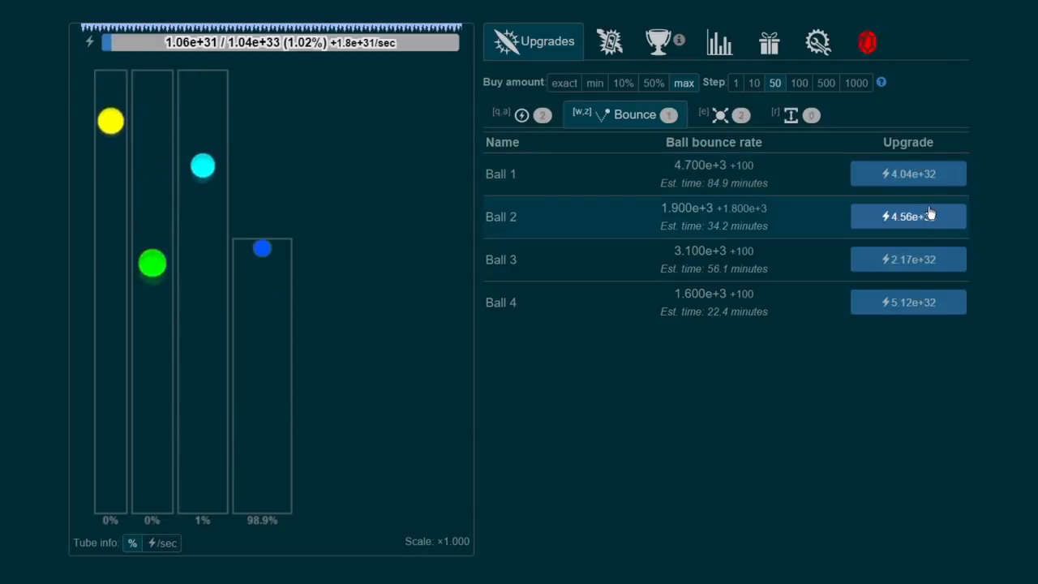
Boost Ball 2's bounce rate to 3.7e+3 and enlarge Balls 2–4 to radii 17, 16, 11.
left_click(908, 216)
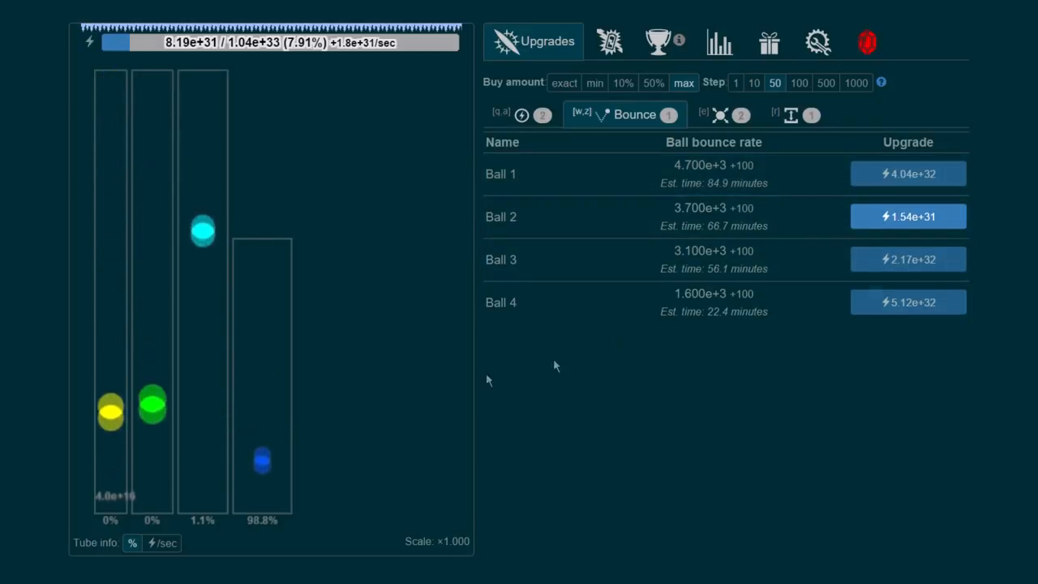
left_click(701, 113)
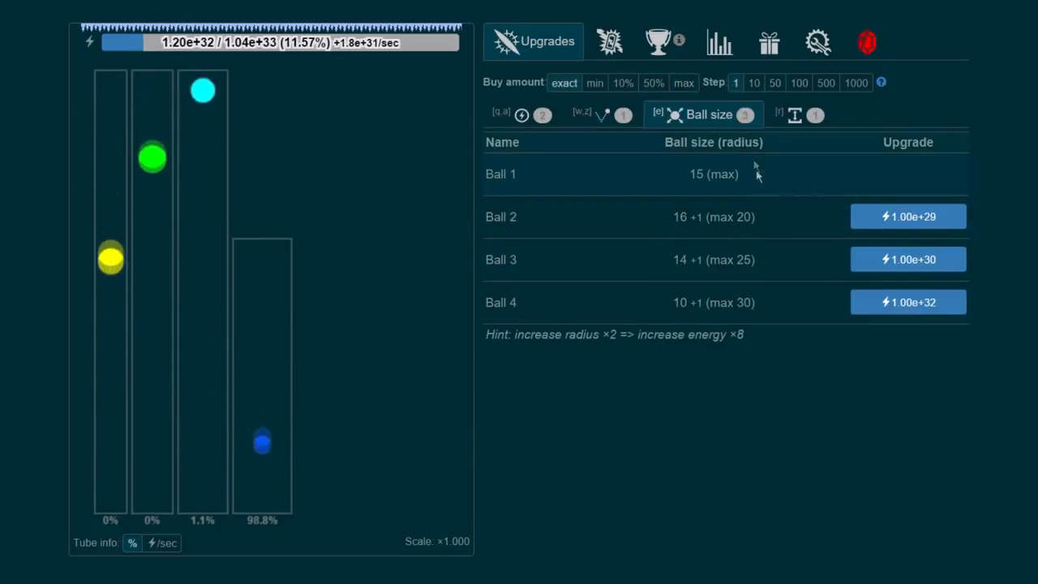
left_click(908, 301)
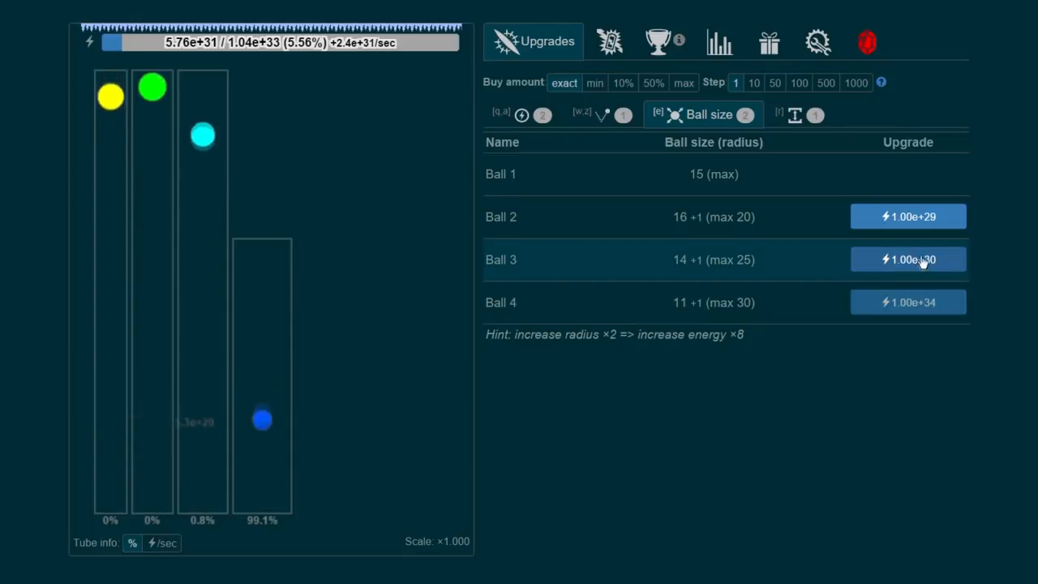
left_click(908, 260)
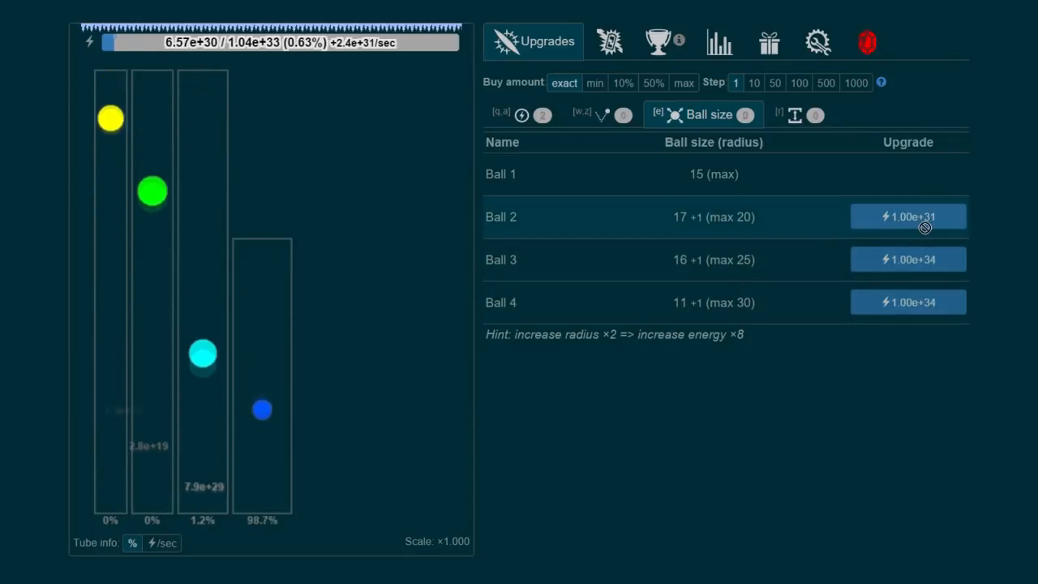
left_click(543, 114)
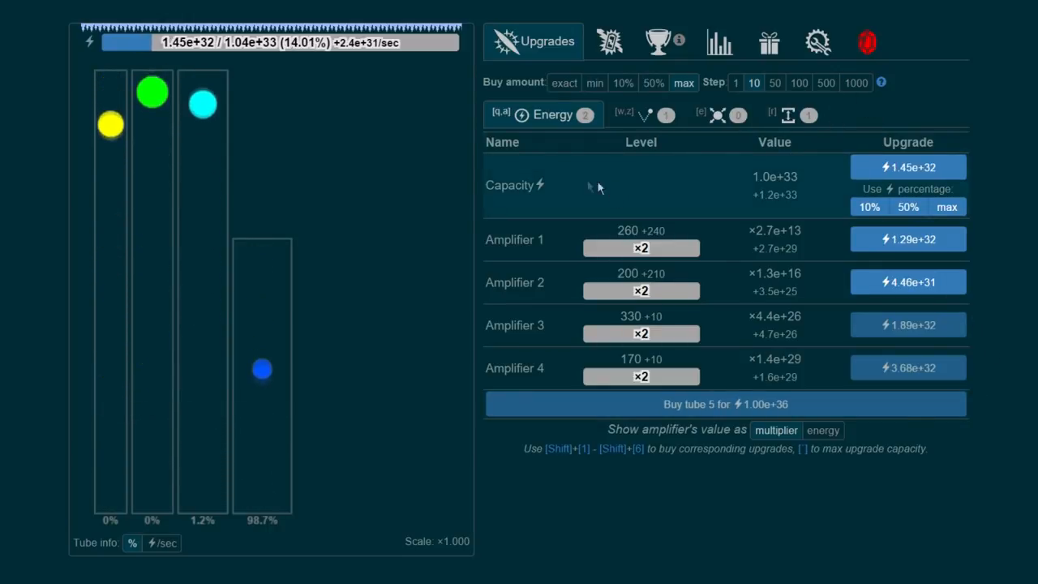
Upgrade Amplifier 2 and bring up the shop.
left_click(909, 283)
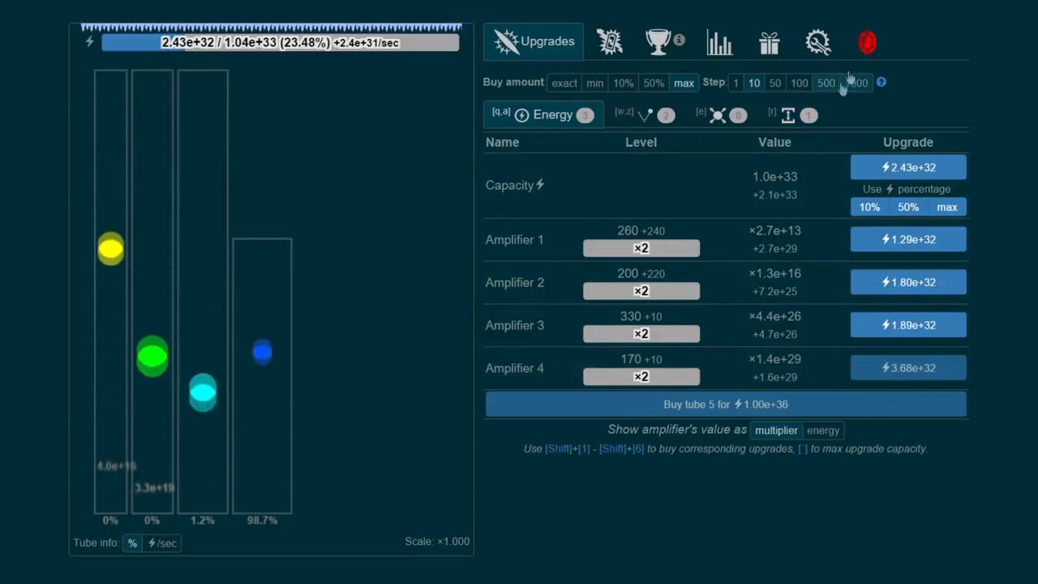
left_click(866, 42)
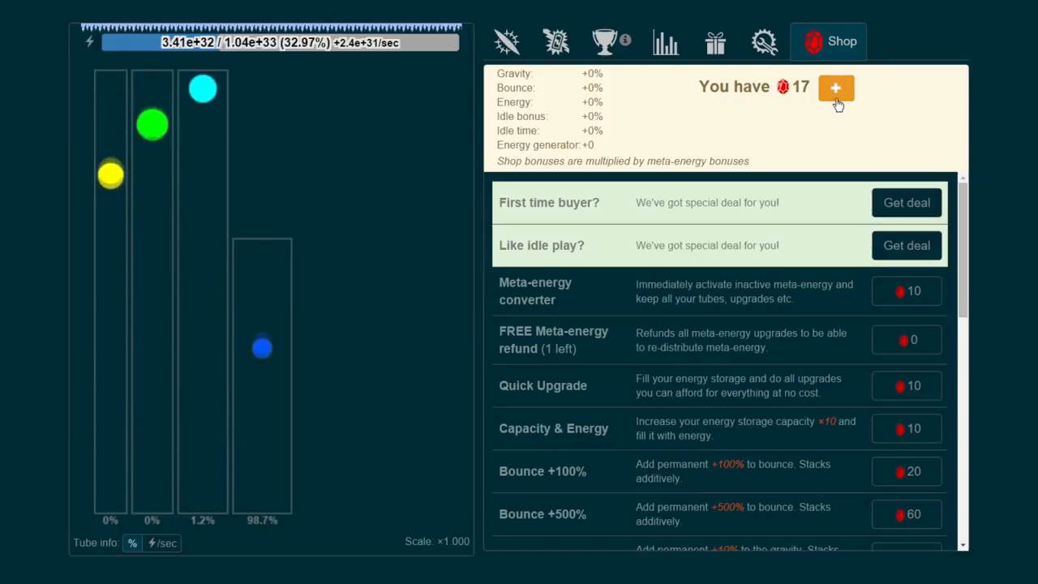
View and close the meta-energy purchase offers, then check the empty events panel.
left_click(837, 88)
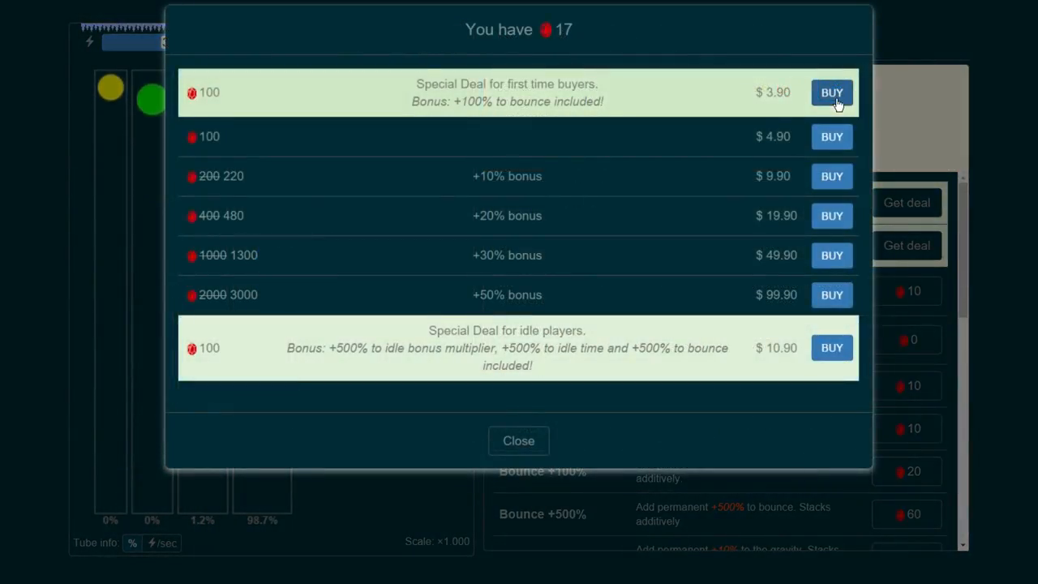
mouse_move(519, 442)
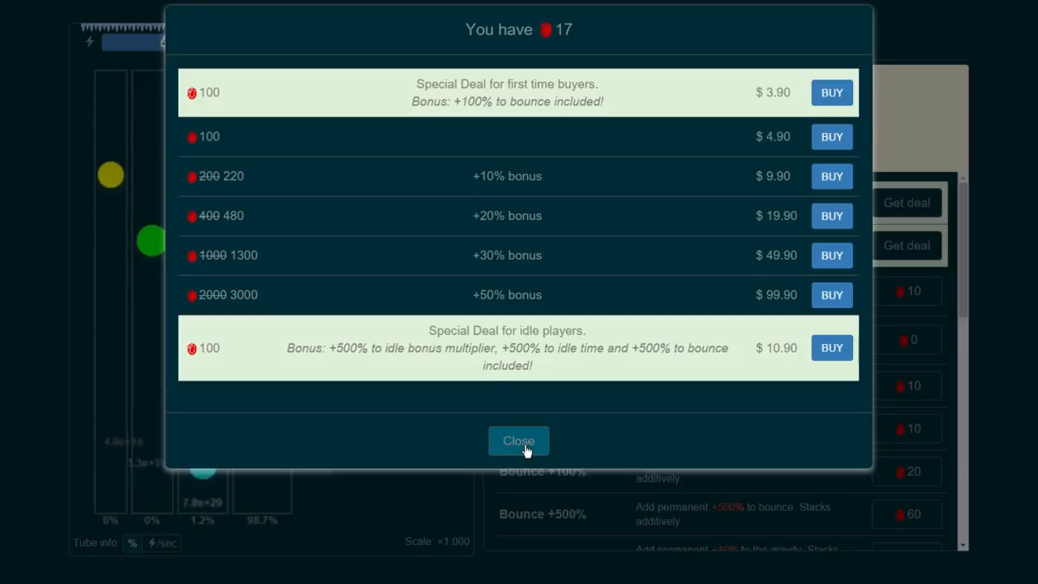
left_click(519, 442)
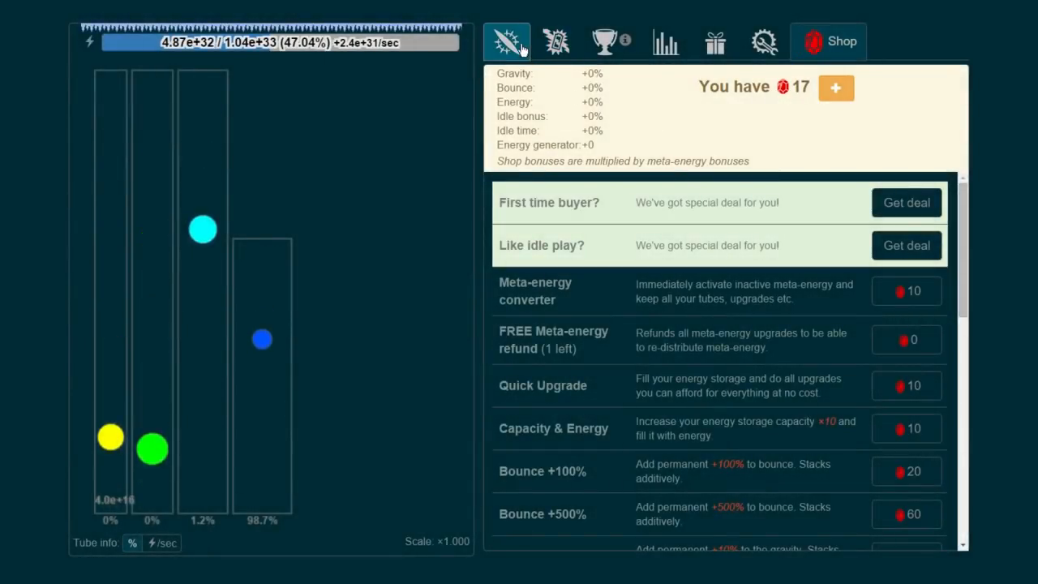
scroll("down", 3)
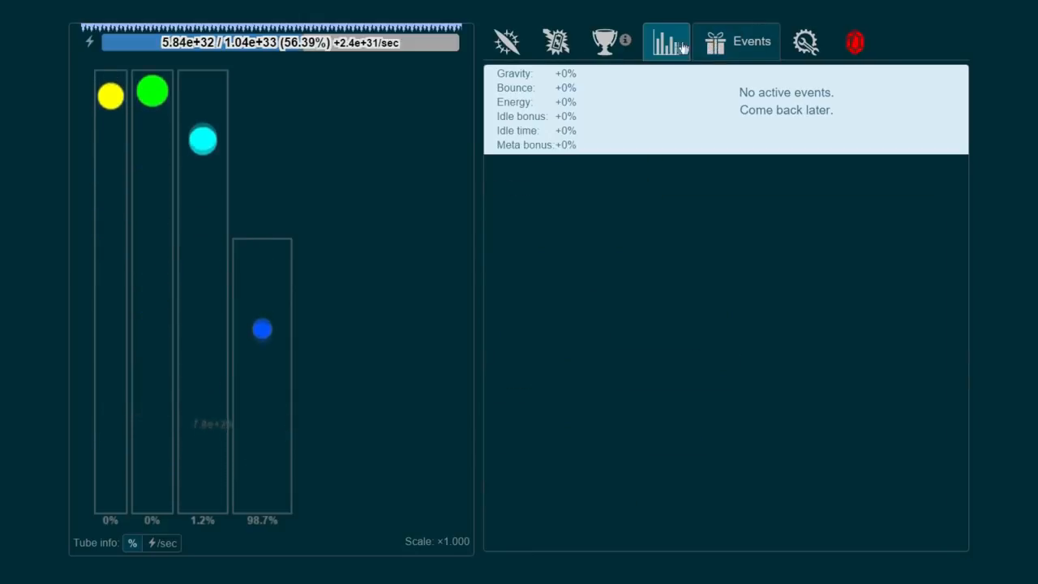
Raise Amplifier 4 from level 170 to 180 via the energy upgrades, then return to the shop.
left_click(558, 42)
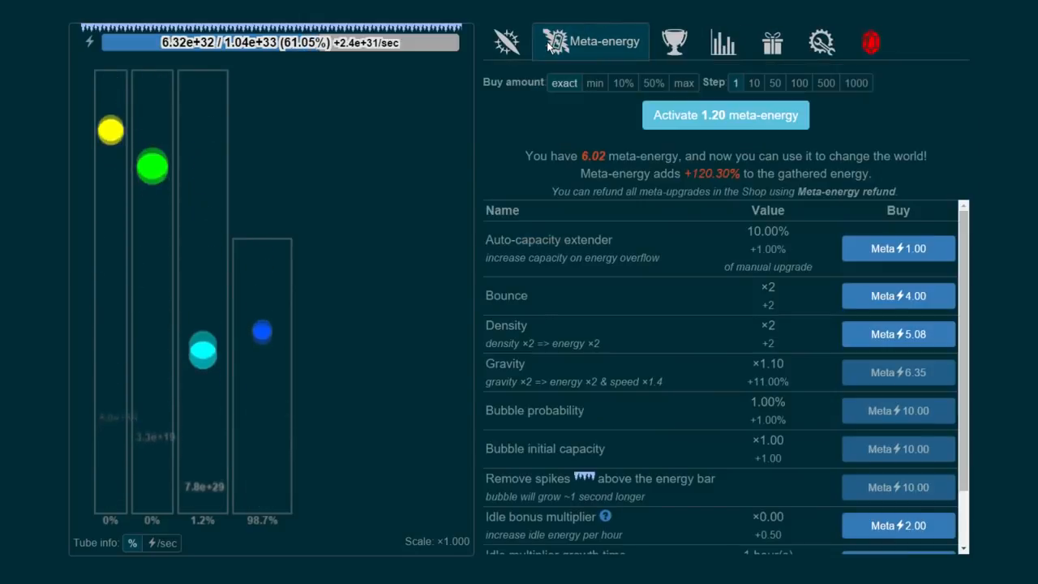
left_click(506, 42)
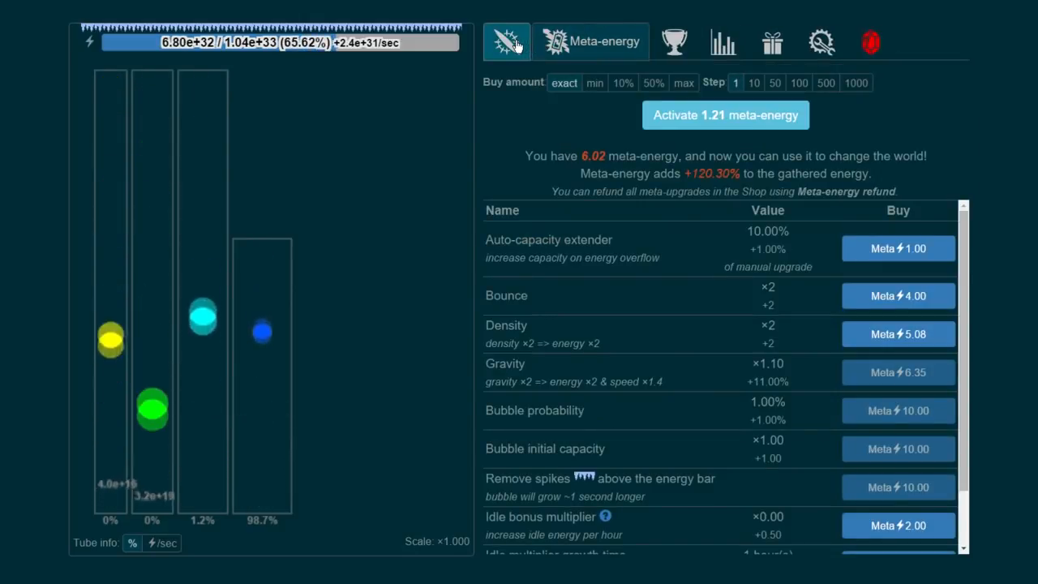
left_click(506, 42)
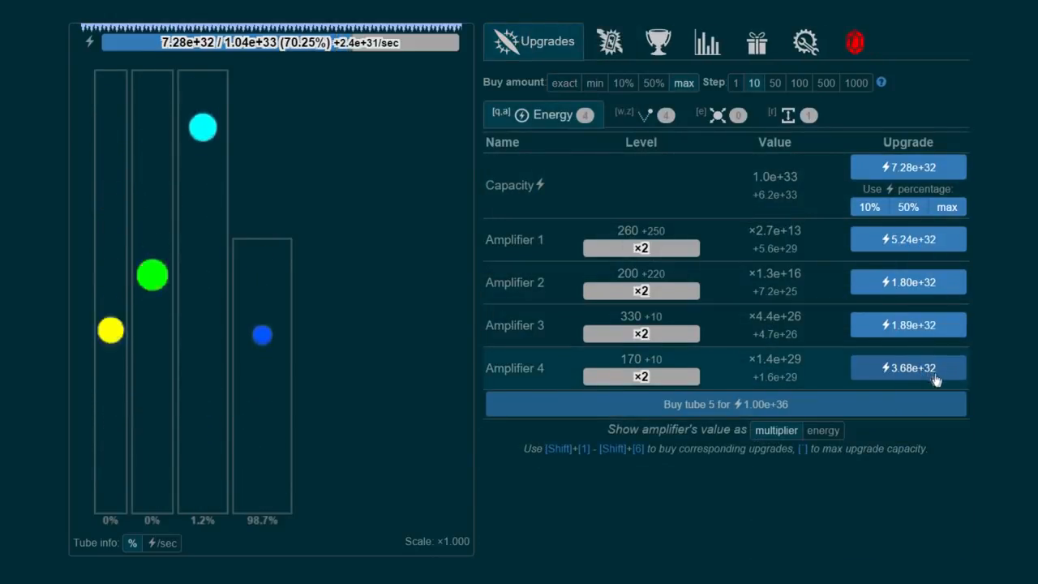
left_click(908, 367)
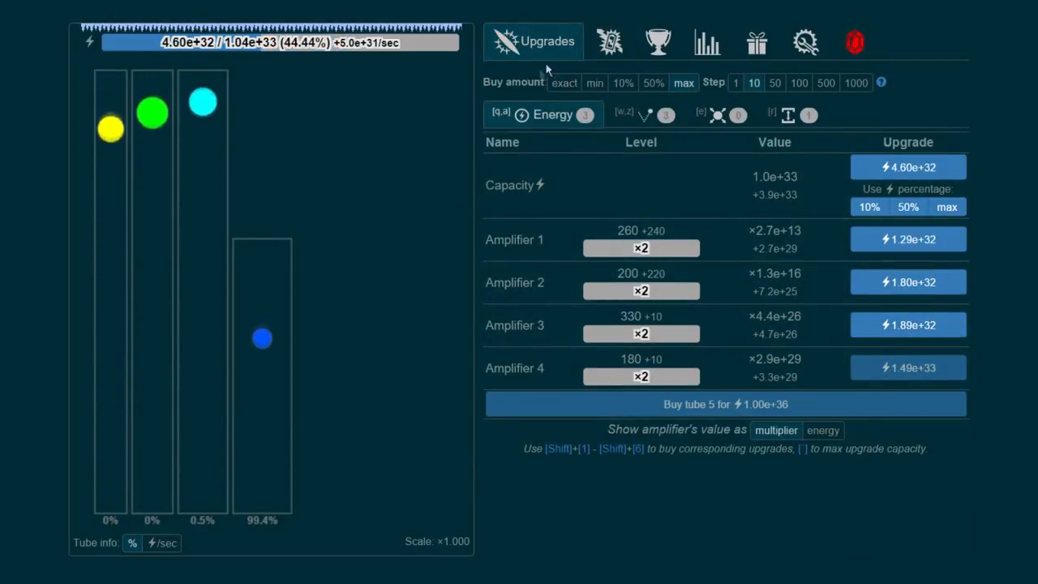
left_click(609, 42)
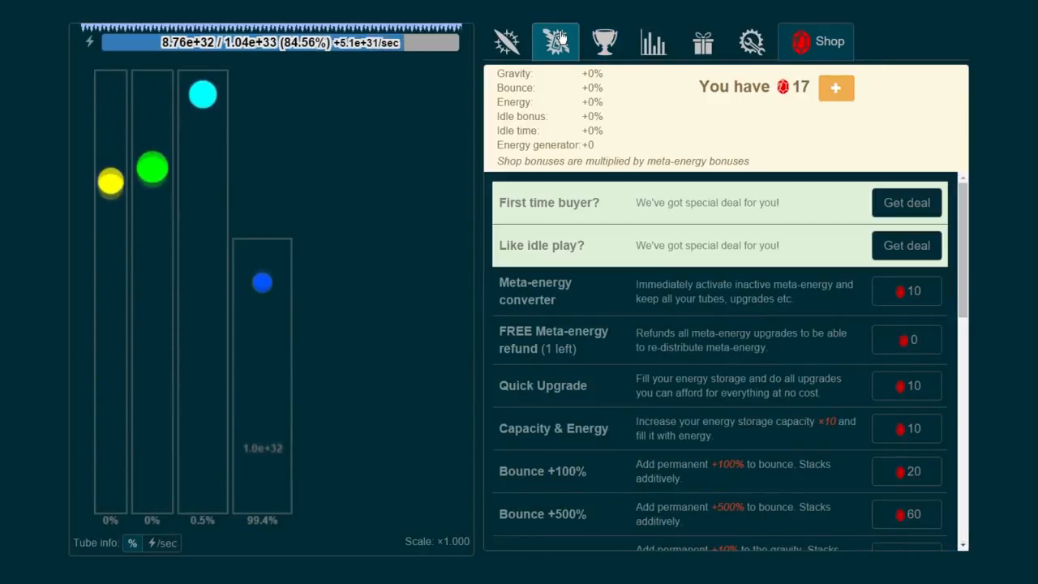
Browse the shop deal list and return to energy upgrades with Amplifier 4 at 190, ×20 bonus.
left_click(506, 42)
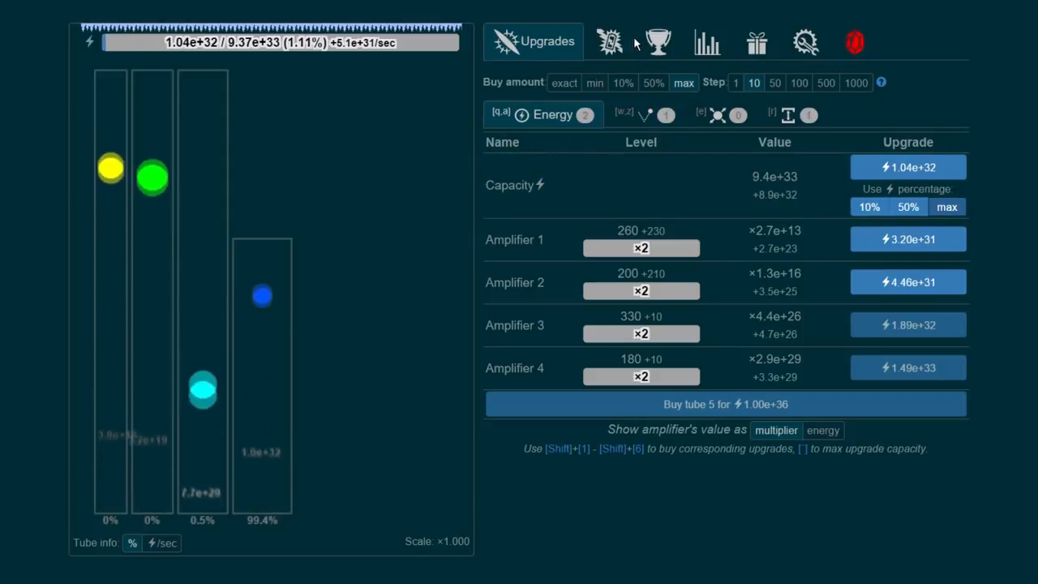
left_click(610, 42)
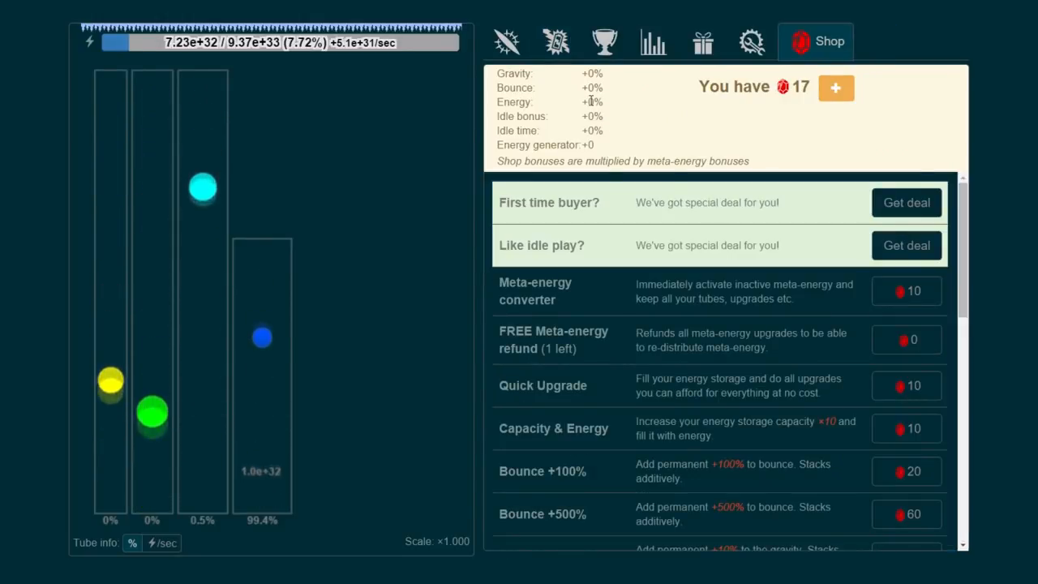
mouse_move(681, 153)
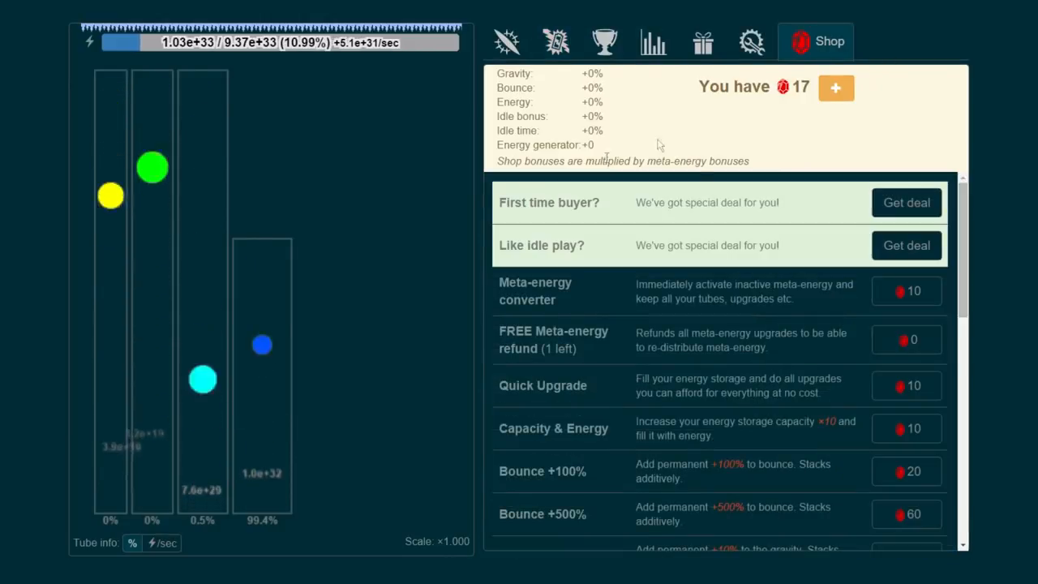
scroll("down", 3)
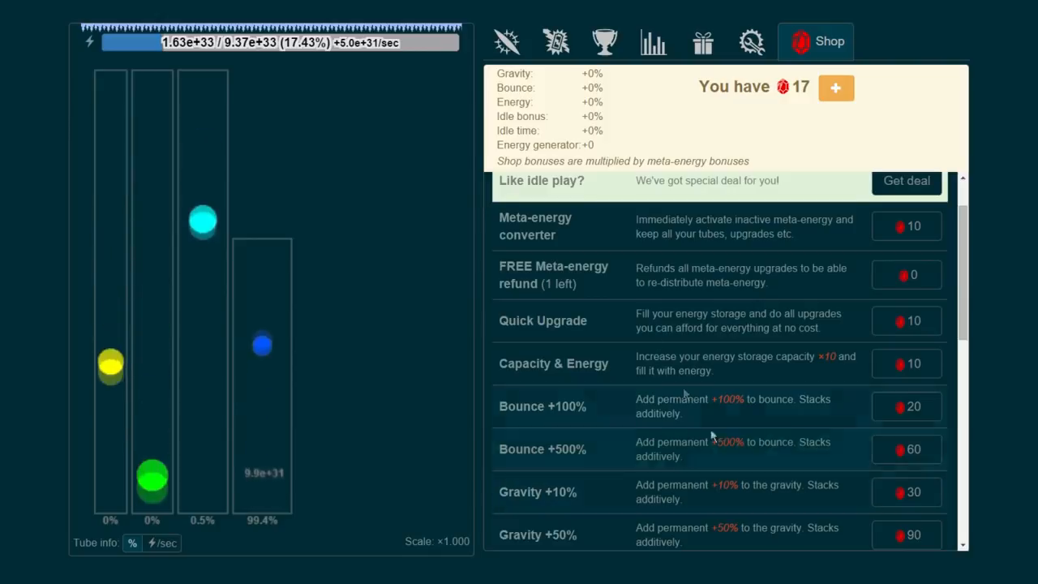
left_click(506, 42)
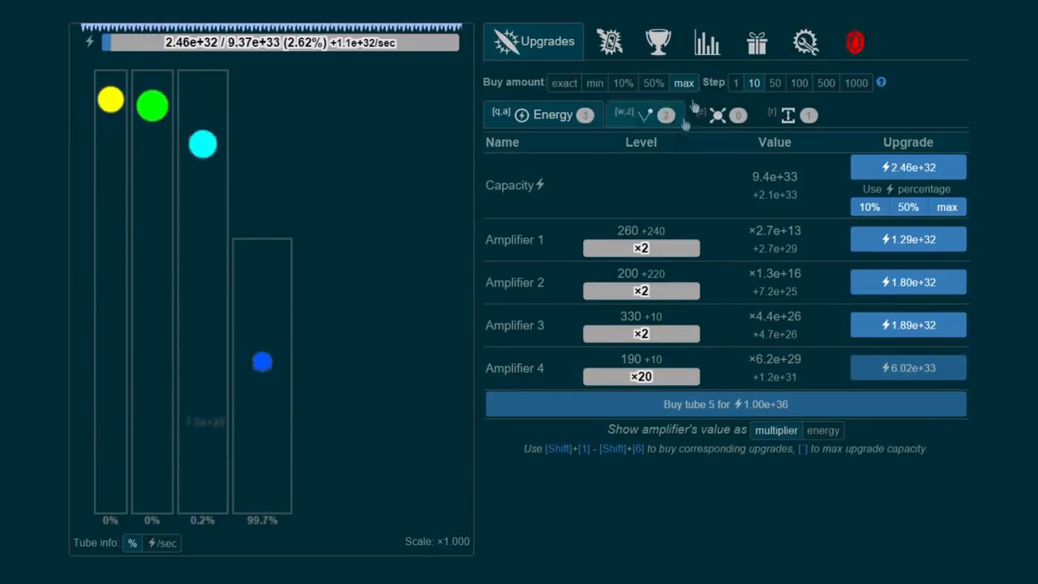
Cycle ball size, bounce, tube height and energy tabs, ending on meta-energy with 6.02 held.
left_click(609, 42)
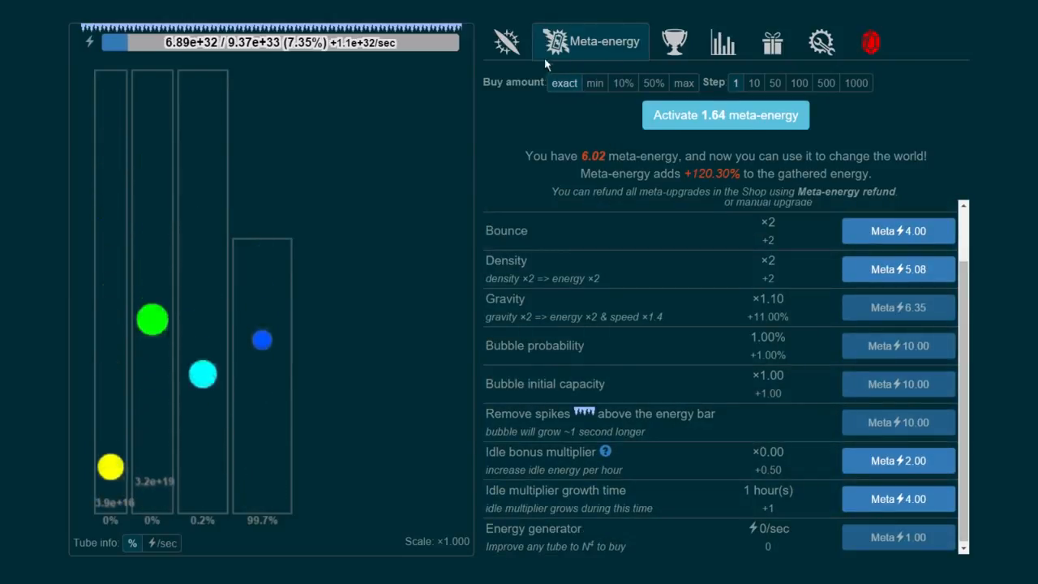
left_click(506, 42)
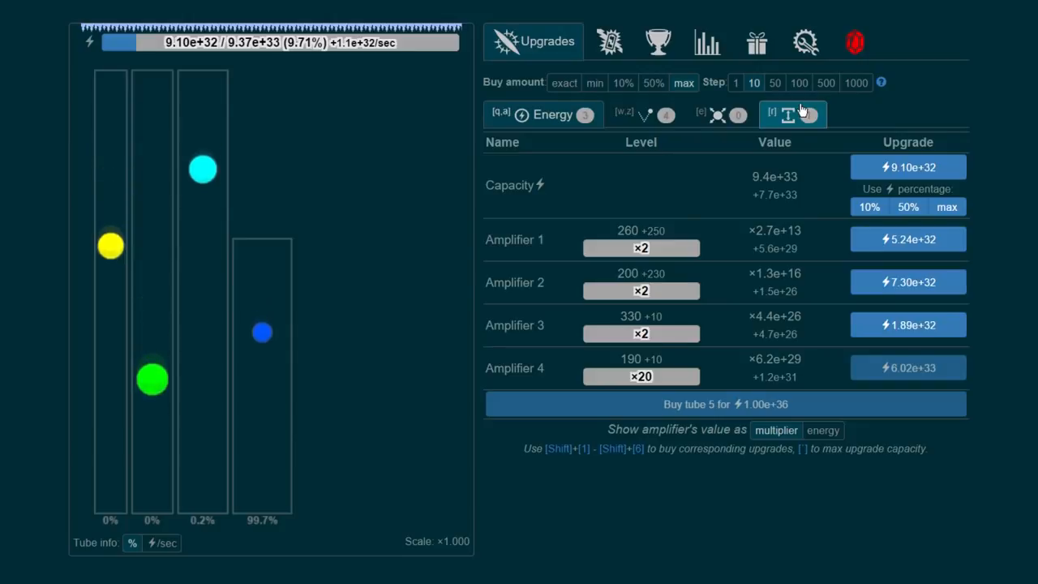
left_click(701, 114)
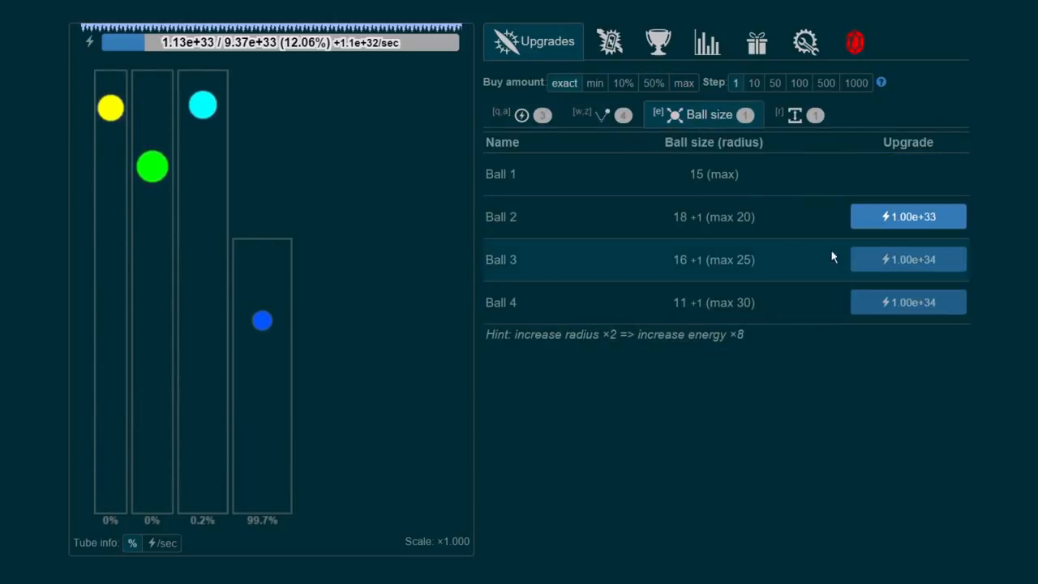
left_click(624, 114)
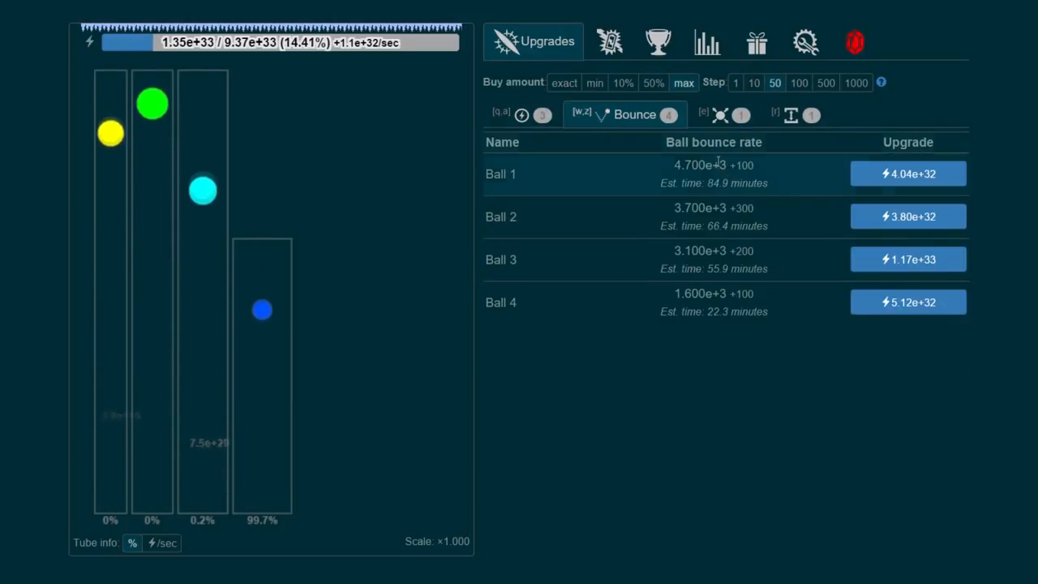
left_click(785, 114)
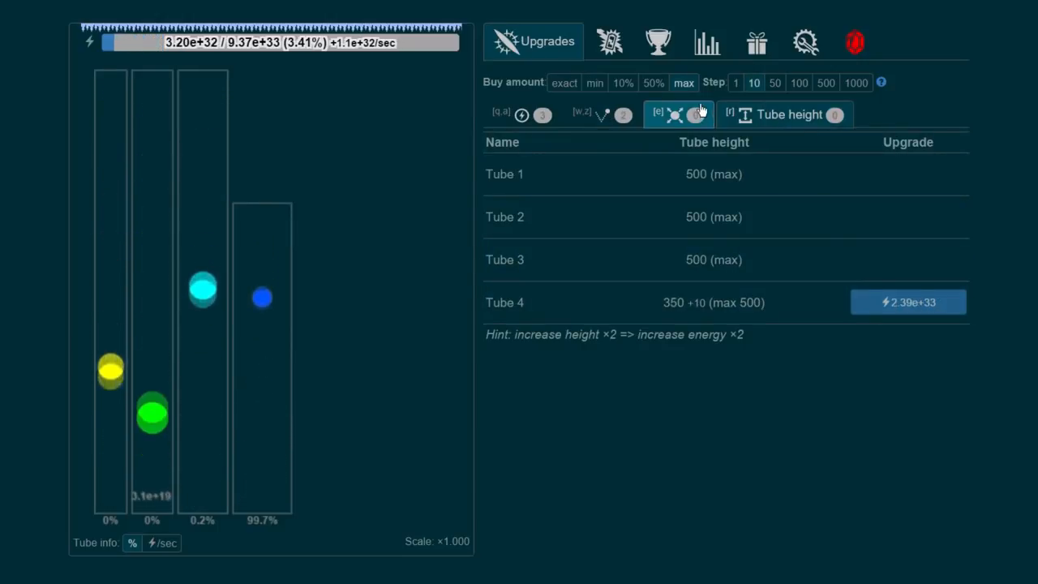
left_click(542, 113)
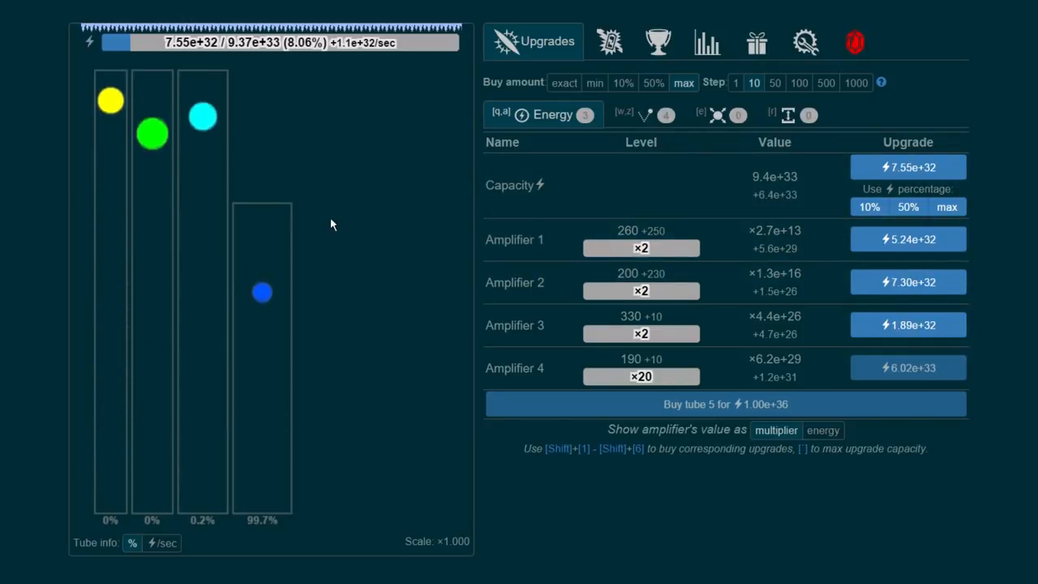
left_click(610, 42)
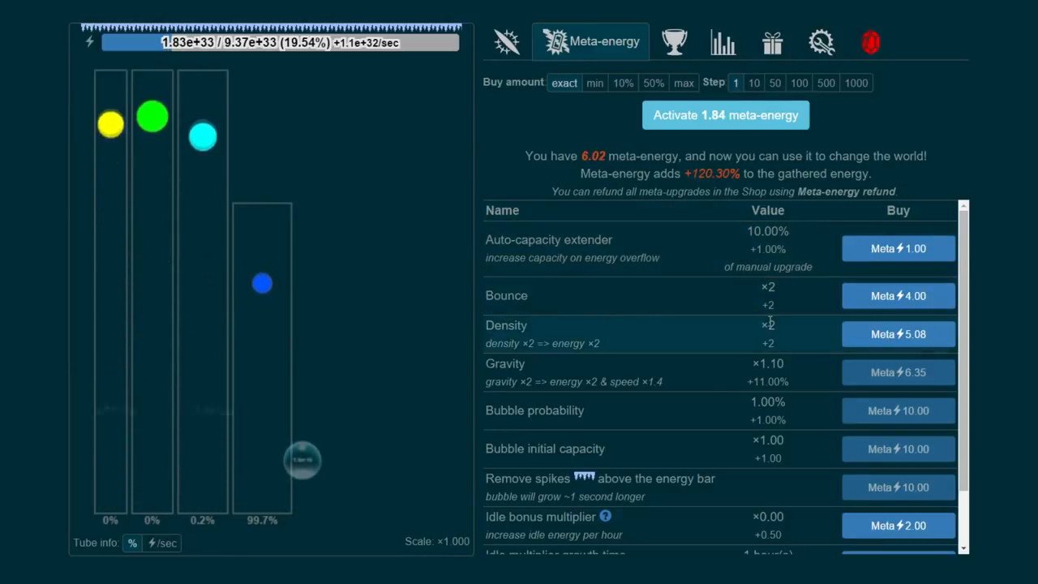
scroll("down", 3)
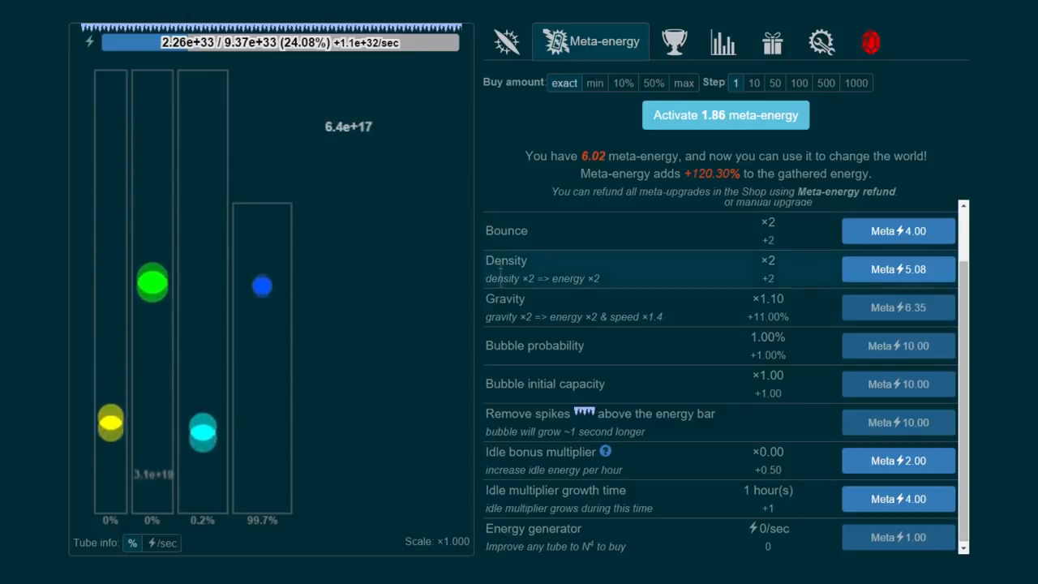
left_click(869, 42)
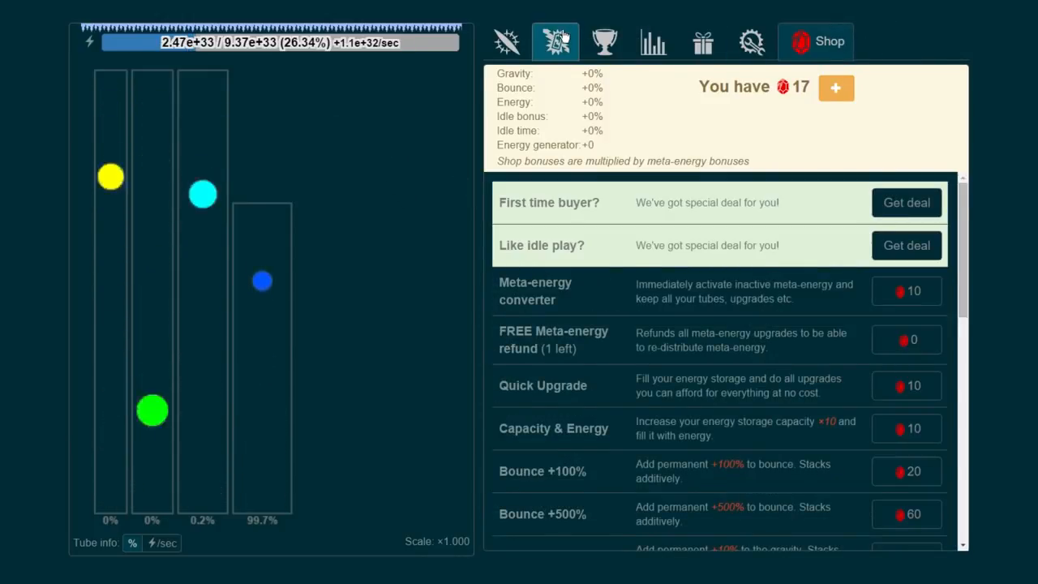
left_click(554, 42)
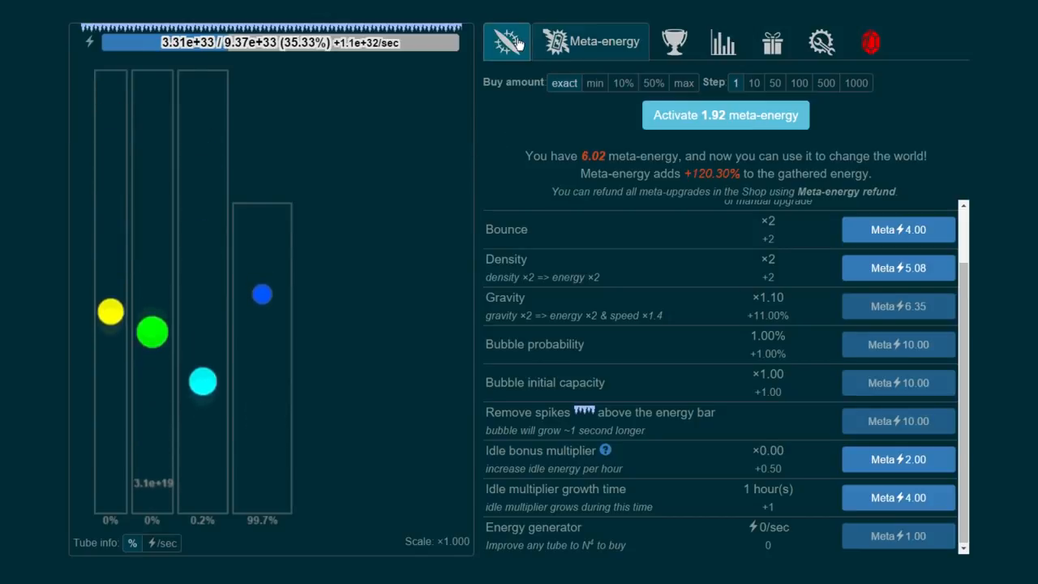
left_click(506, 42)
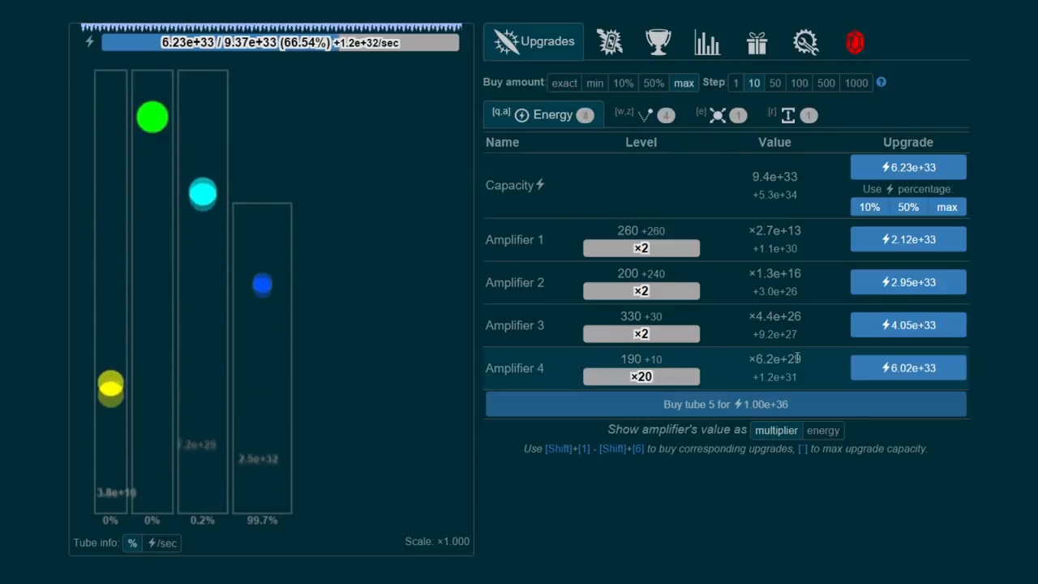
Raise energy capacity toward 1.91e+36 and Amplifier 4 to level 220.
left_click(909, 367)
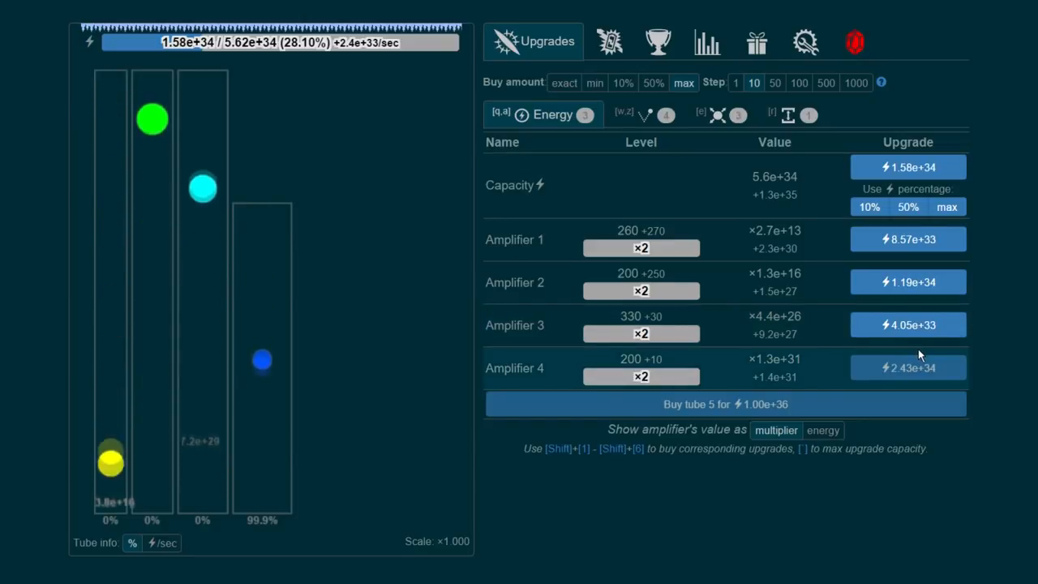
left_click(908, 324)
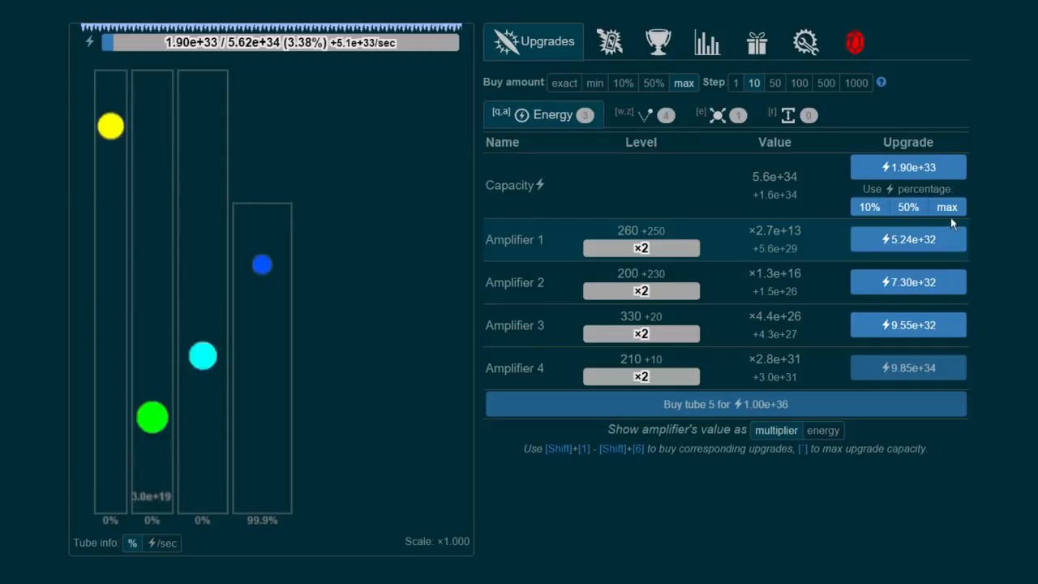
left_click(947, 208)
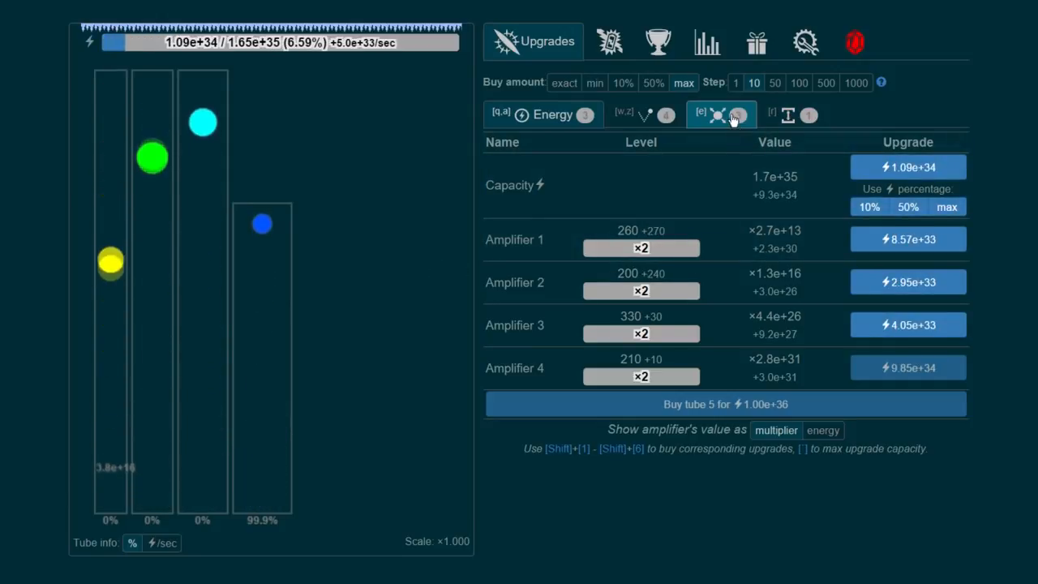
left_click(702, 114)
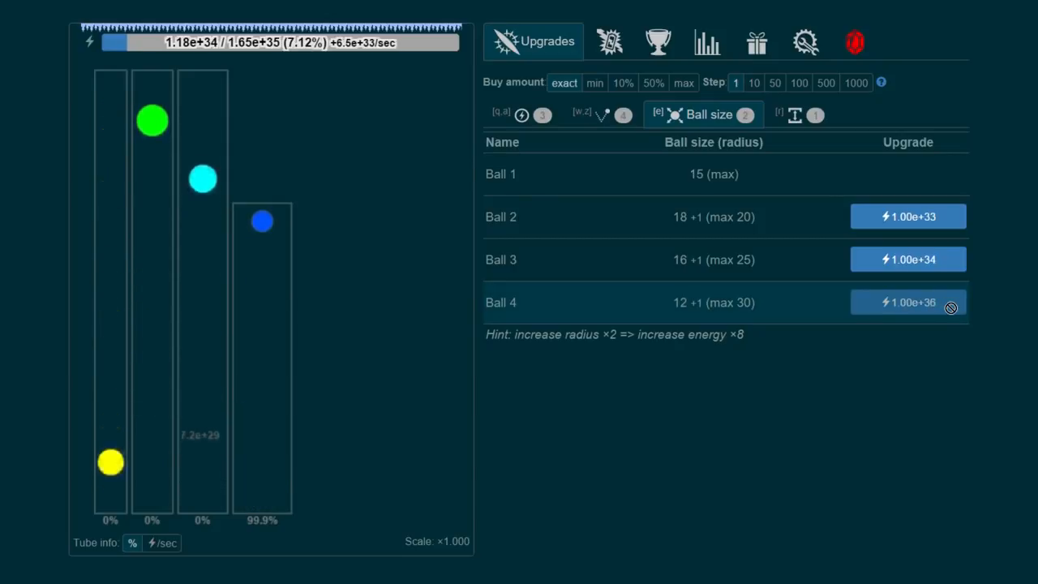
left_click(522, 114)
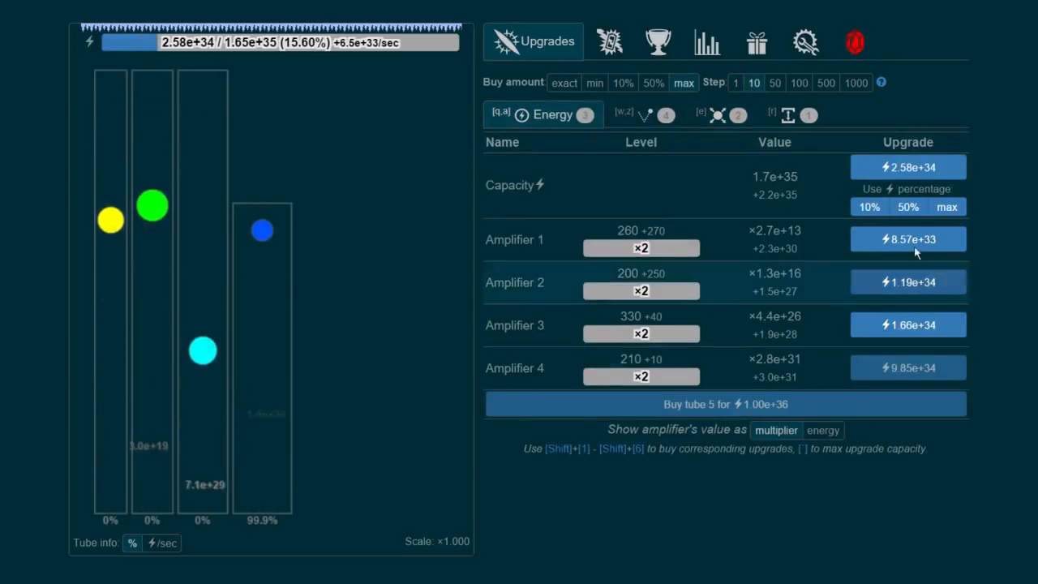
Upgrade Ball 4 and Ball 1 bounce rates, then check tube heights.
left_click(623, 113)
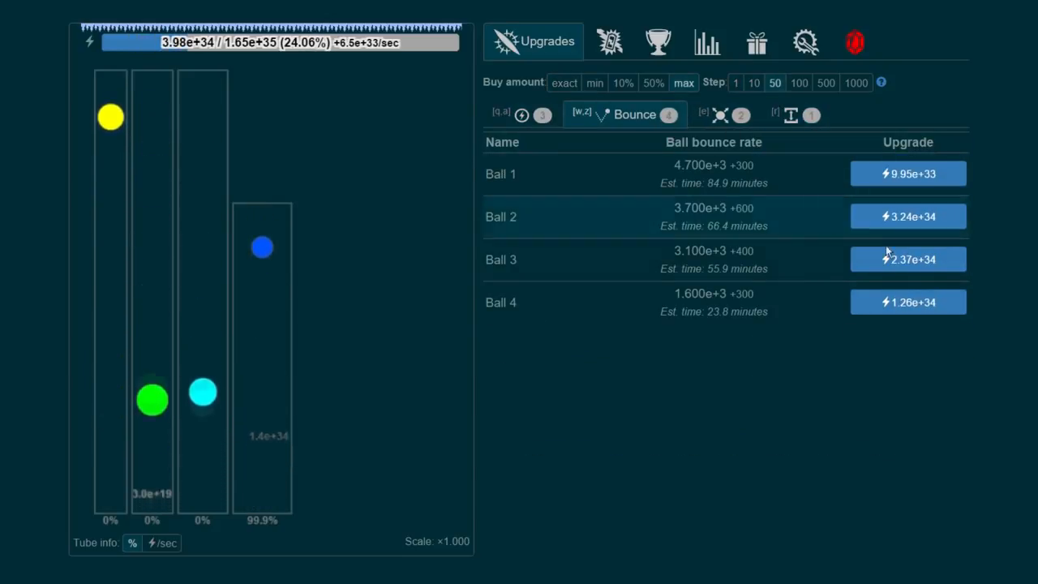
left_click(908, 301)
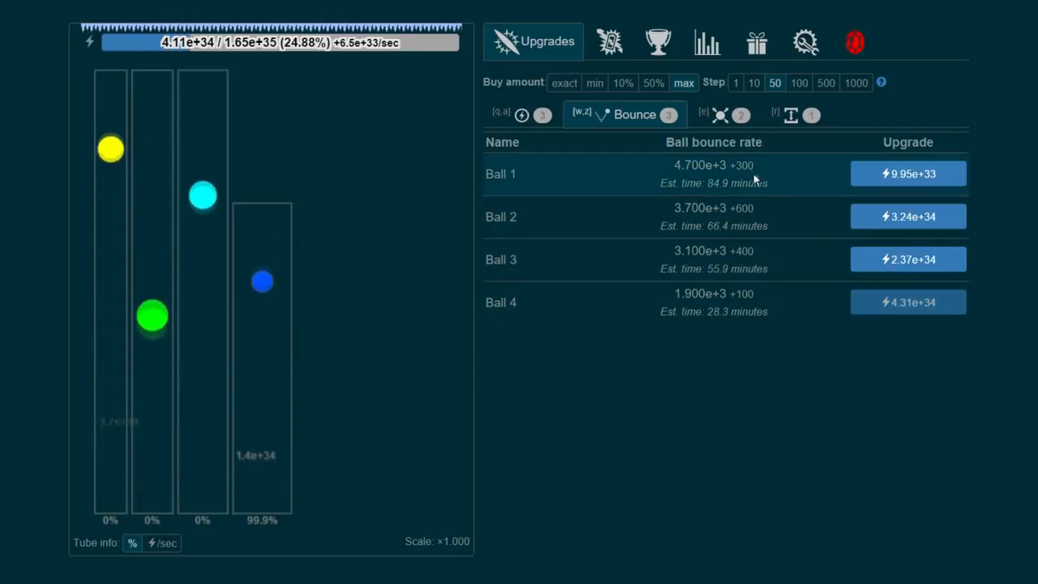
left_click(908, 174)
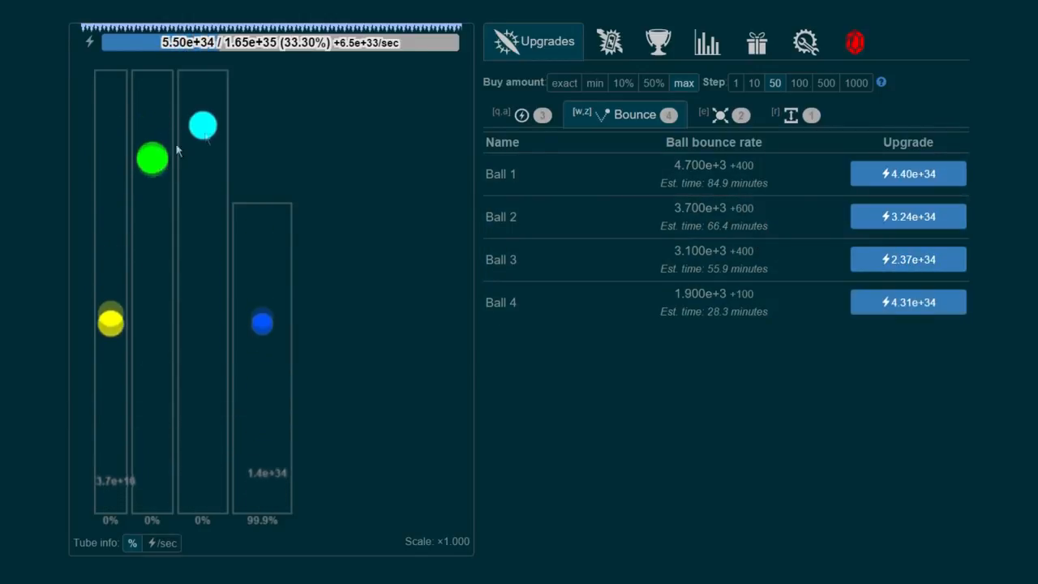
left_click(532, 114)
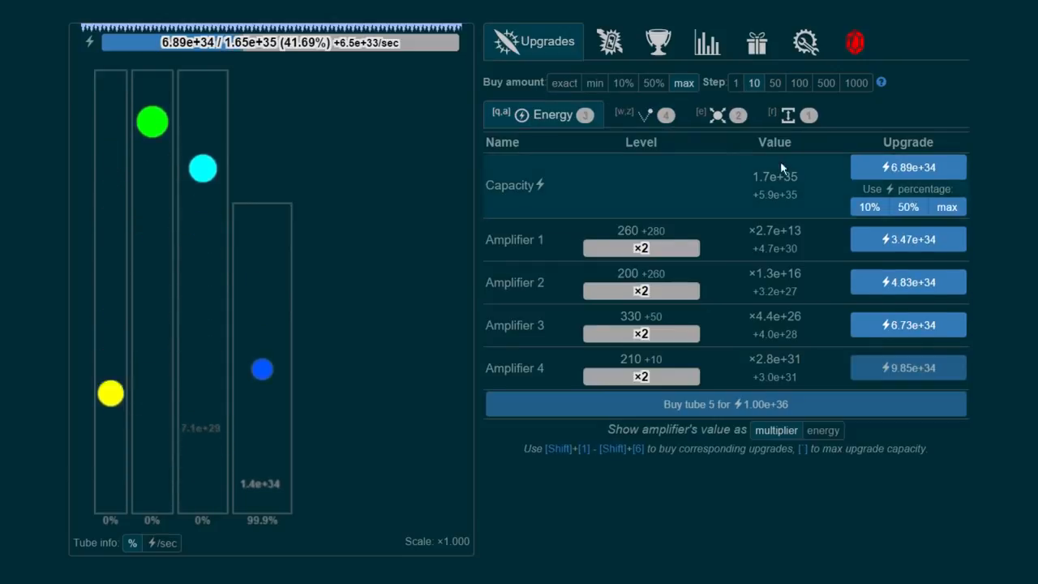
left_click(787, 113)
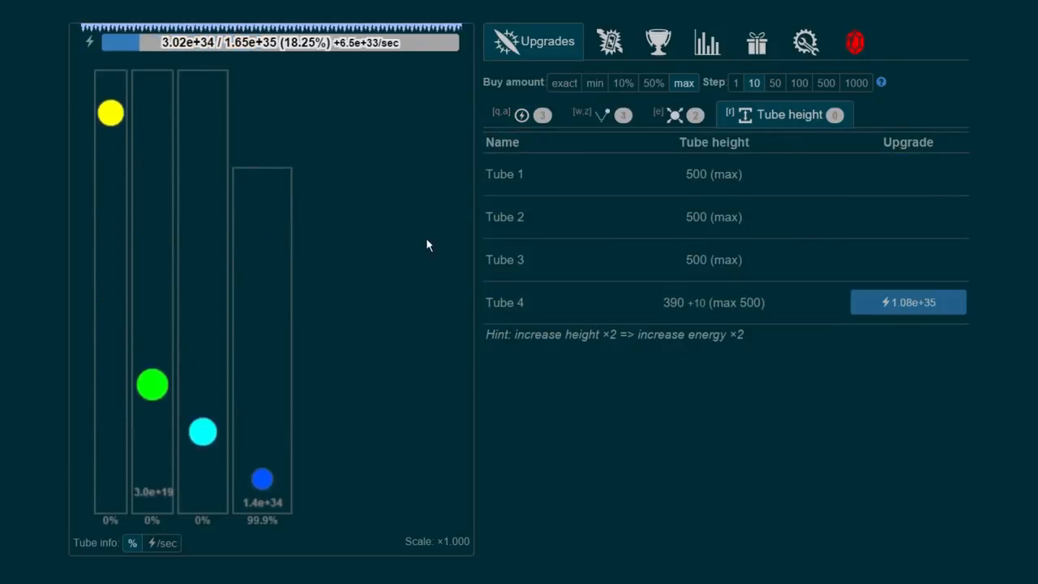
left_click(543, 114)
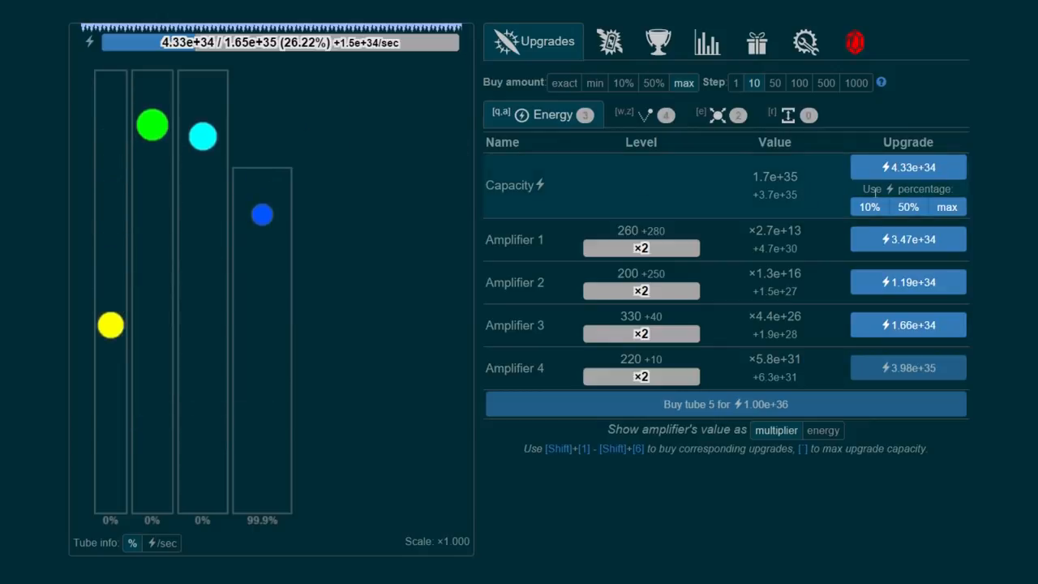
Toggle the tube display between energy per second and fill percentages, buying two more energy upgrades.
left_click(166, 542)
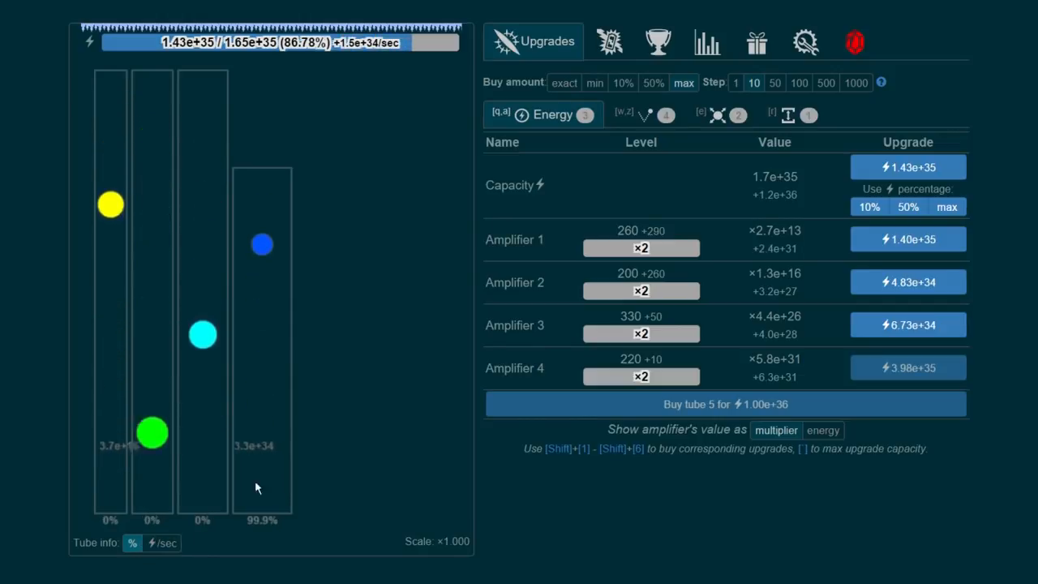
left_click(162, 541)
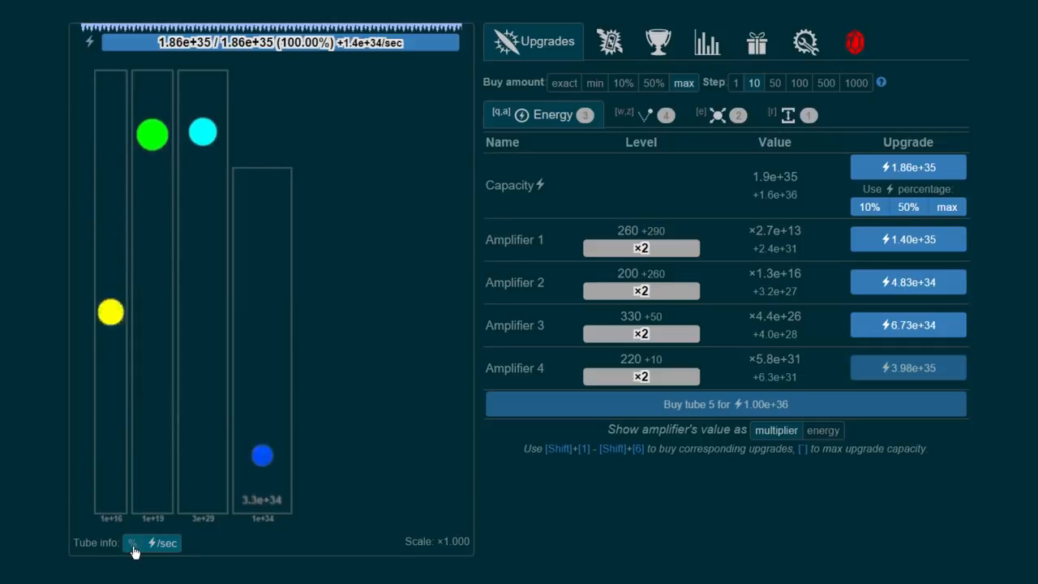
left_click(133, 542)
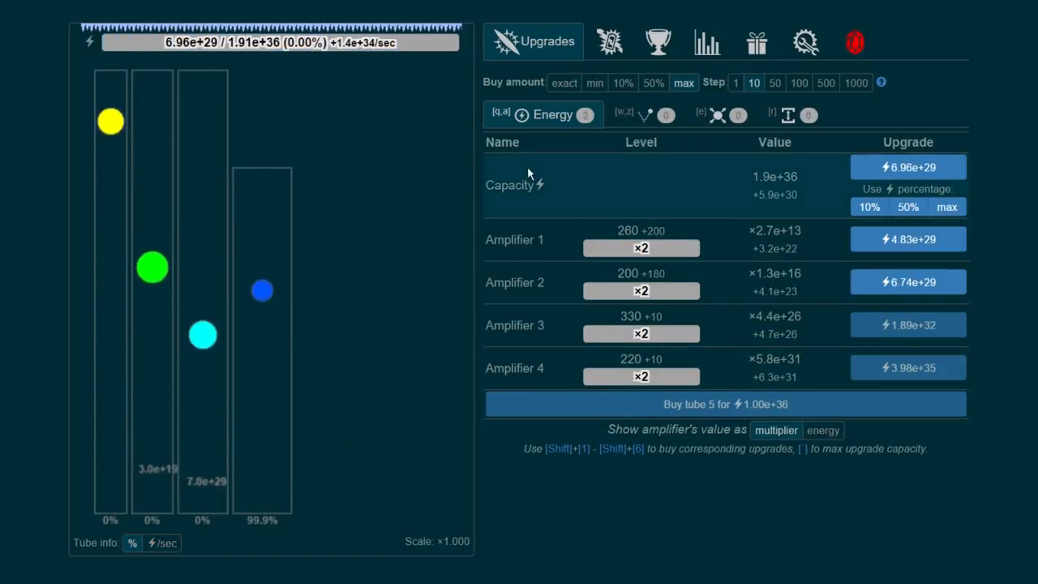
left_click(908, 167)
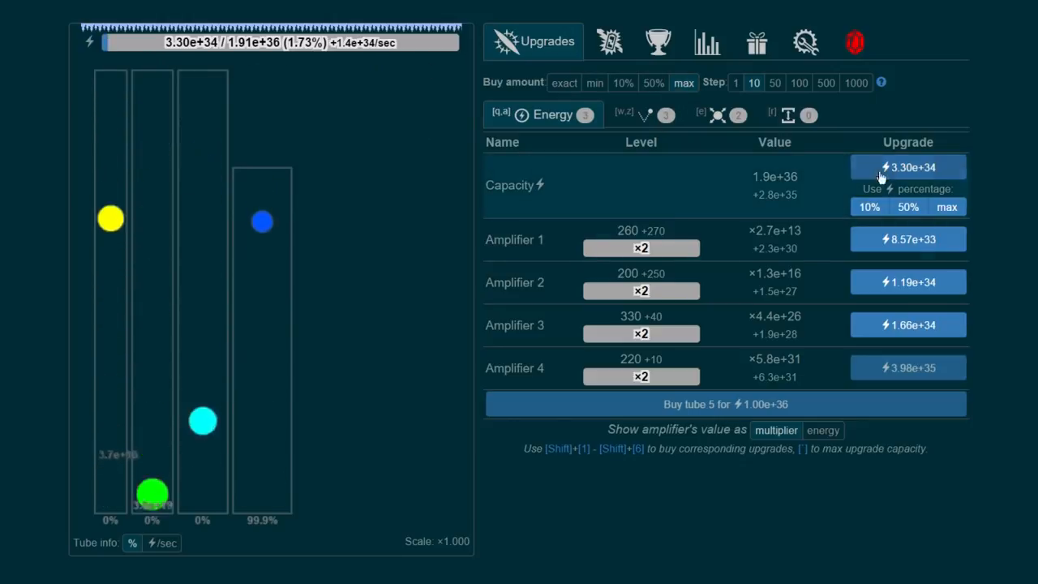
left_click(909, 167)
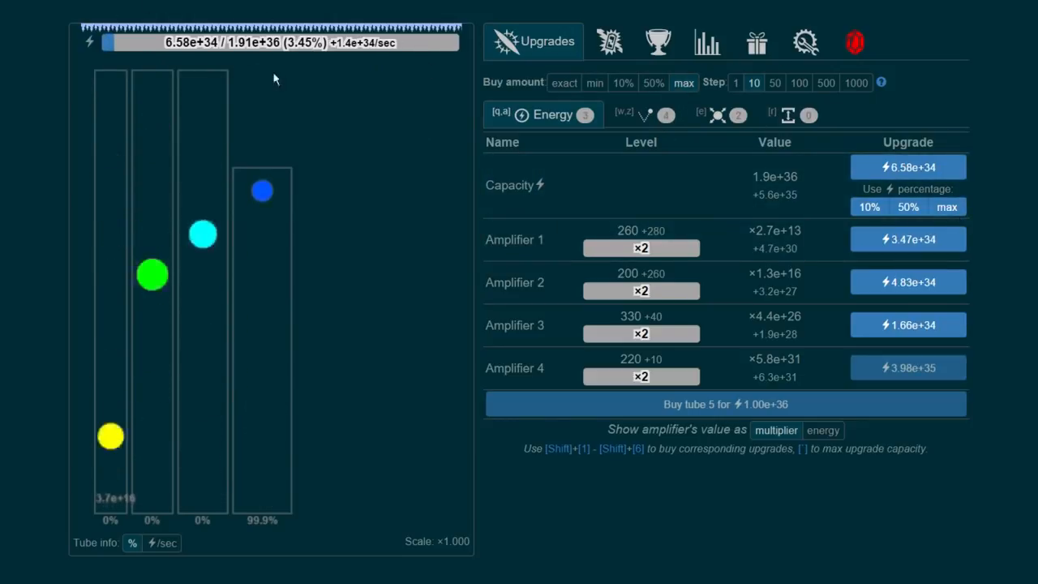
left_click(623, 114)
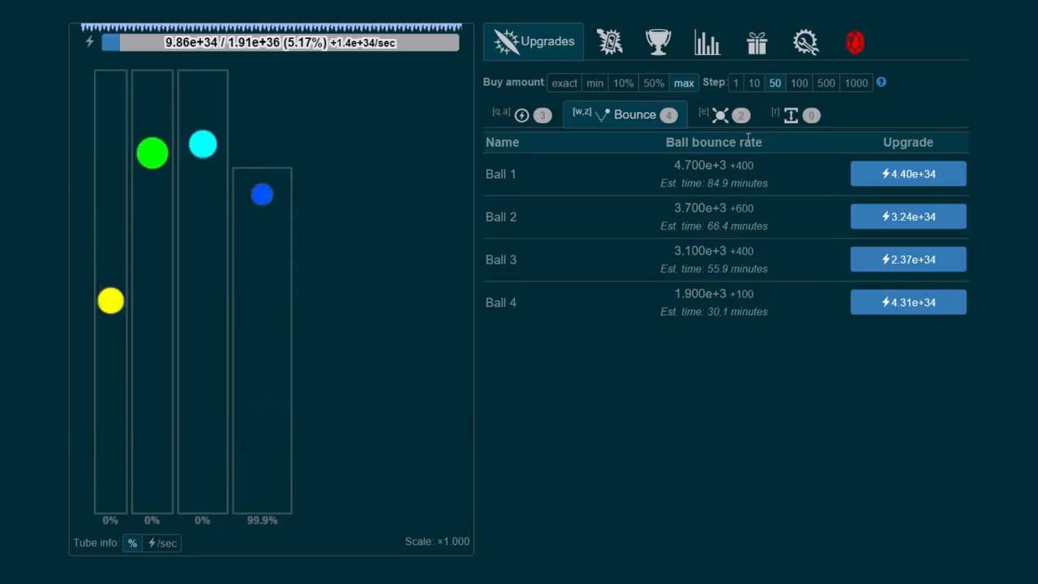
Upgrade Ball 3 and Ball 2 bounce rates, then view meta-energy with 3.85 ready to activate.
left_click(908, 260)
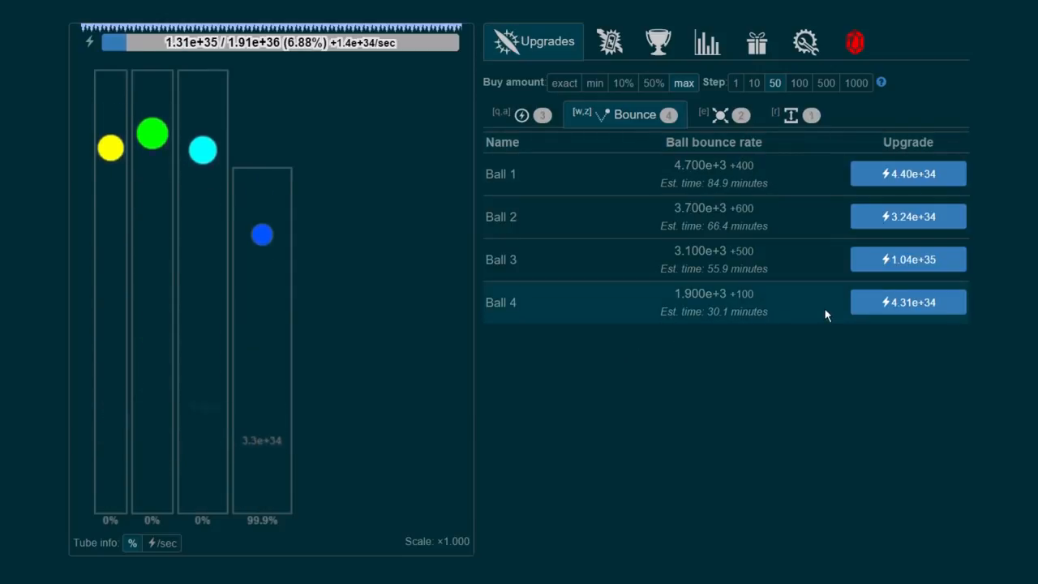
left_click(811, 114)
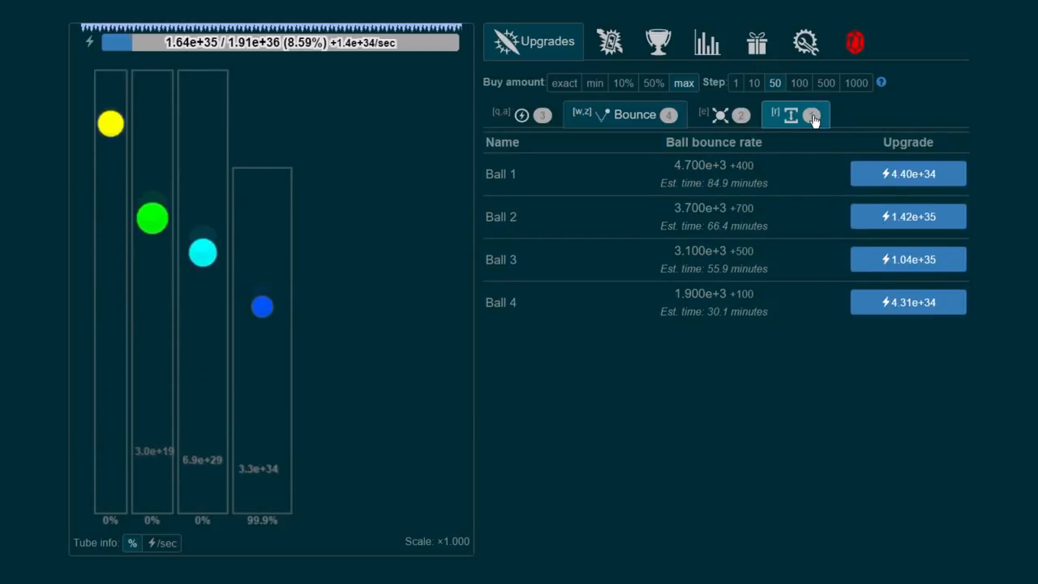
left_click(795, 113)
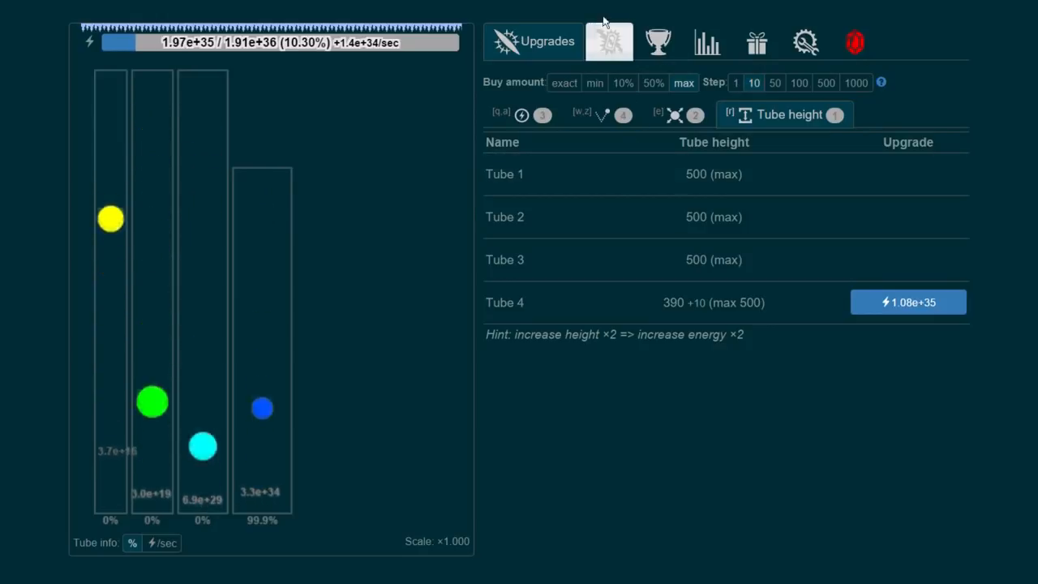
left_click(610, 42)
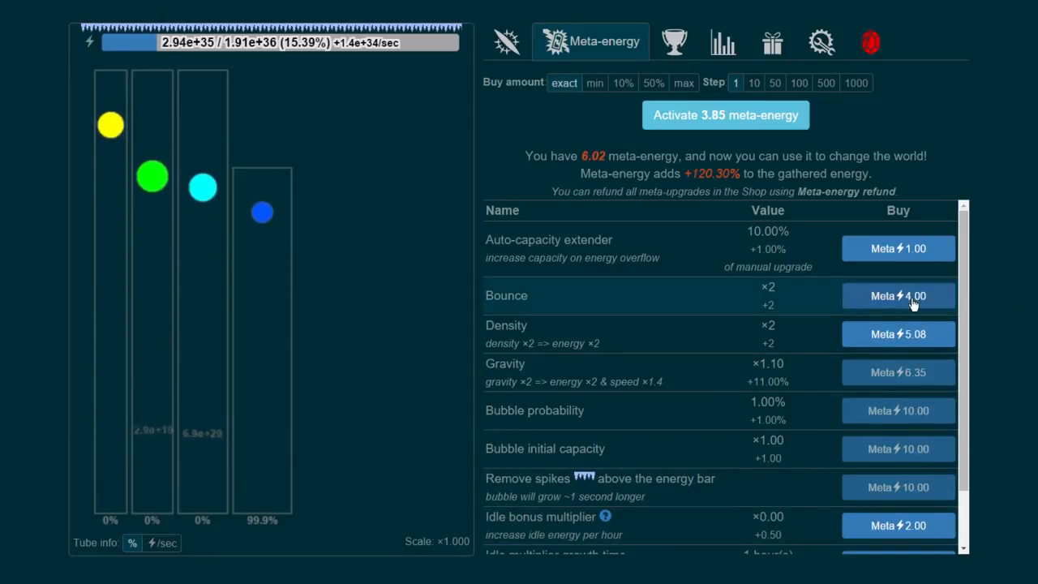
mouse_move(778, 485)
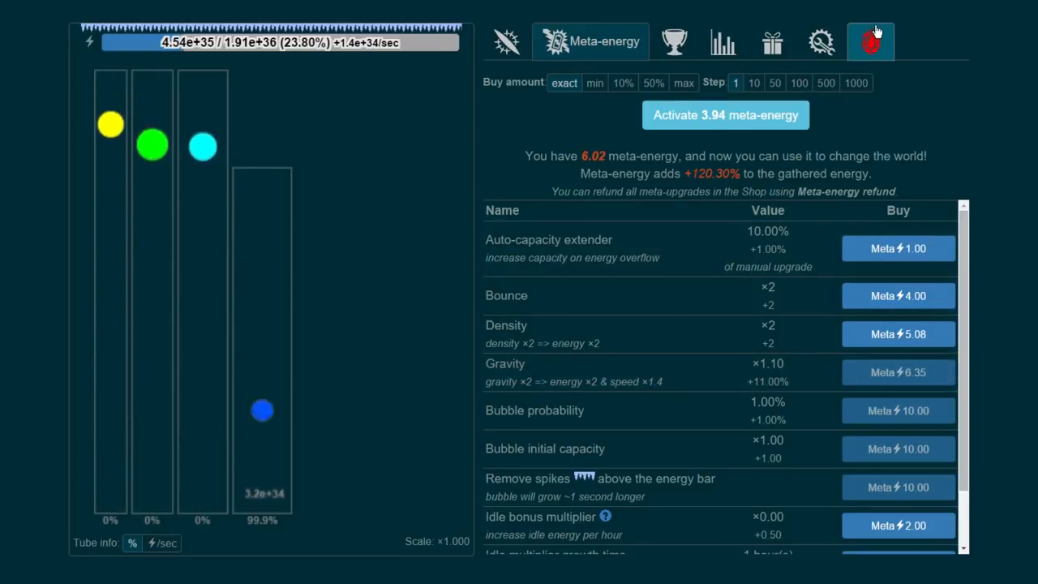
Show the shop's meta-energy deals with 17 available to spend.
left_click(870, 42)
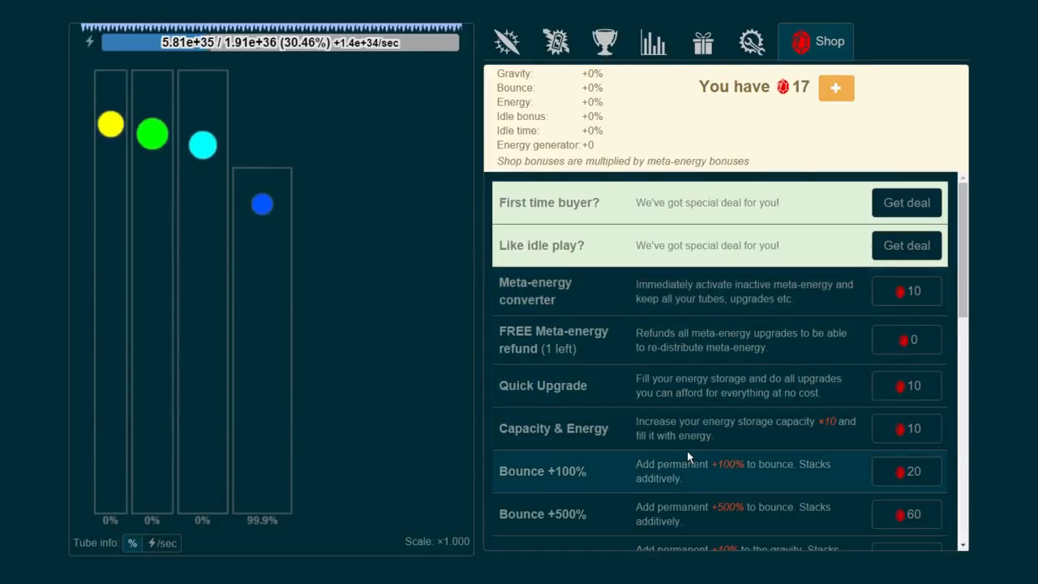
Scroll through the shop deals, then return to tube height upgrades (tubes 1–3 at 500, tube 4 at 390).
scroll("down", 3)
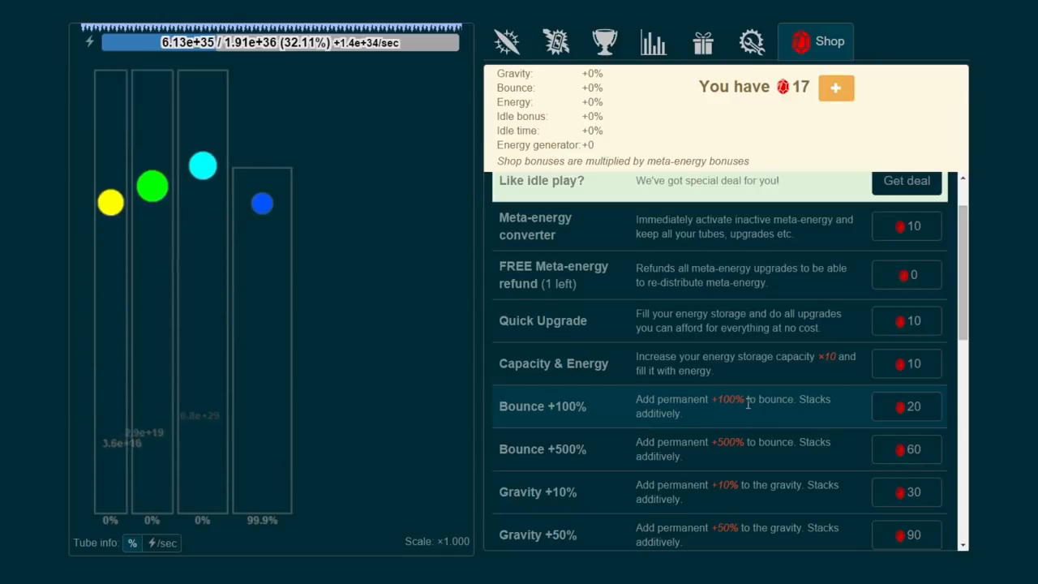
scroll("down", 3)
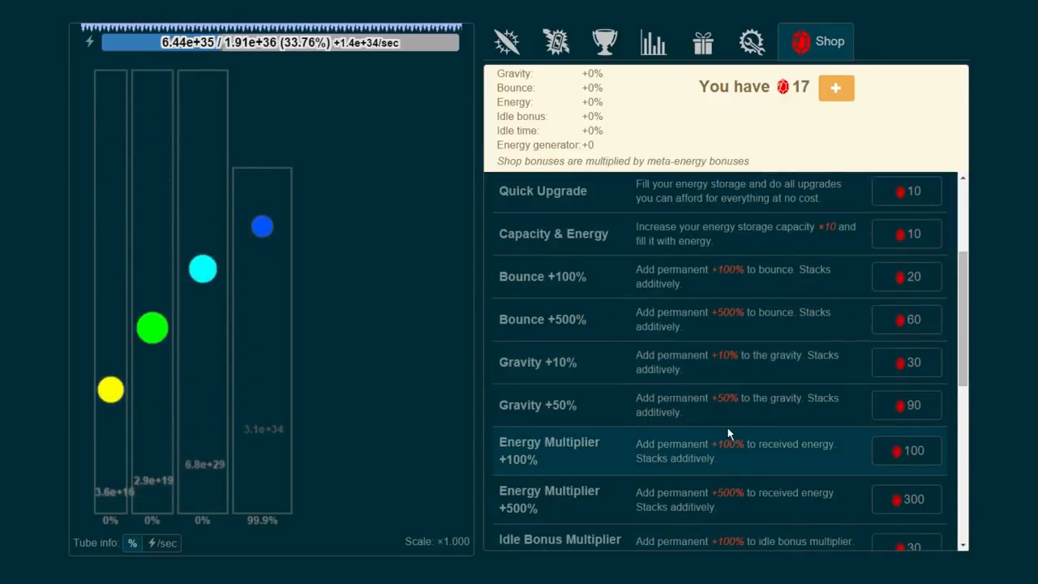
scroll("down", 3)
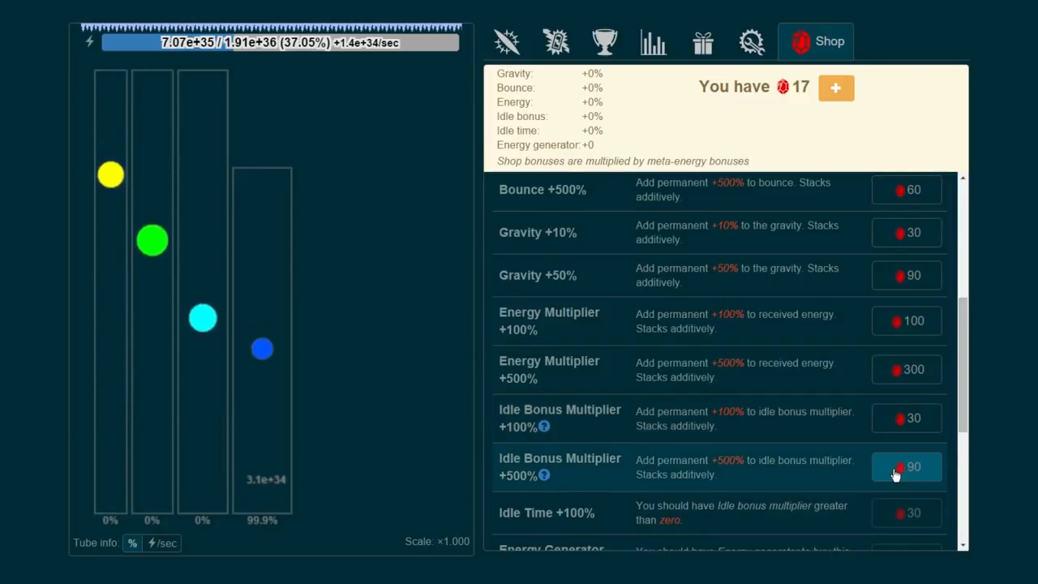
scroll("down", 3)
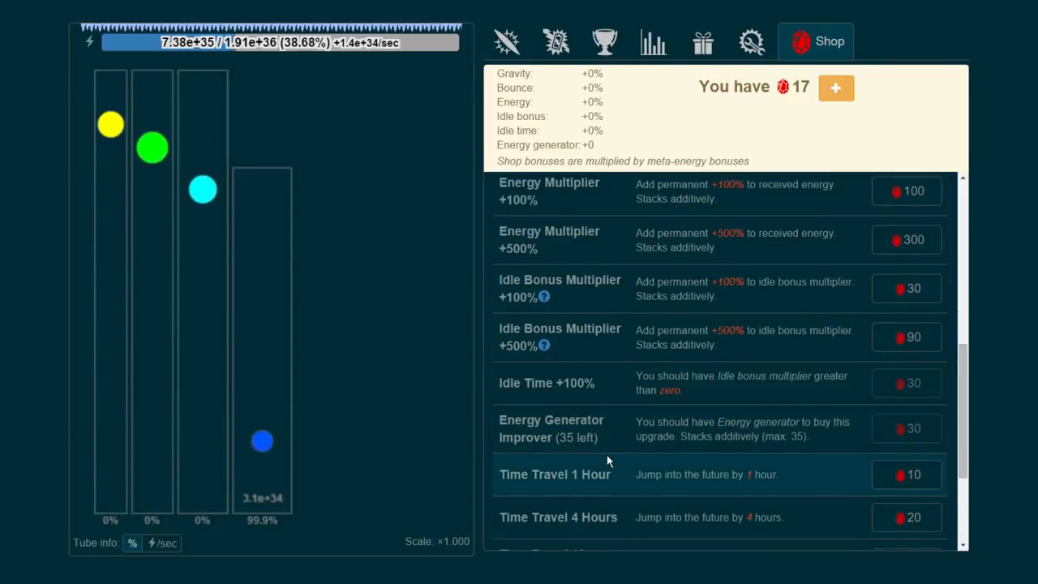
left_click(506, 42)
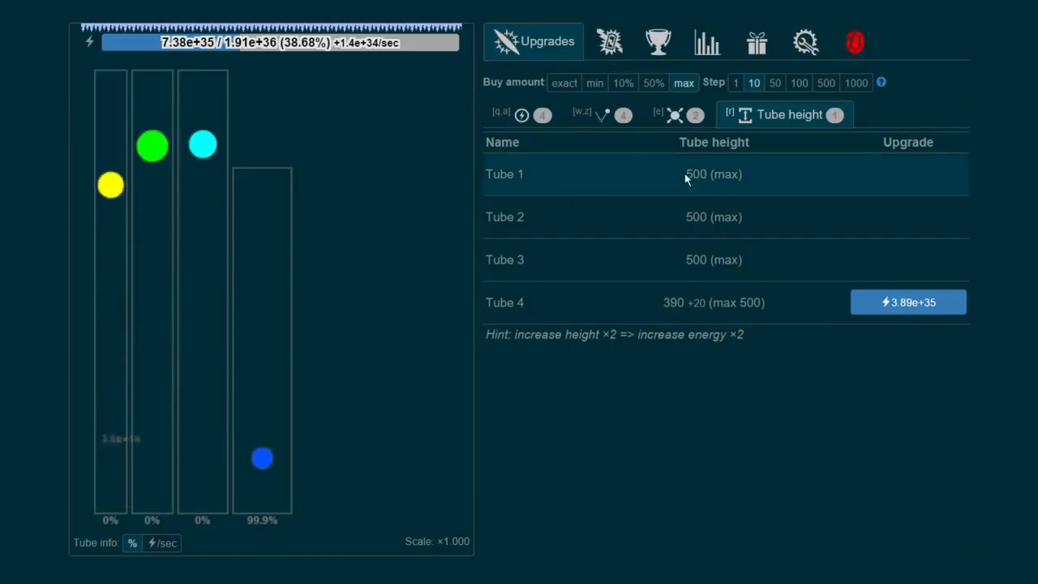
Review the Energy, Ball size, Bounce and Tube height upgrade lists before buying.
left_click(792, 114)
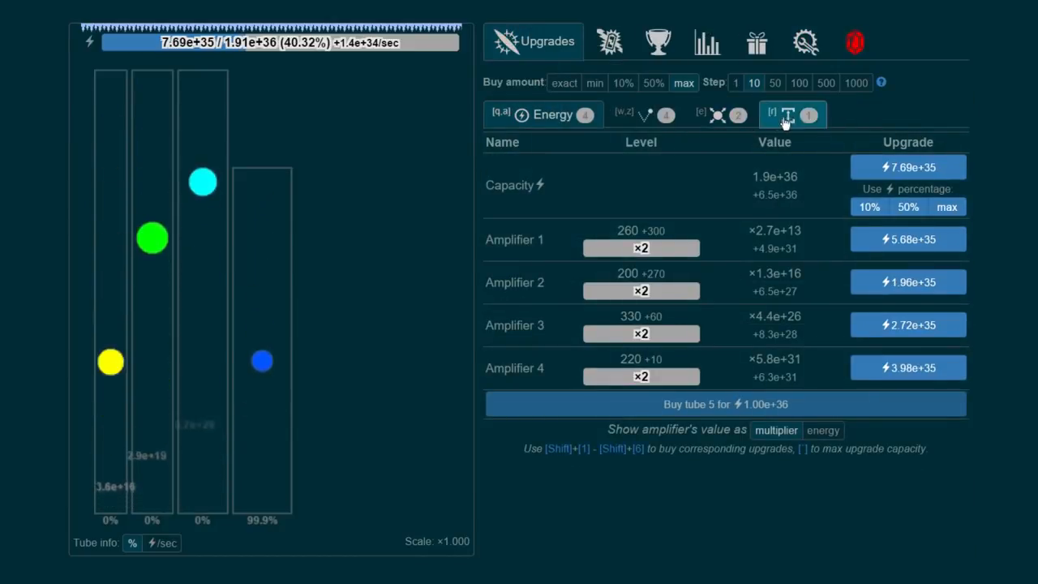
left_click(673, 114)
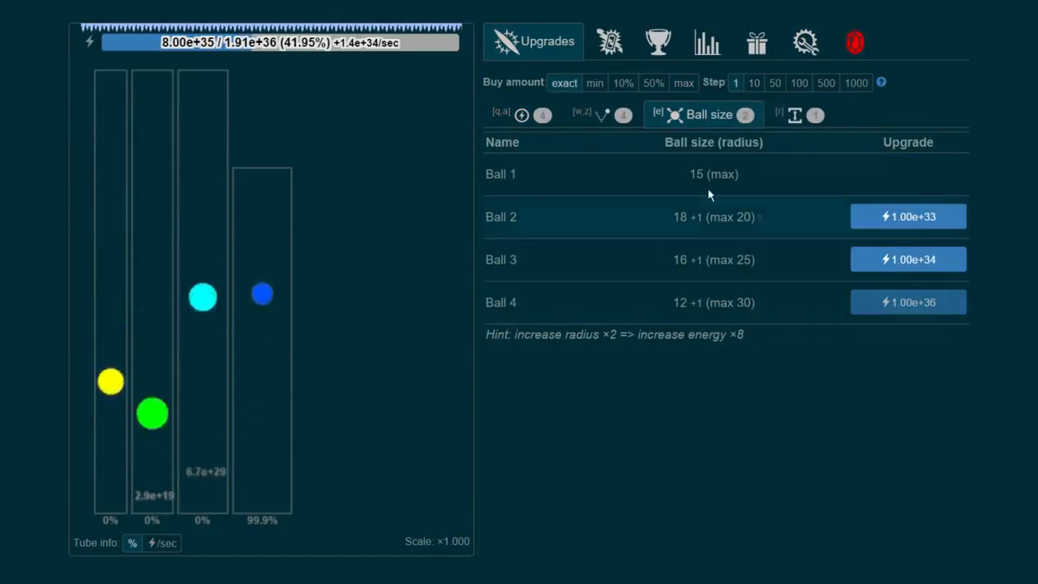
left_click(543, 113)
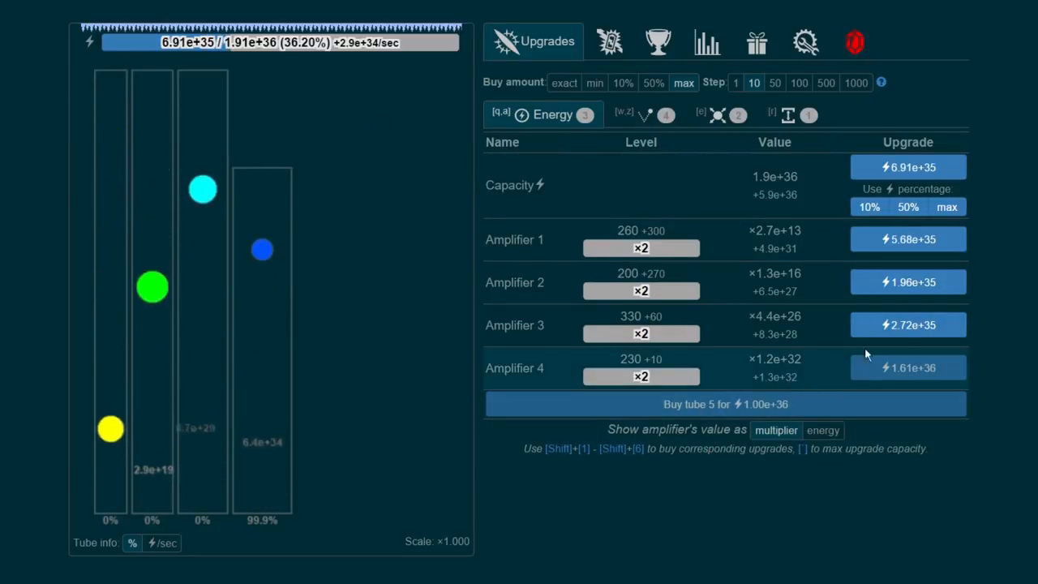
left_click(721, 114)
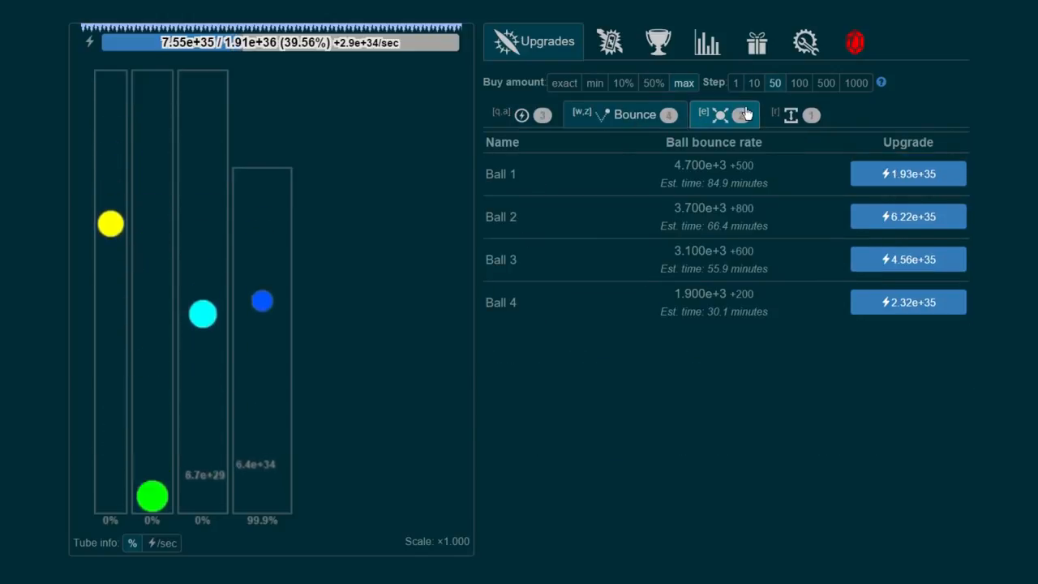
left_click(785, 114)
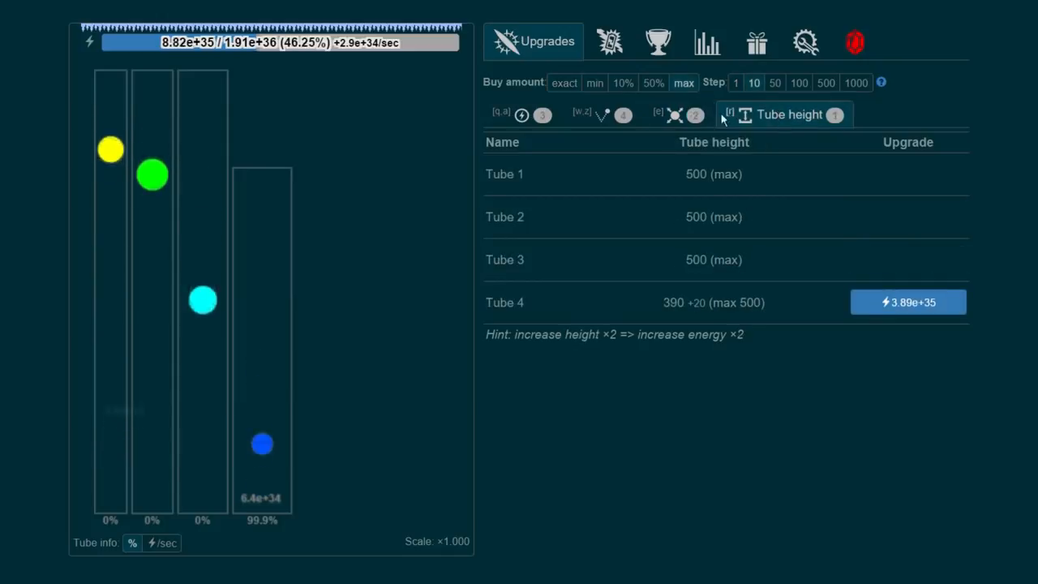
left_click(701, 114)
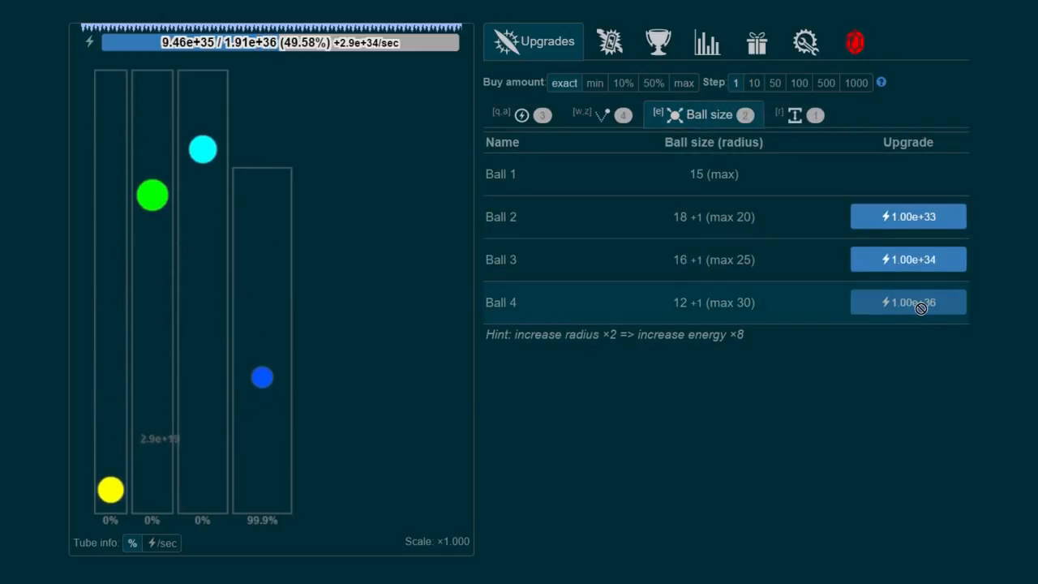
Grow ball 4 to radius 13 and ball 2 to max 20, buy amplifier 4, then max capacity to 7.1e+36.
left_click(908, 302)
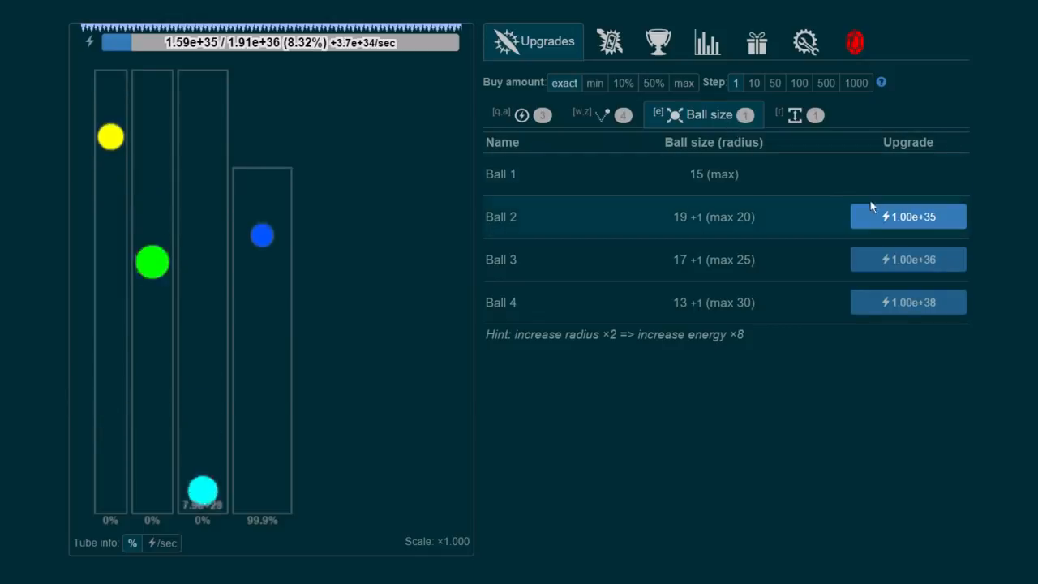
left_click(908, 217)
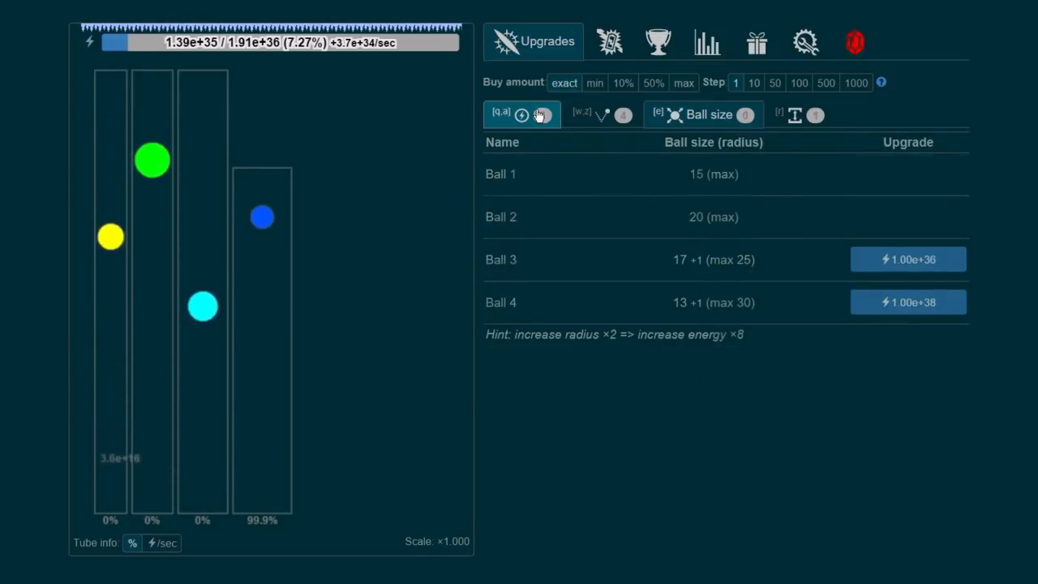
left_click(501, 114)
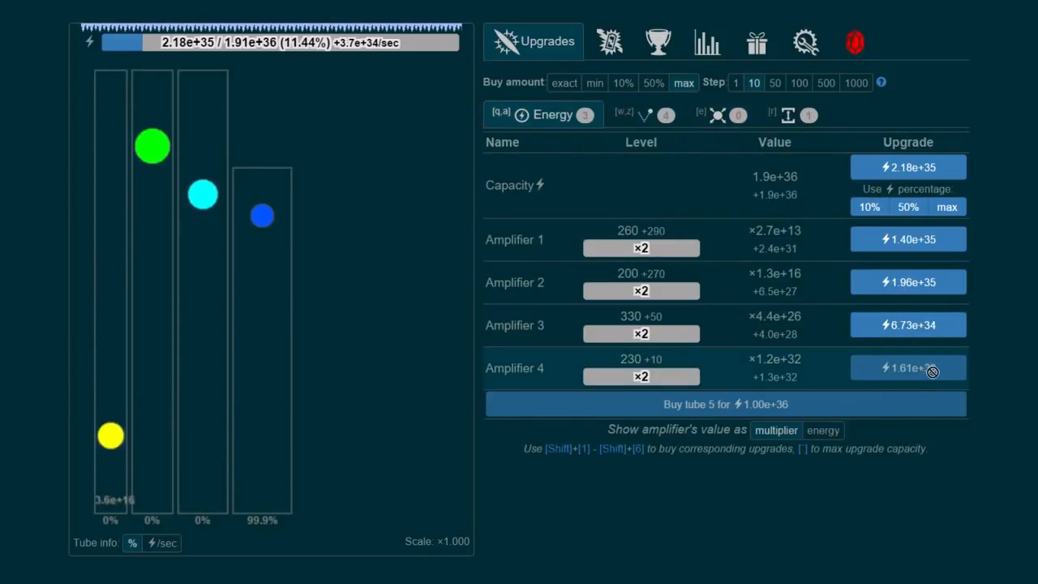
left_click(908, 324)
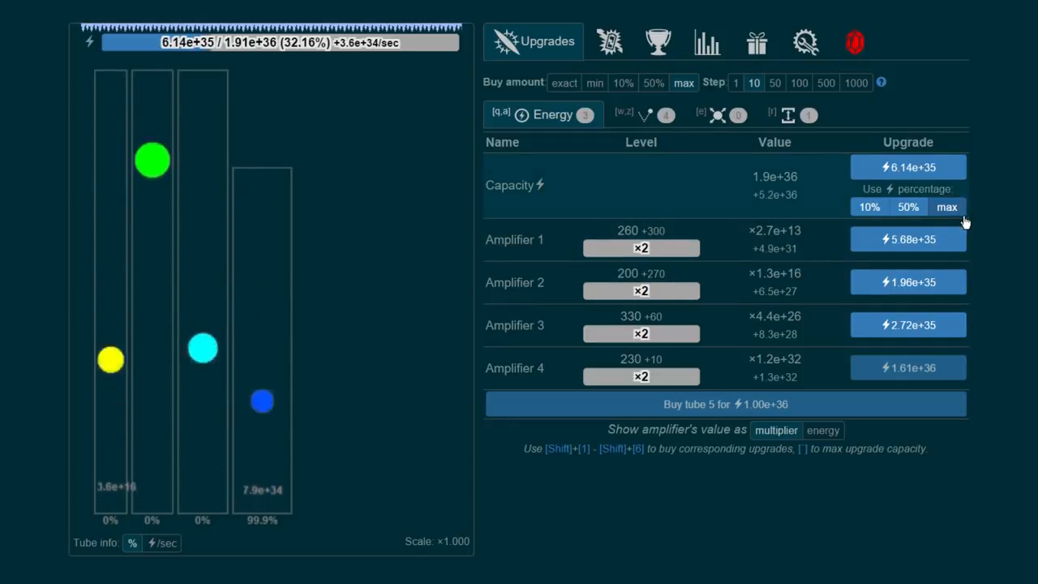
left_click(947, 207)
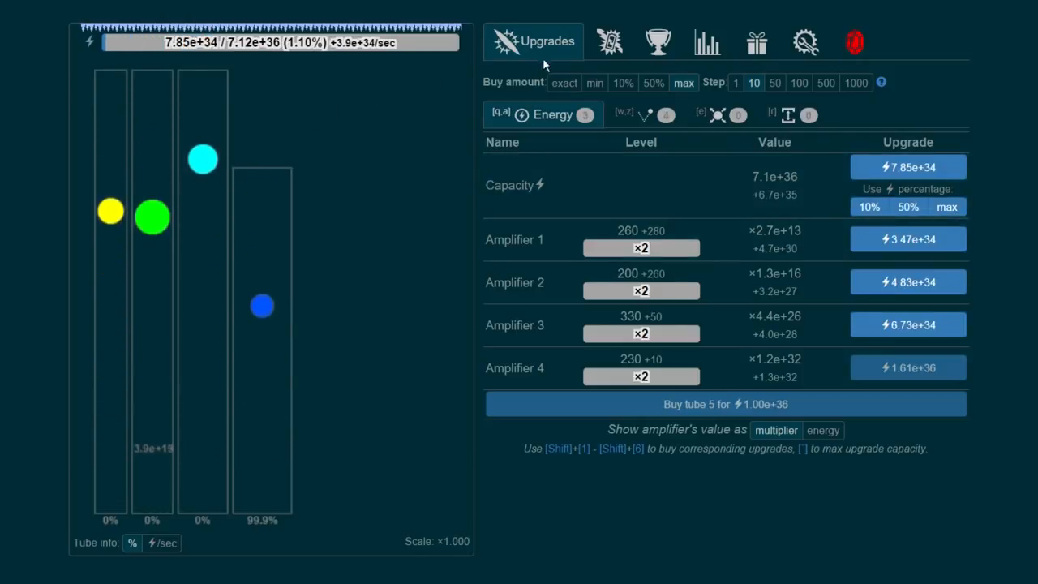
Raise ball 3 and ball 2 bounce rates and grow tube 4 to height 400.
left_click(624, 114)
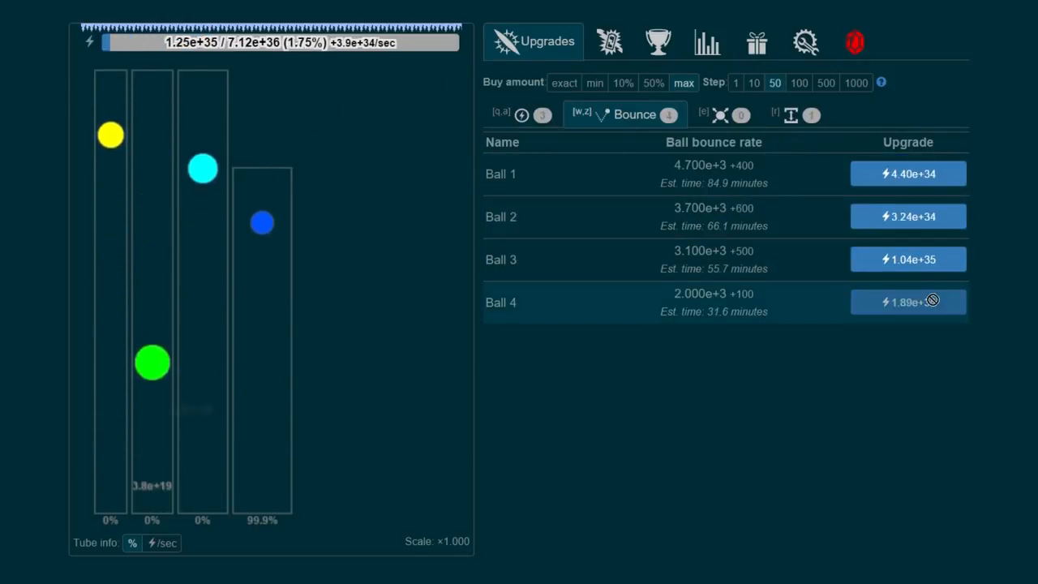
left_click(908, 259)
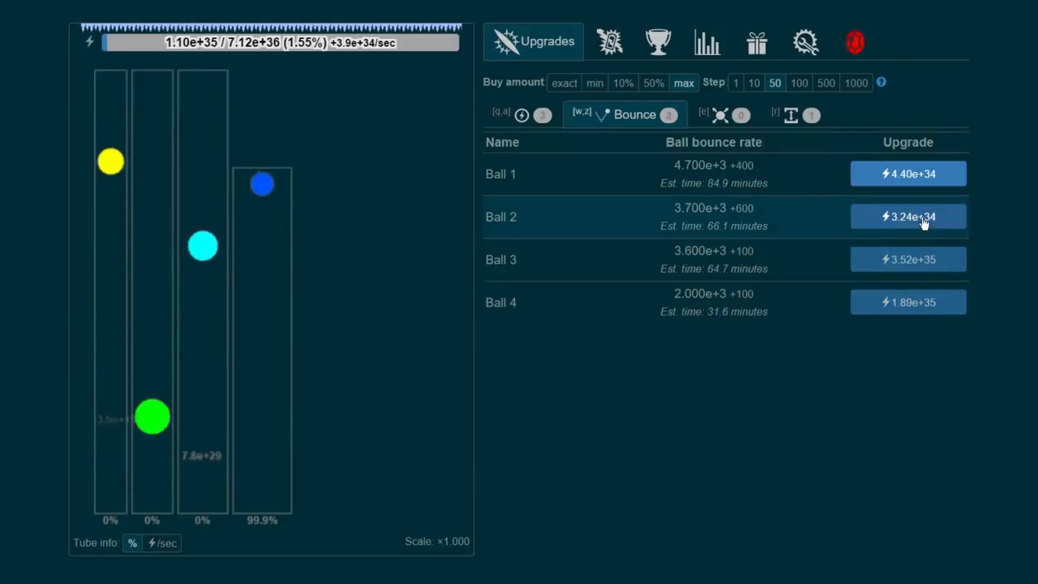
left_click(908, 217)
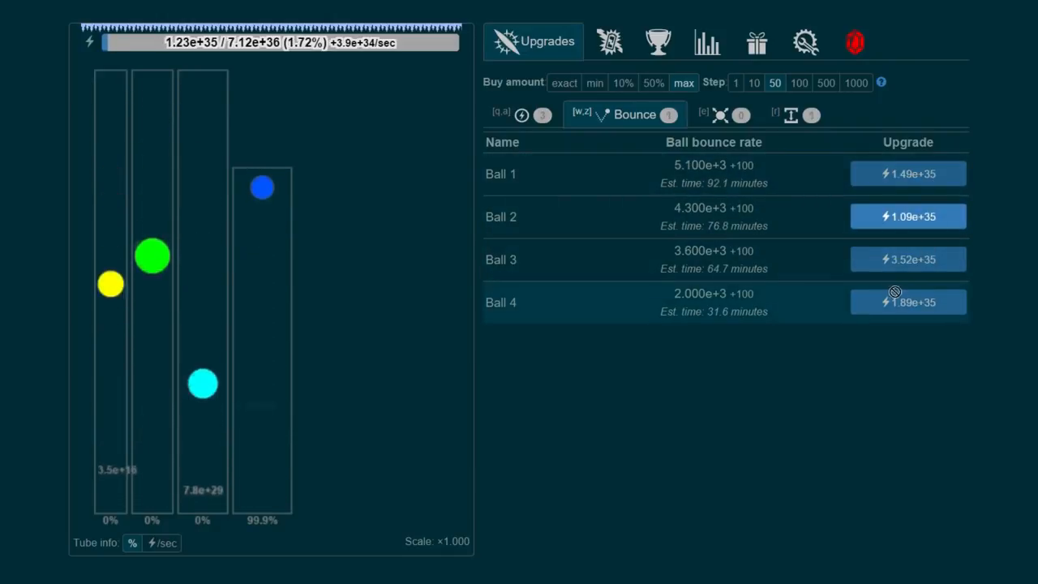
left_click(785, 114)
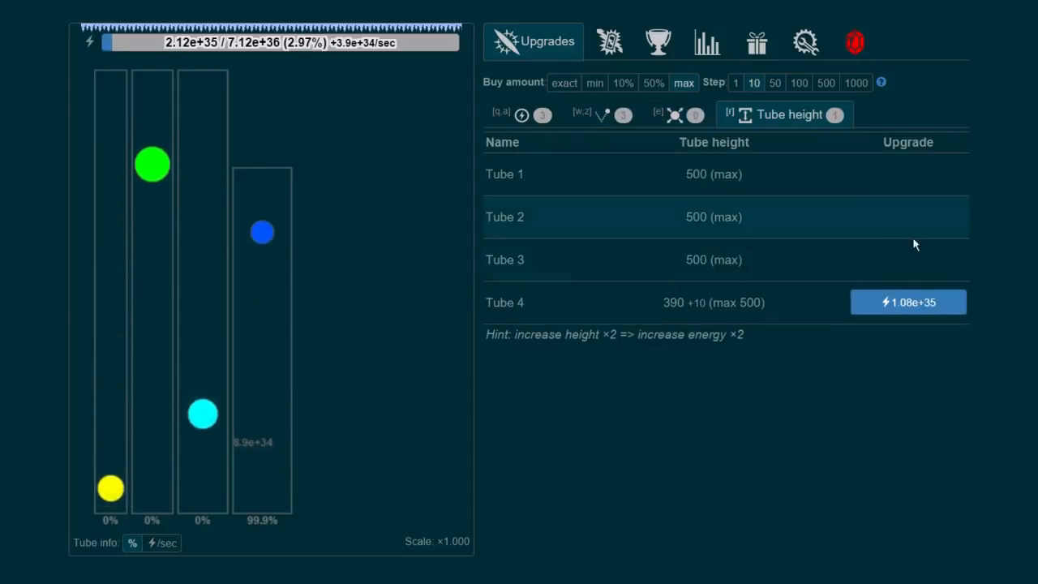
left_click(908, 301)
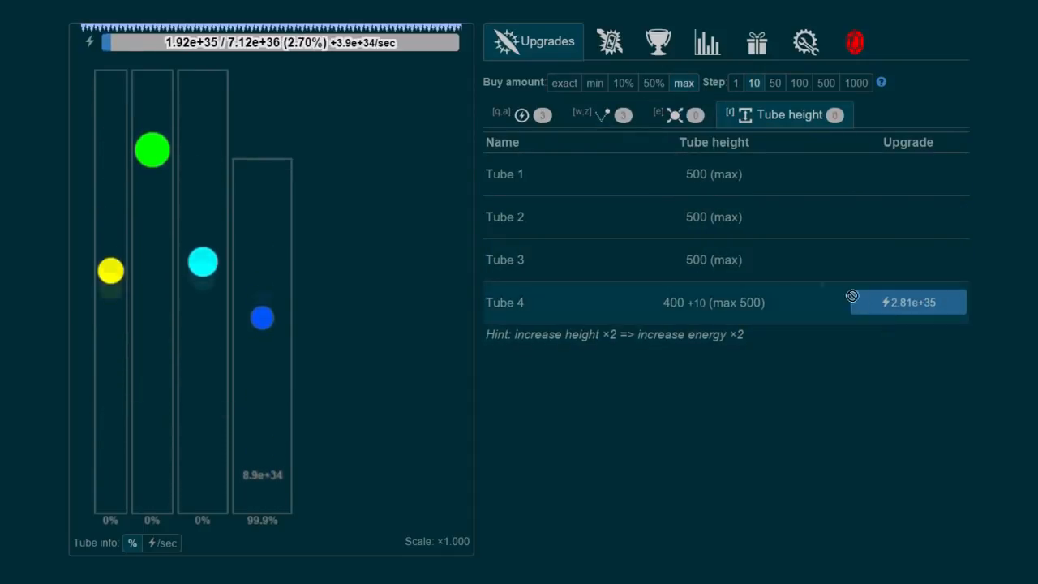
left_click(535, 114)
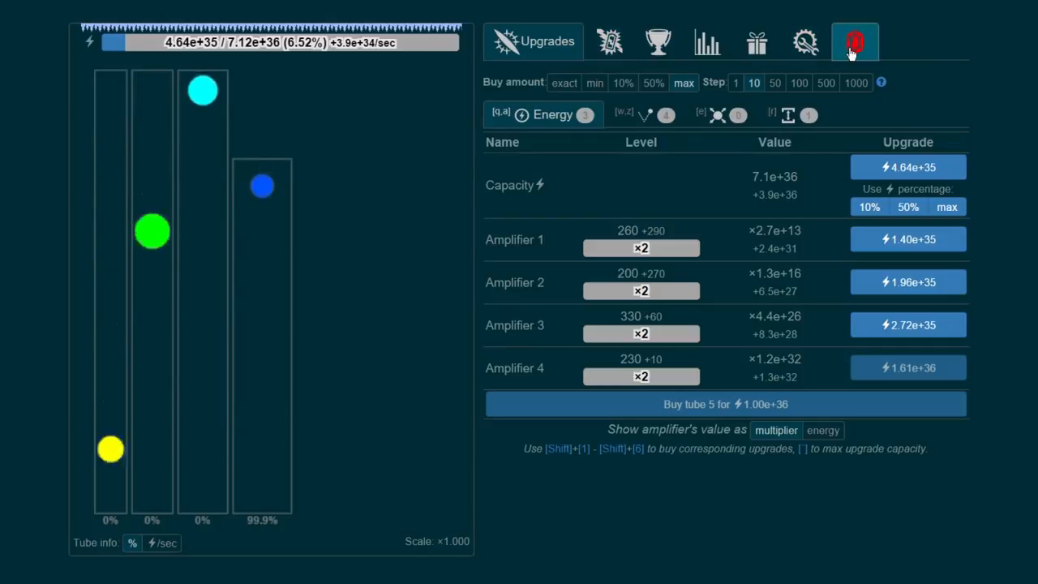
Check the Shop, double capacity to 1.49e+37, then view the meta-energy list from Auto-capacity extender.
left_click(853, 42)
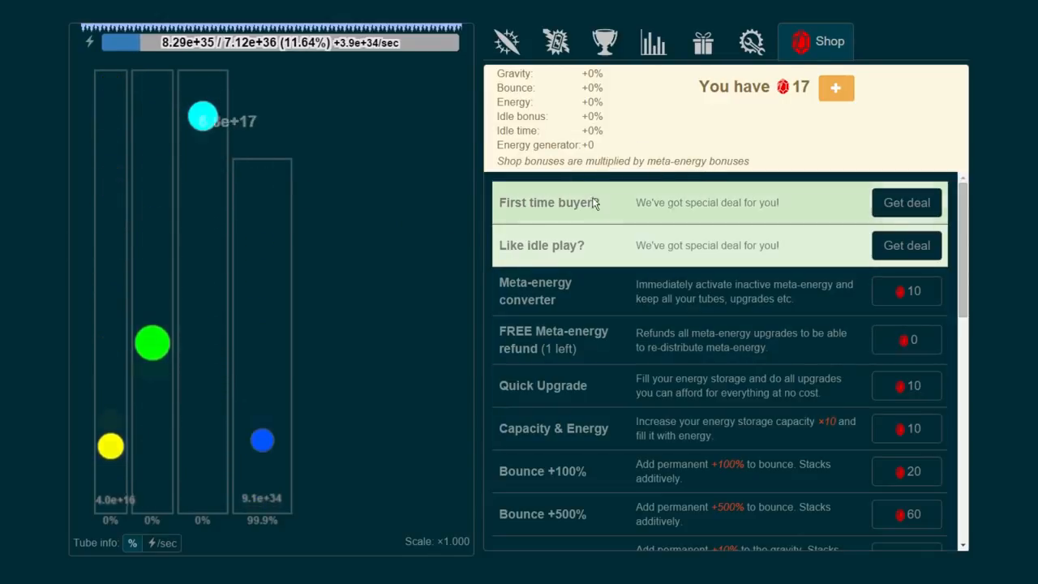
left_click(506, 42)
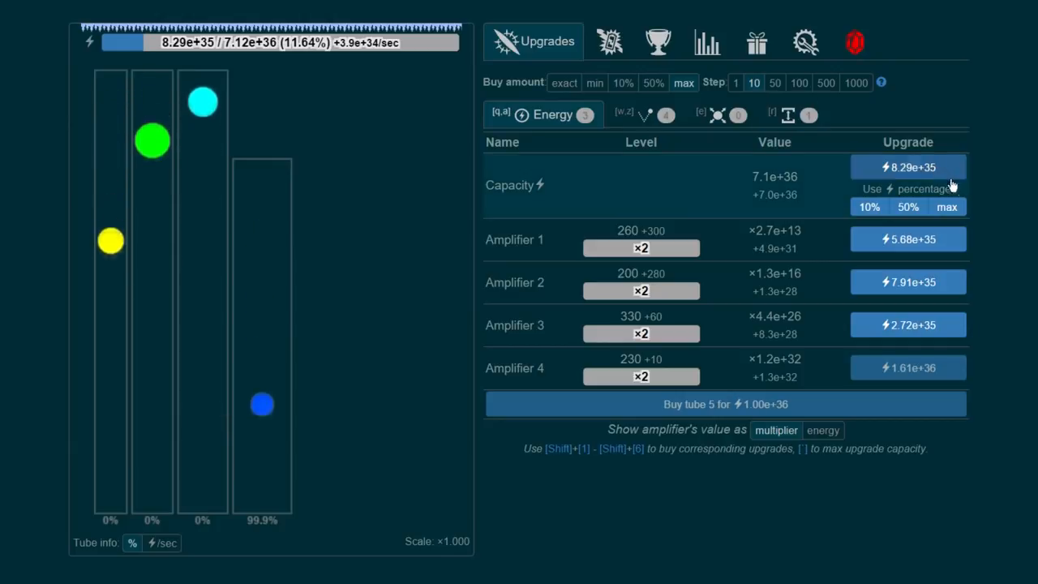
left_click(908, 167)
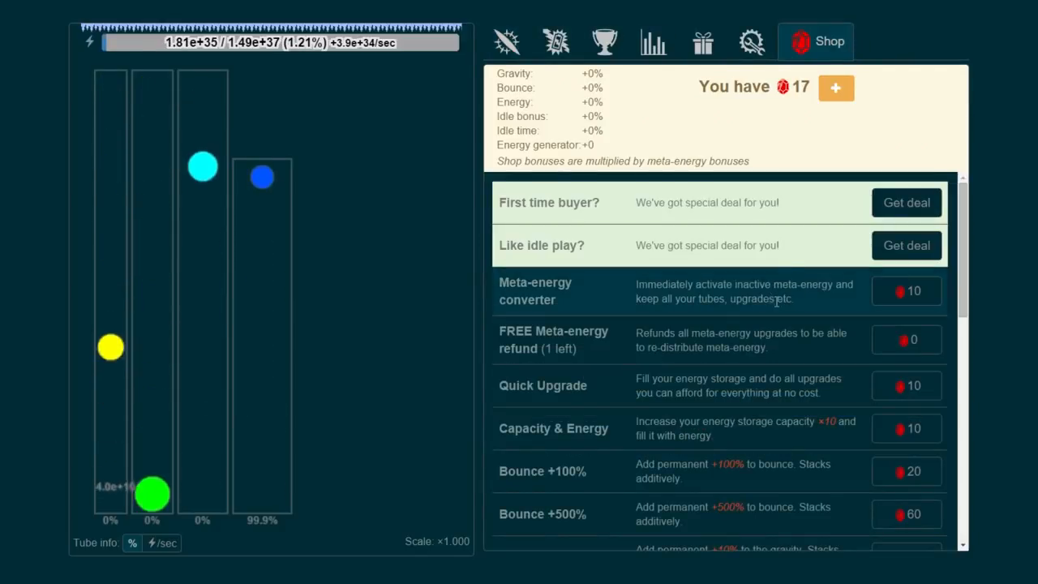
left_click(555, 43)
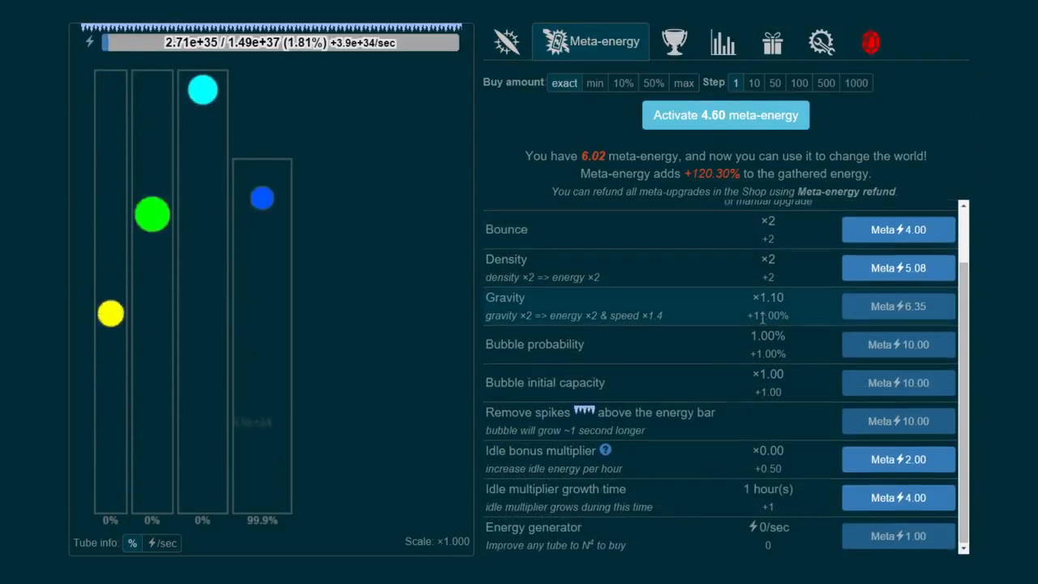
scroll("up", 3)
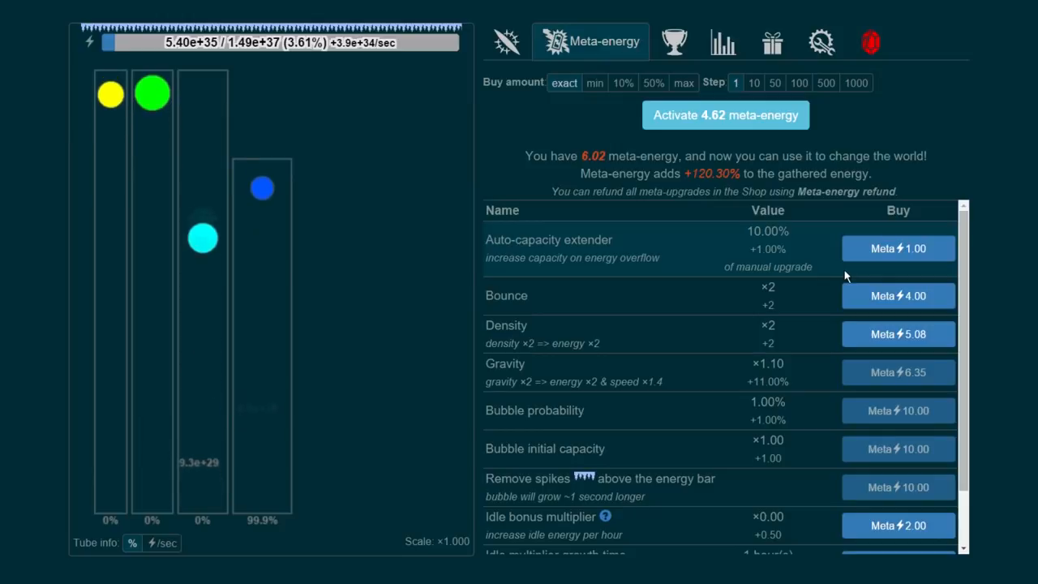
mouse_move(791, 343)
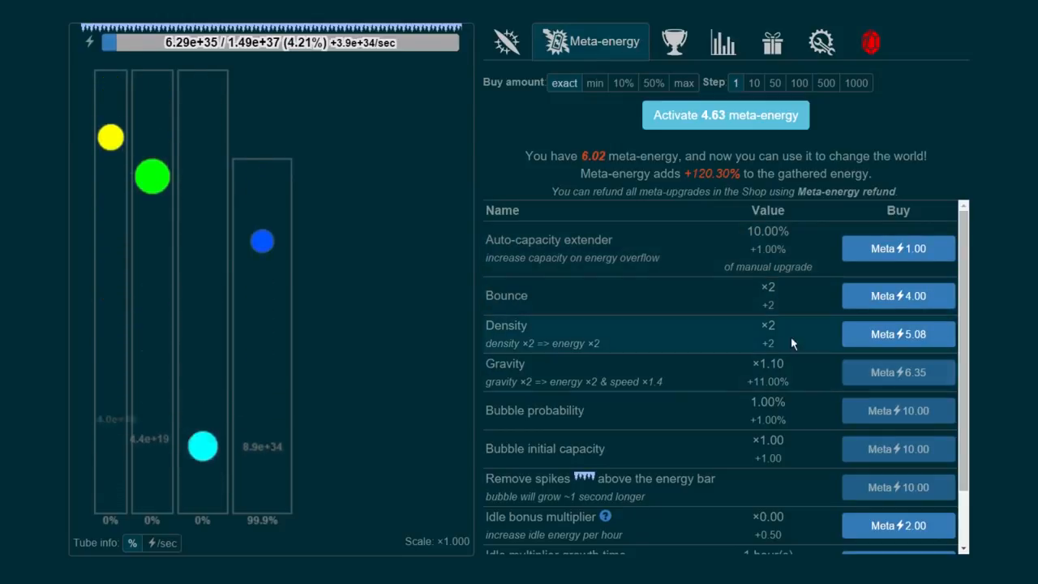